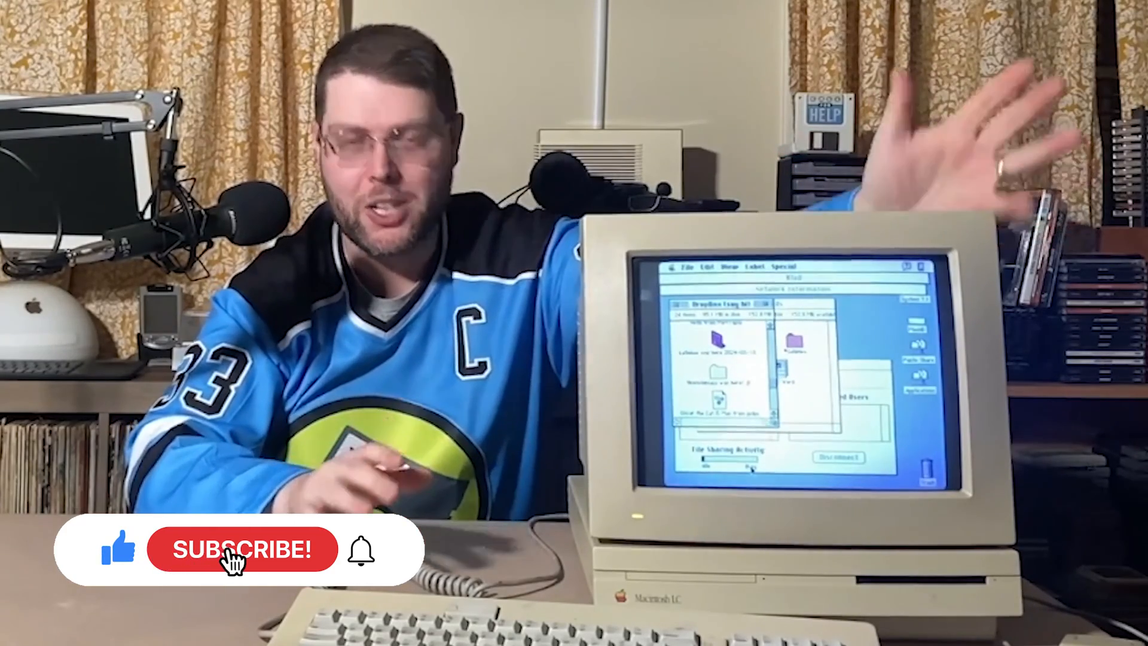
Hide the network list and bring up the Chooser from the Apple menu.
{"action": "left_click", "coordinate": [241, 549]}
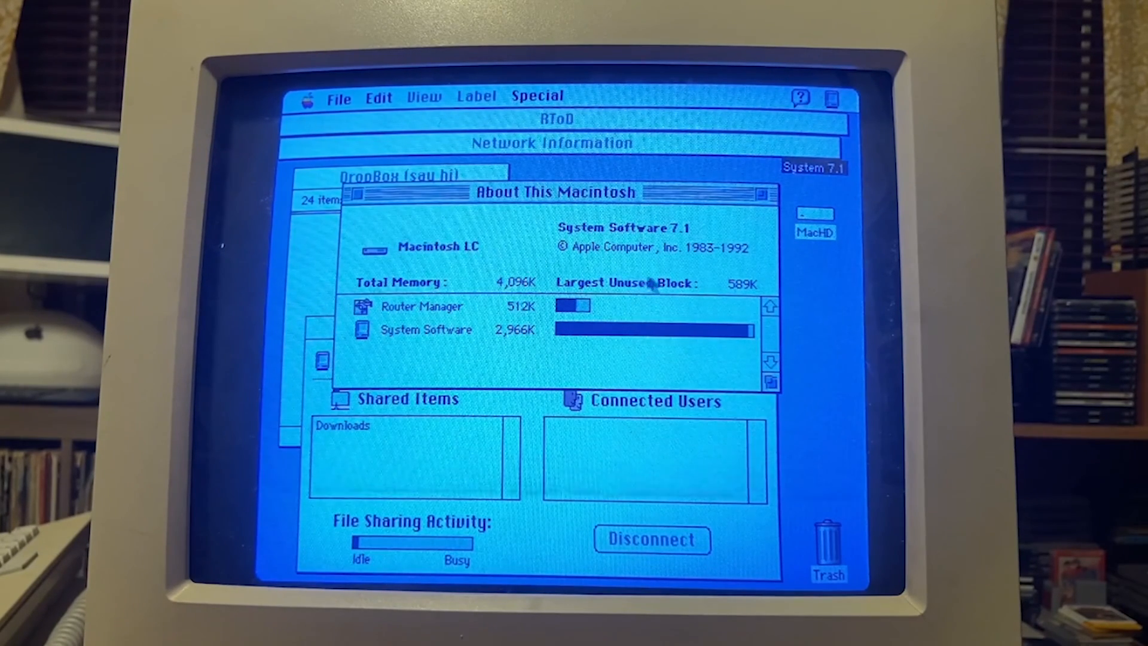
{"action": "mouse_move", "coordinate": [725, 275]}
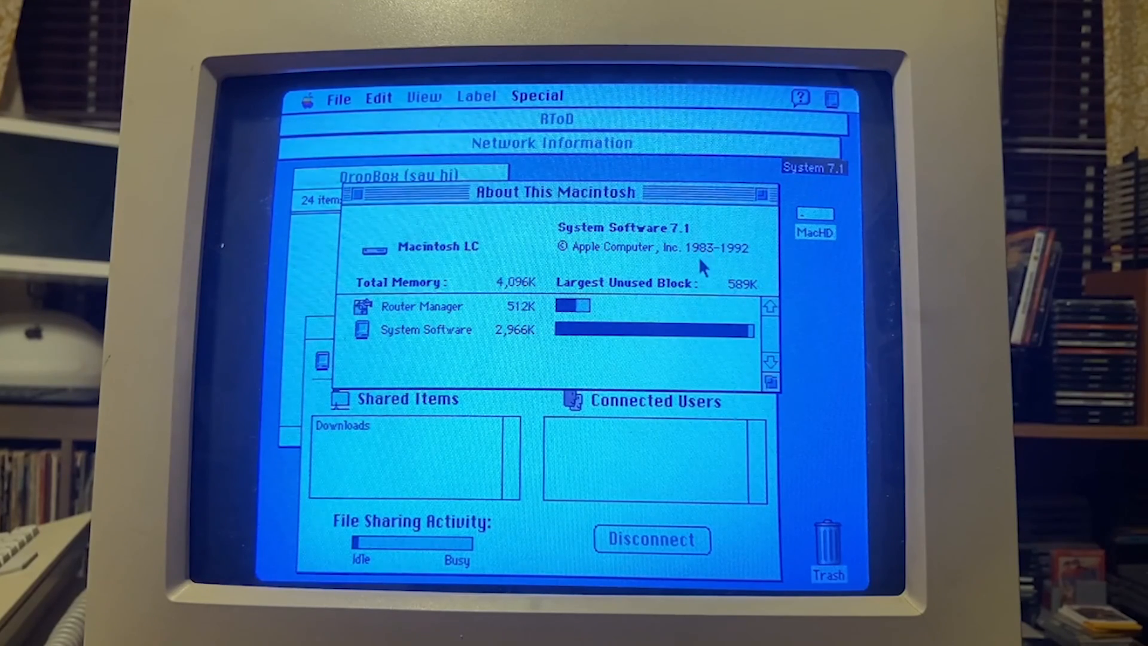
{"action": "mouse_move", "coordinate": [388, 201]}
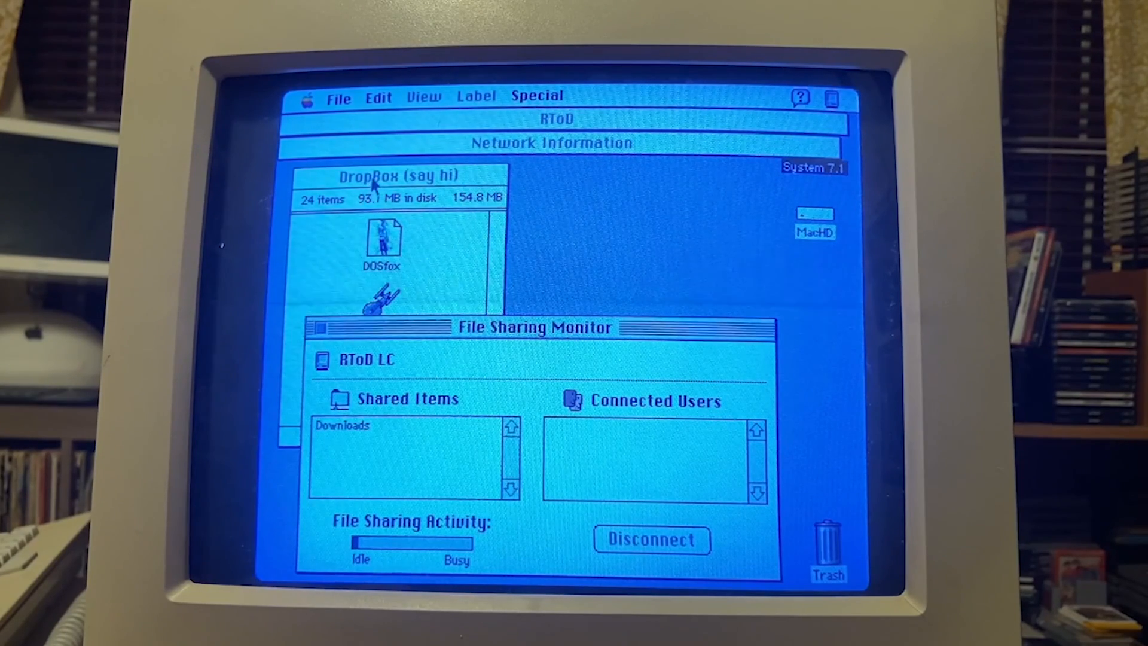
{"action": "mouse_move", "coordinate": [368, 148]}
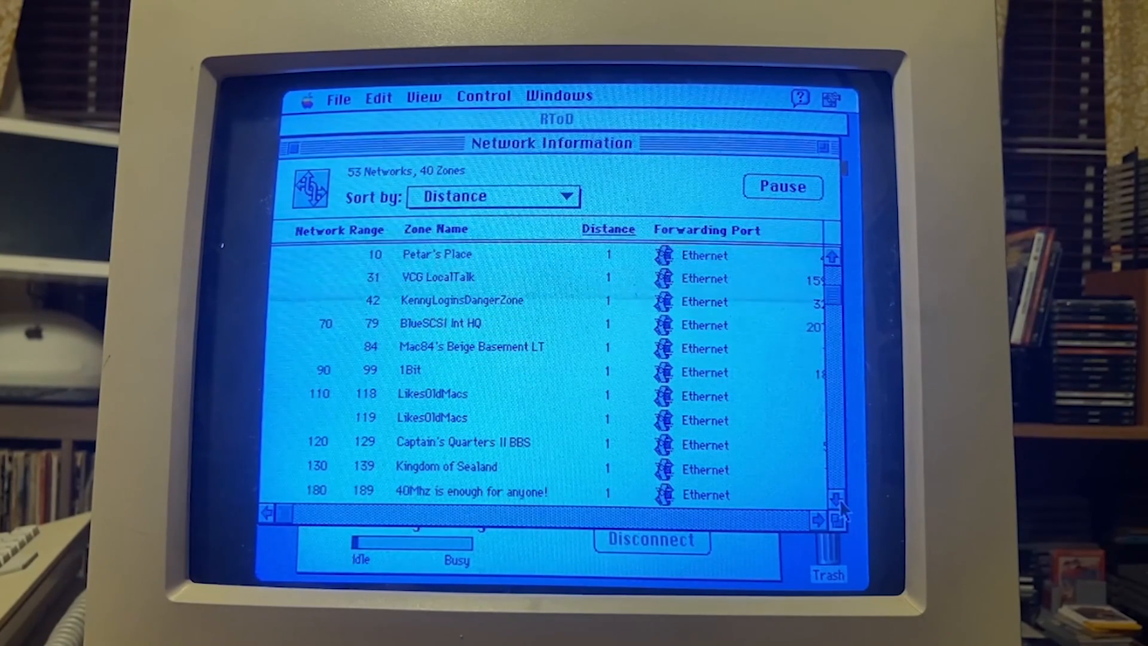
{"action": "mouse_move", "coordinate": [432, 363]}
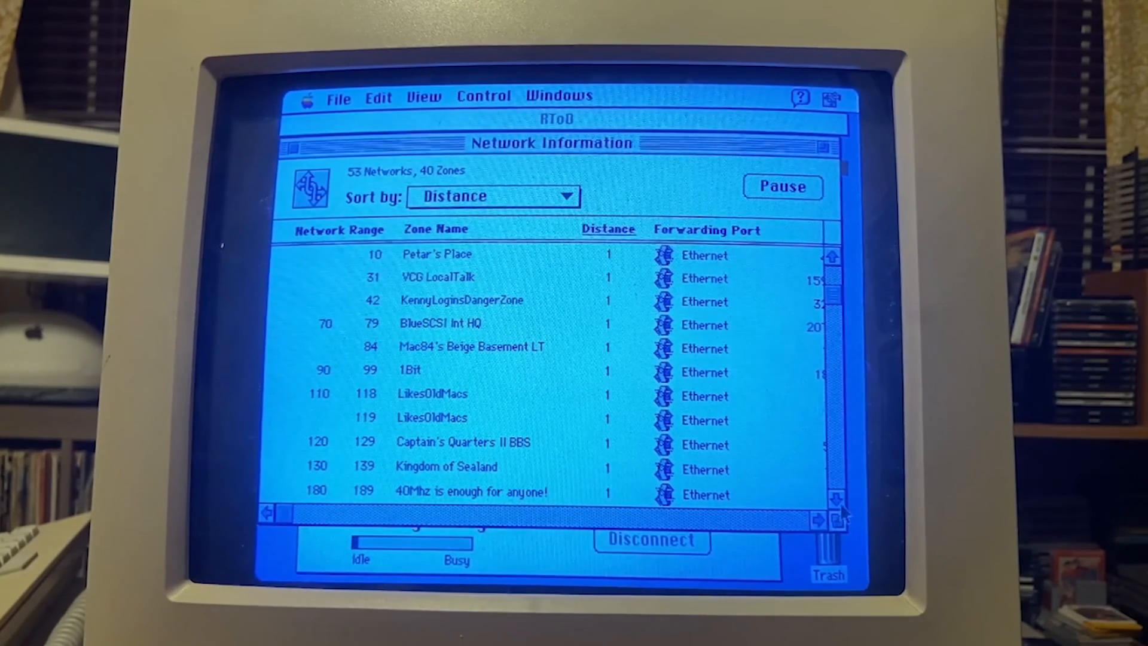
{"action": "left_click", "coordinate": [832, 504]}
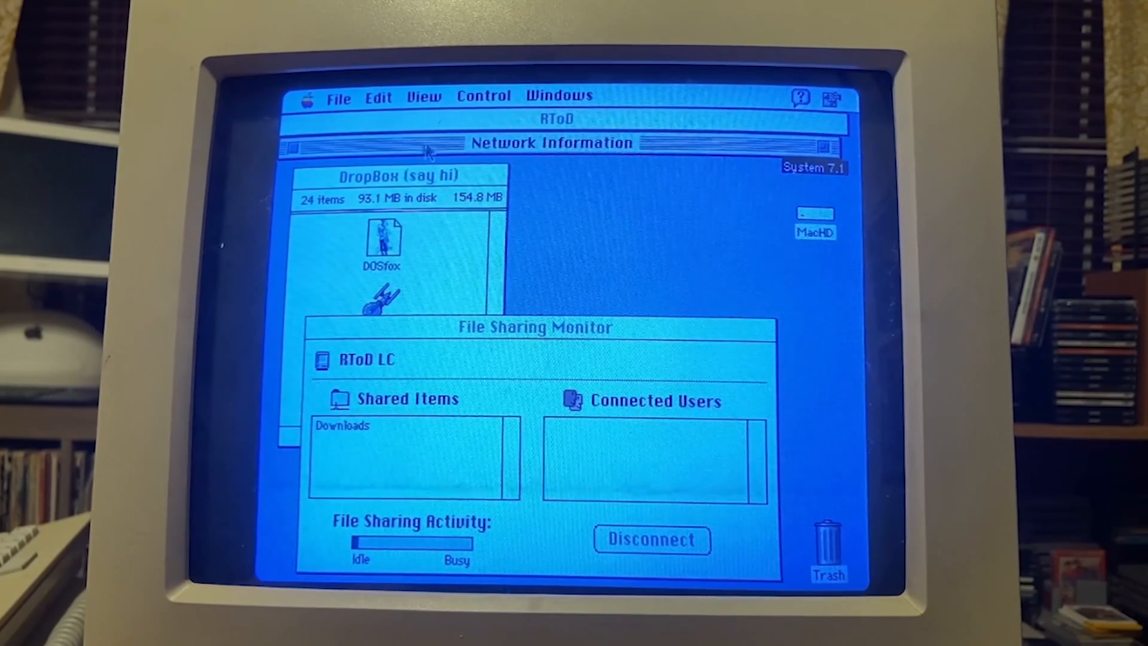
{"action": "left_click", "coordinate": [310, 96]}
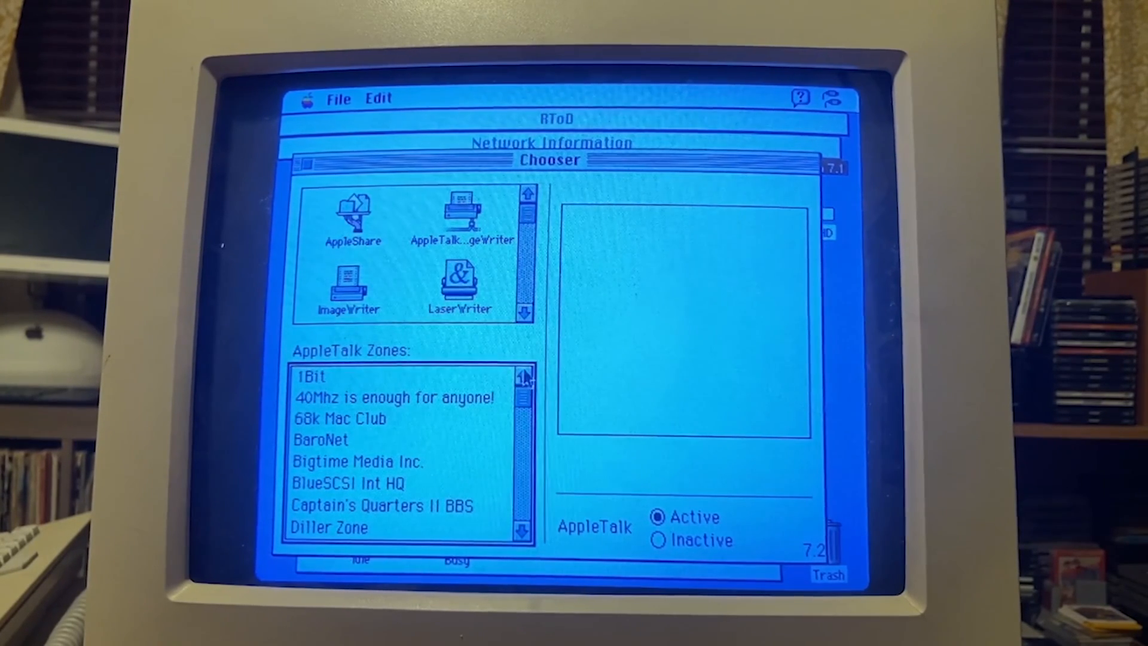
Choose the Eric's Edge zone, list its AppleShare servers and connect to the Eric's Edge server.
{"action": "left_click", "coordinate": [524, 530]}
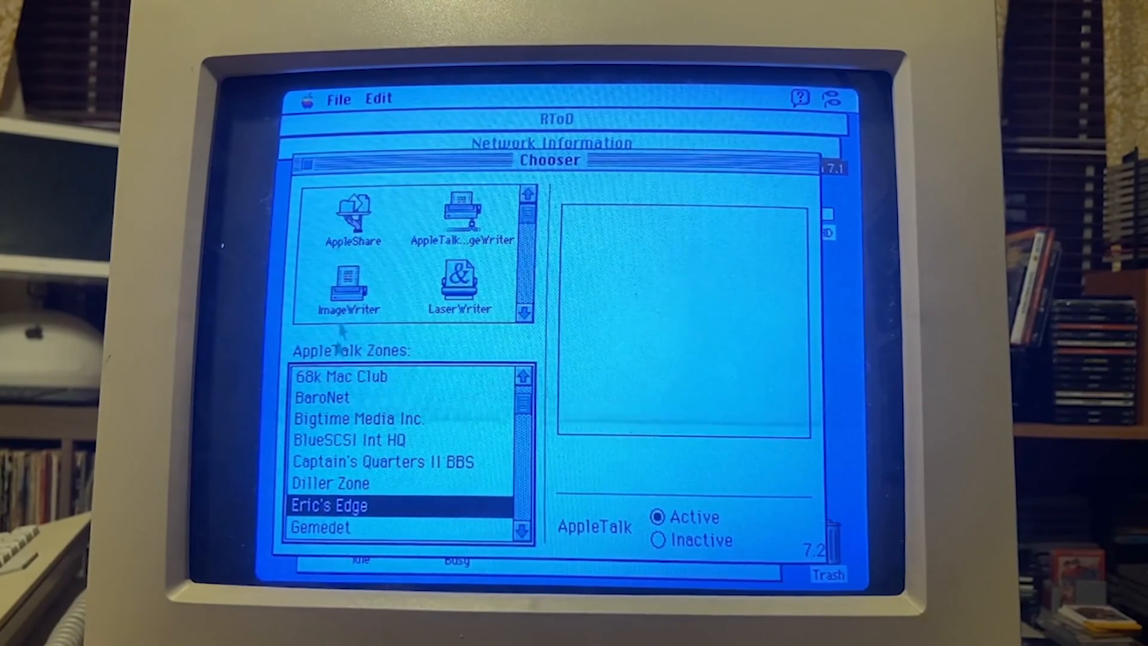
{"action": "left_click", "coordinate": [354, 220]}
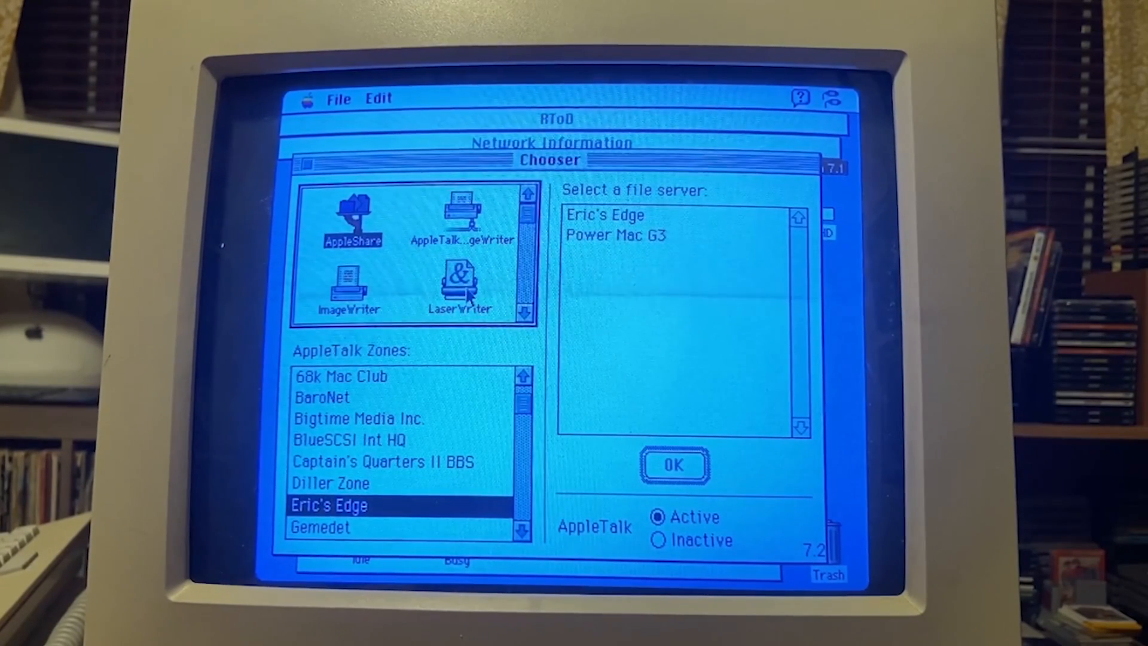
{"action": "left_click", "coordinate": [616, 235]}
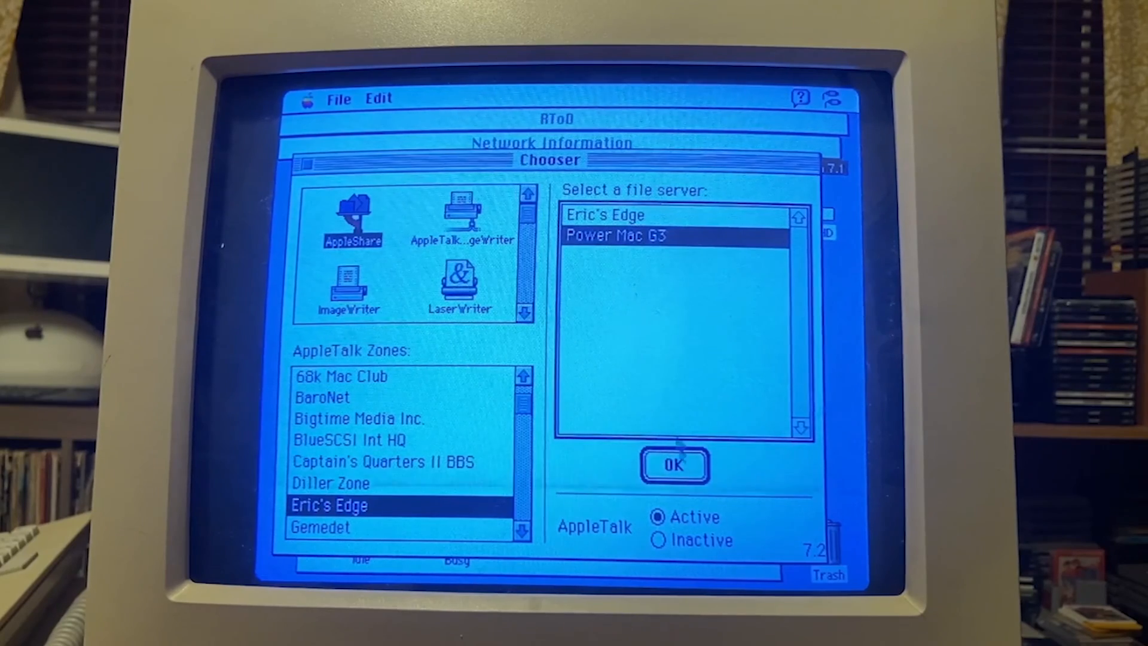
{"action": "left_click", "coordinate": [673, 466]}
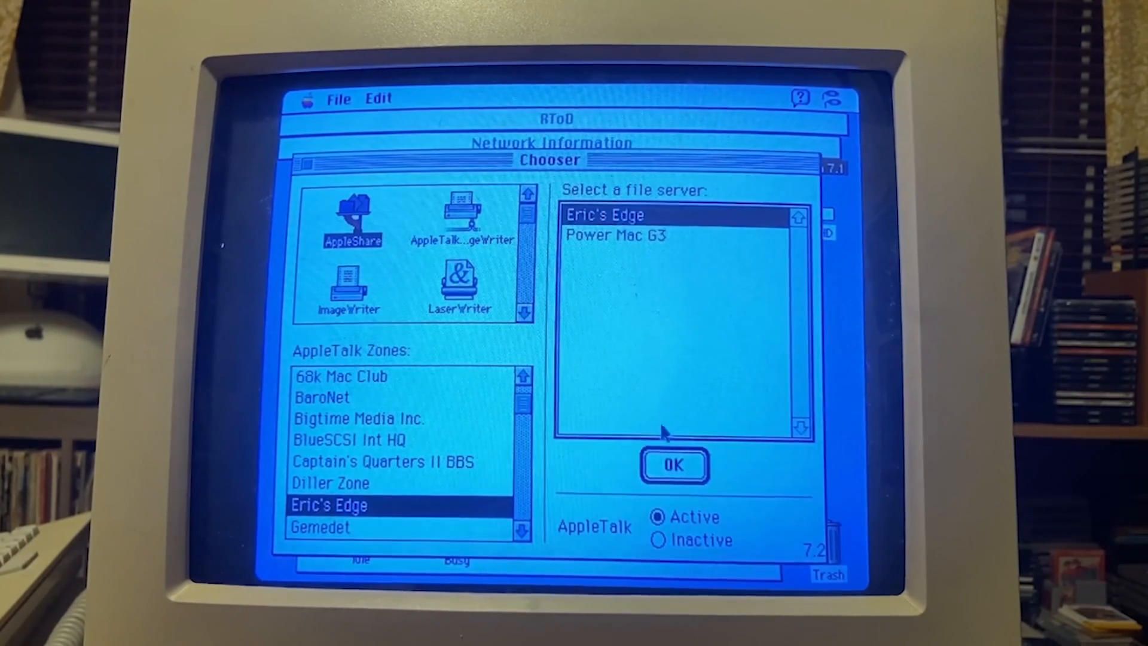
{"action": "left_click", "coordinate": [675, 465]}
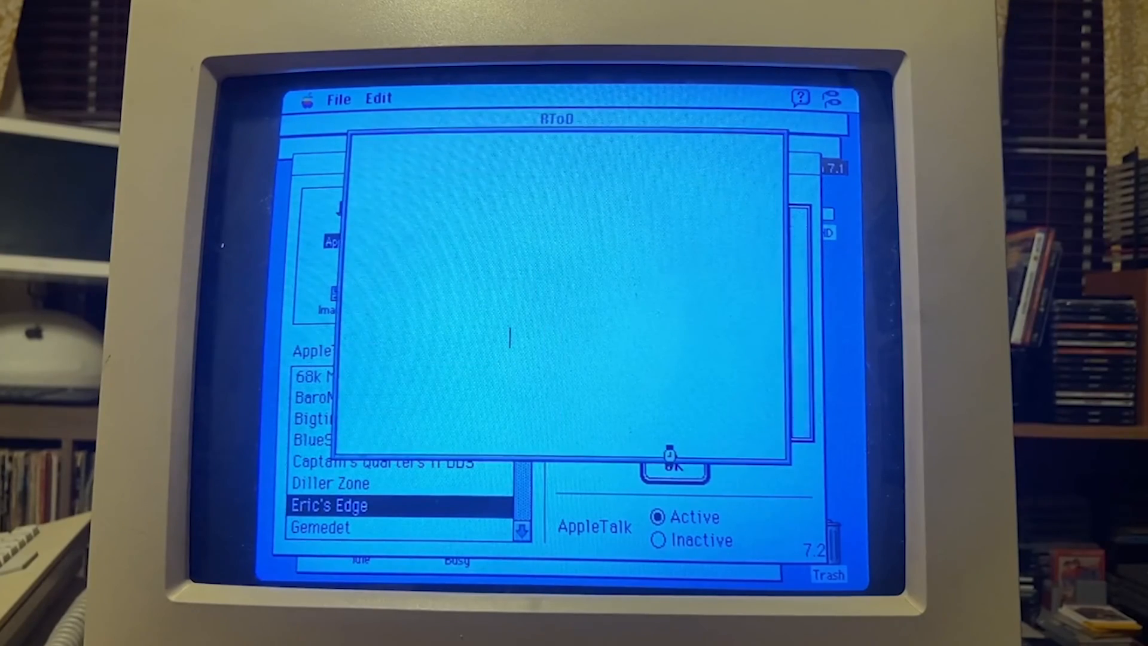
Log in to Eric's Edge as Guest, mount its Public Share volume and close the Chooser.
{"action": "left_click", "coordinate": [671, 465]}
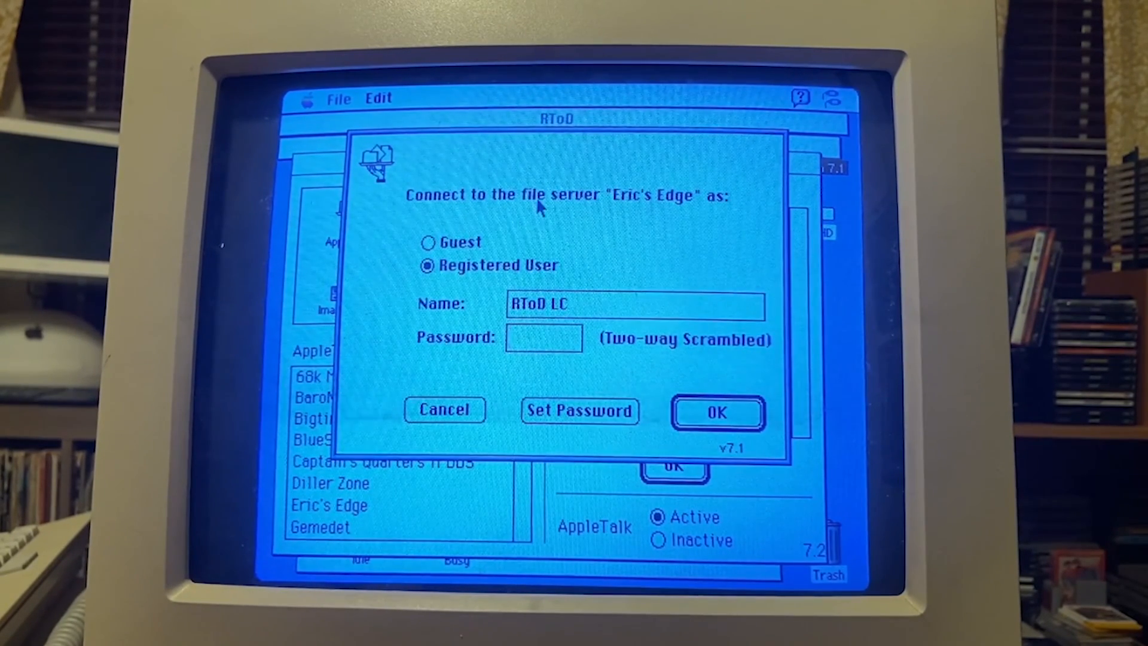
{"action": "left_click", "coordinate": [428, 242]}
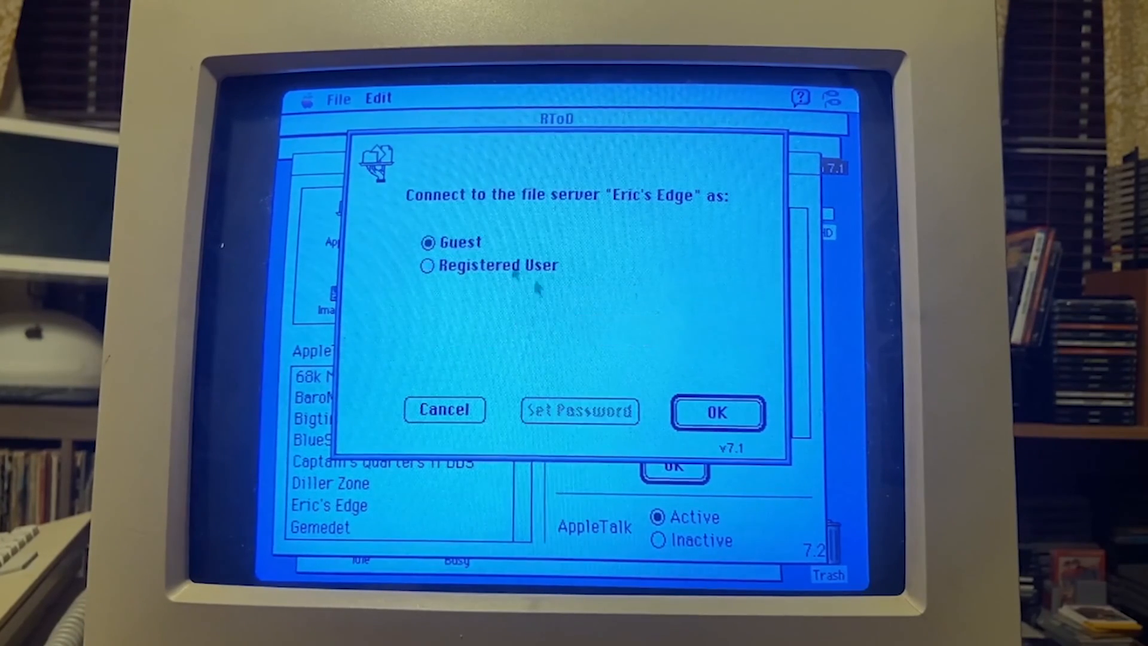
{"action": "left_click", "coordinate": [717, 411]}
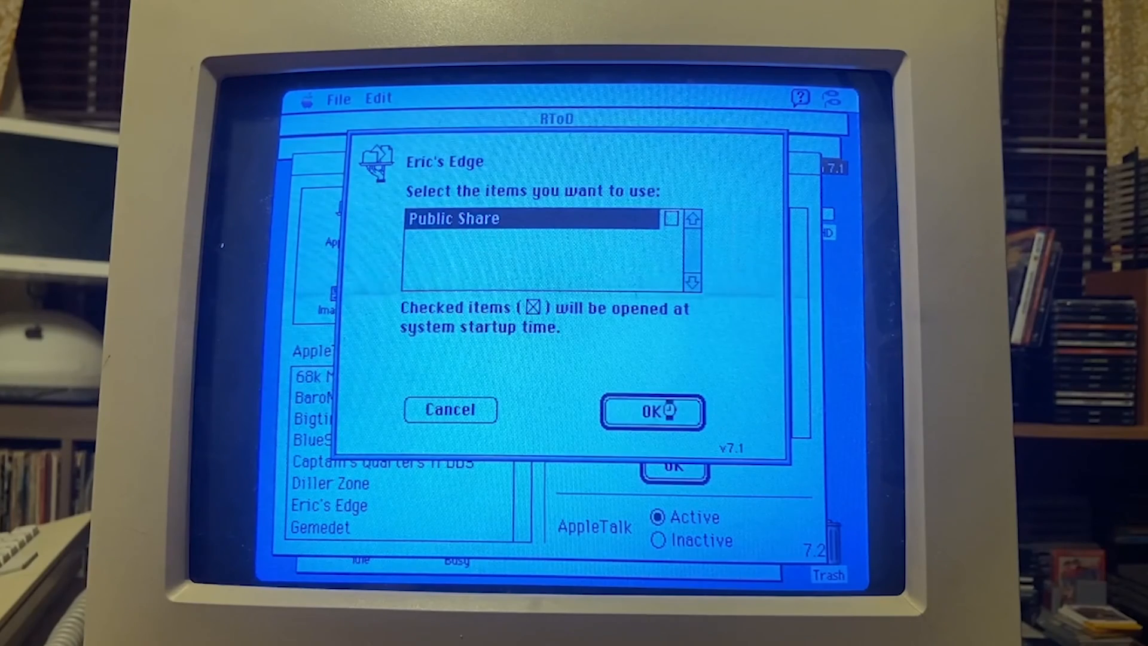
{"action": "left_click", "coordinate": [647, 411]}
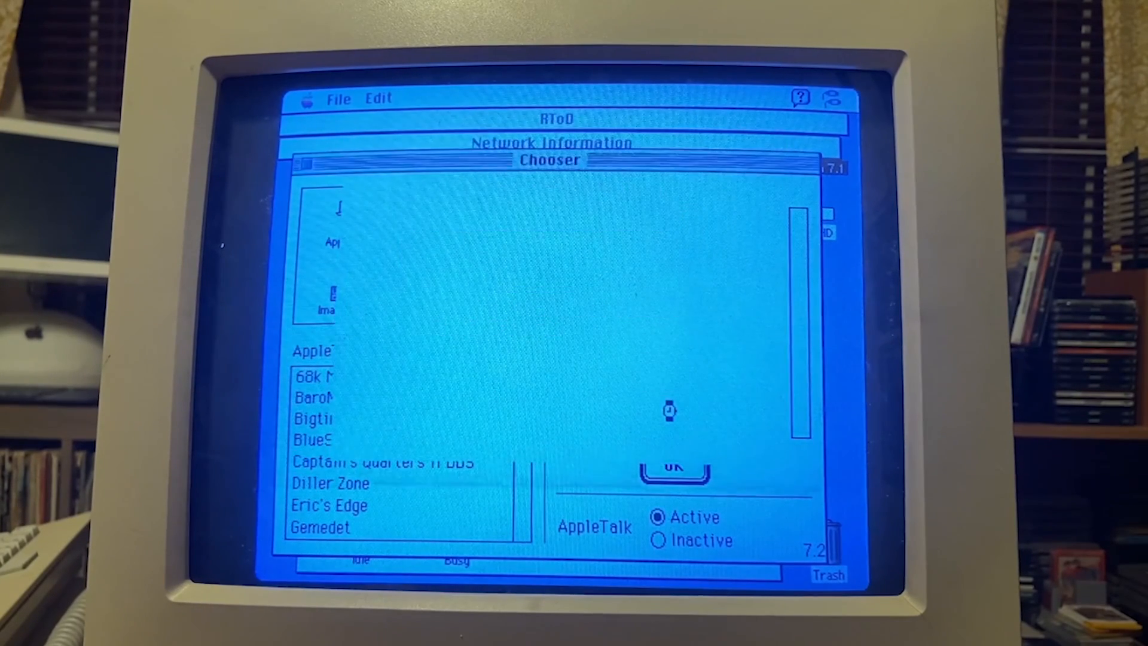
{"action": "left_click", "coordinate": [330, 505]}
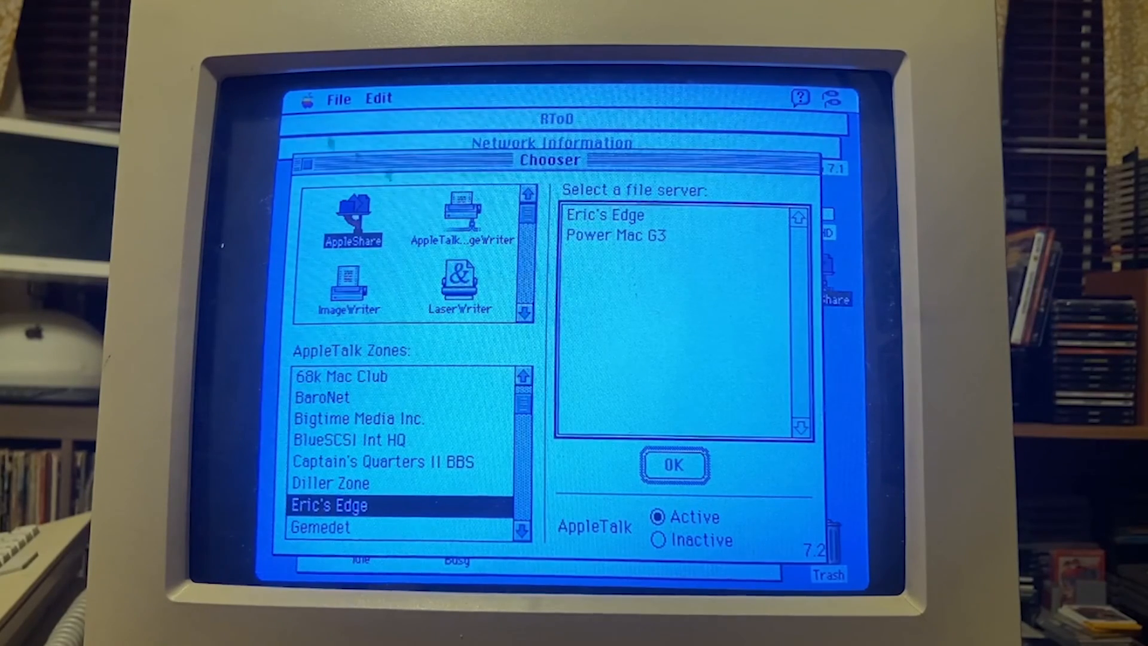
{"action": "left_click", "coordinate": [673, 466]}
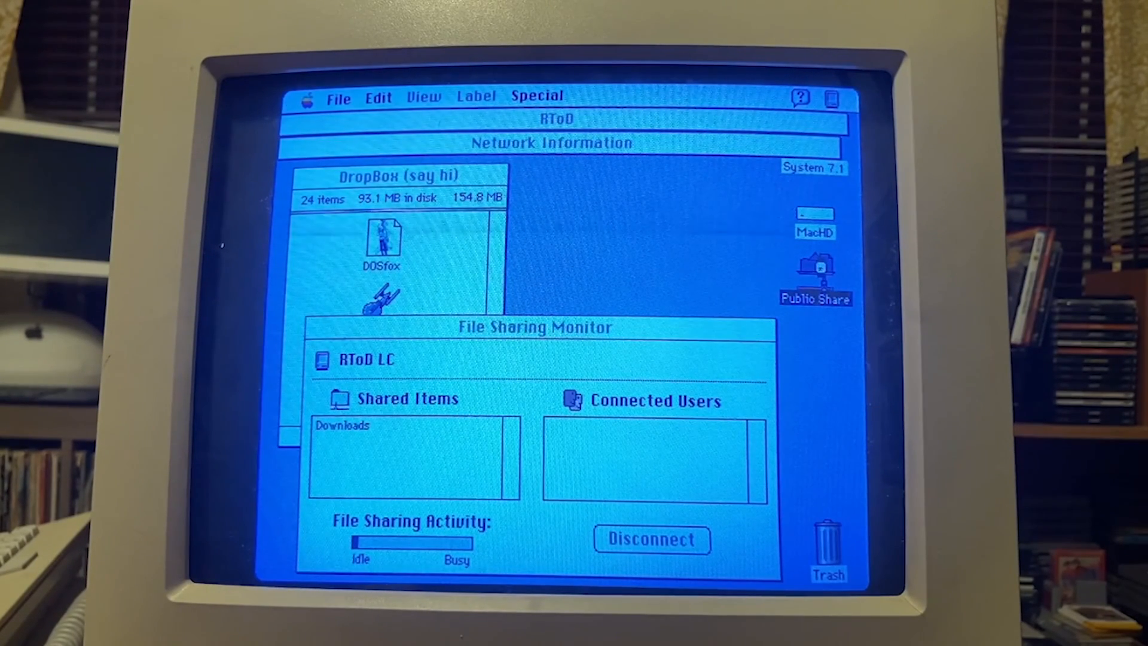
{"action": "double_click", "coordinate": [814, 272]}
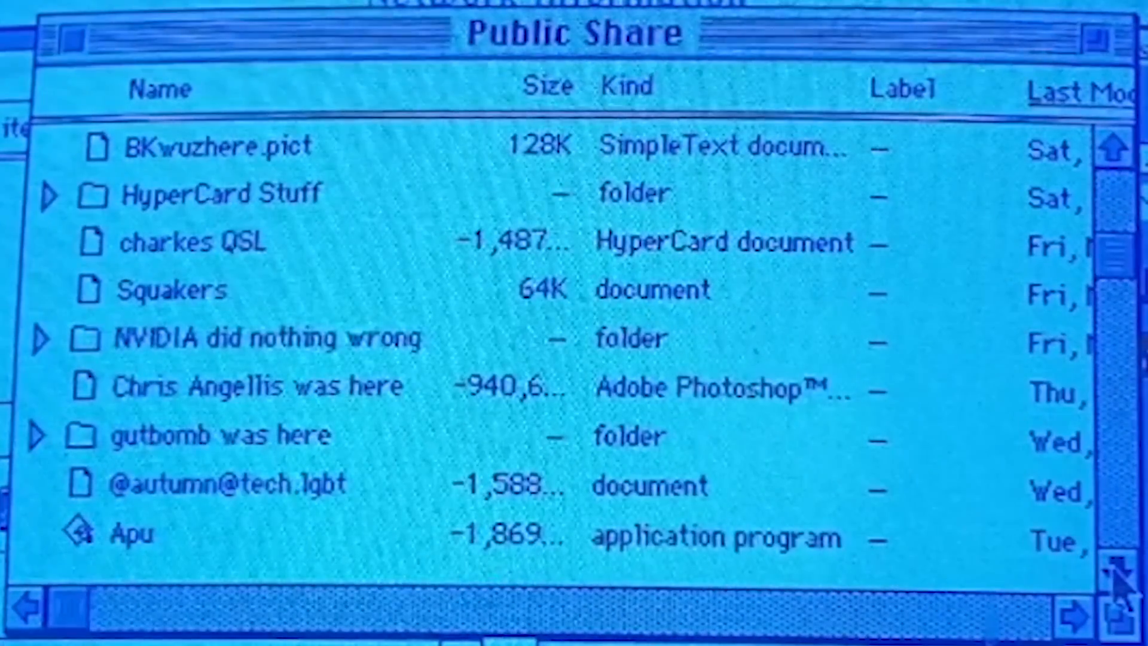
{"action": "scroll", "scroll_direction": "down", "scroll_amount": 3}
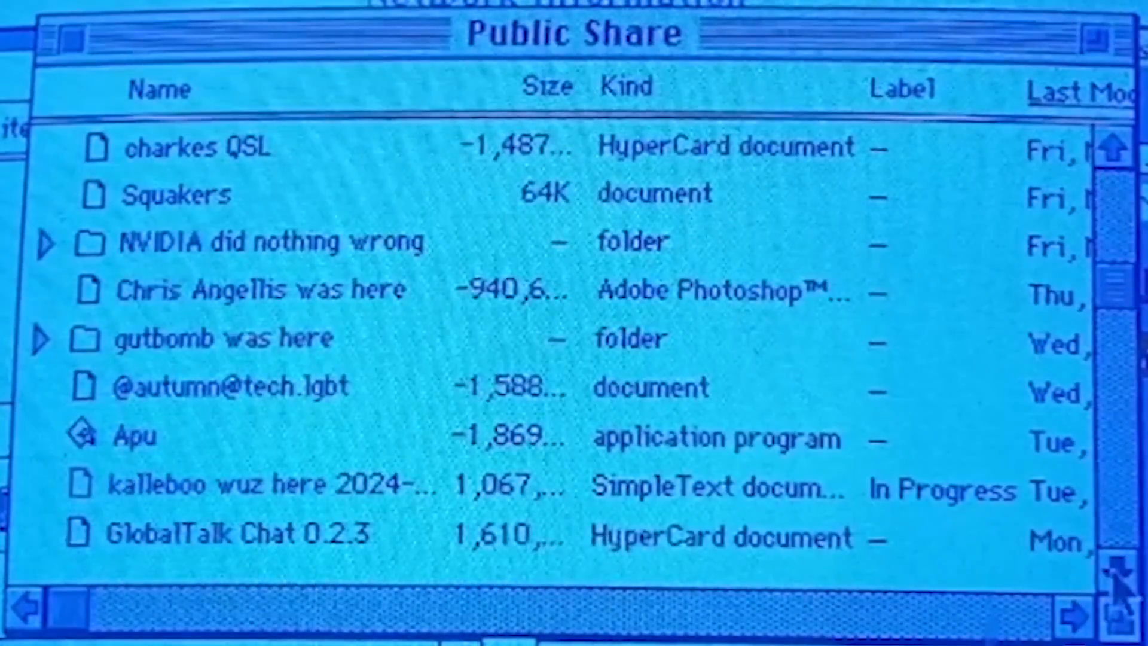
{"action": "scroll", "scroll_direction": "down", "scroll_amount": 3}
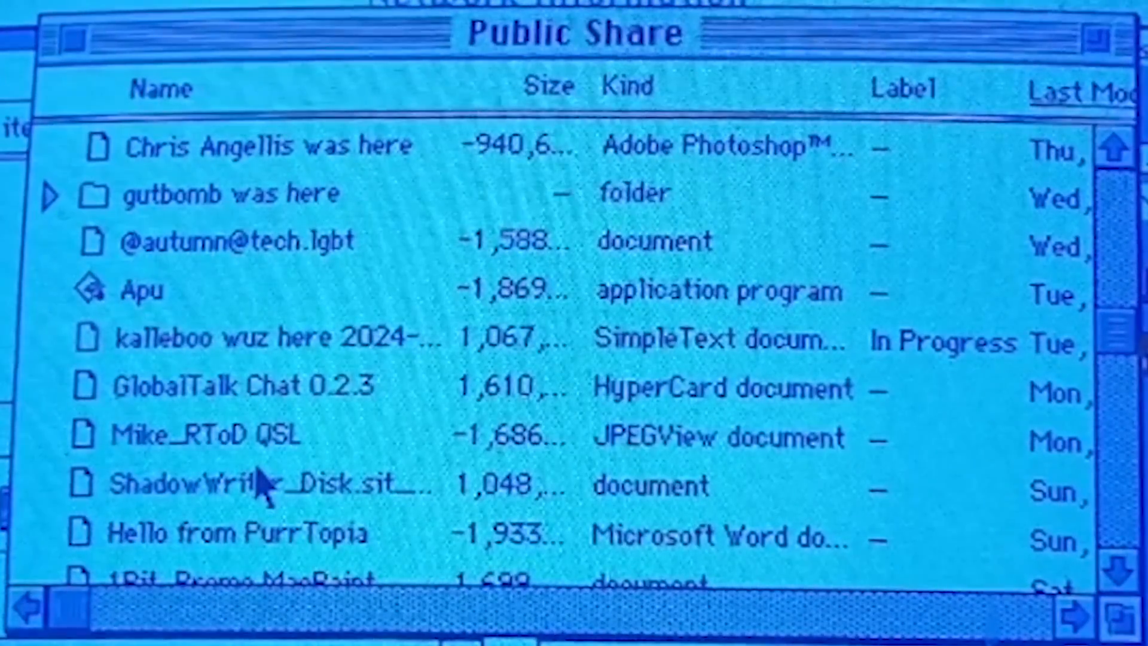
{"action": "mouse_move", "coordinate": [644, 396]}
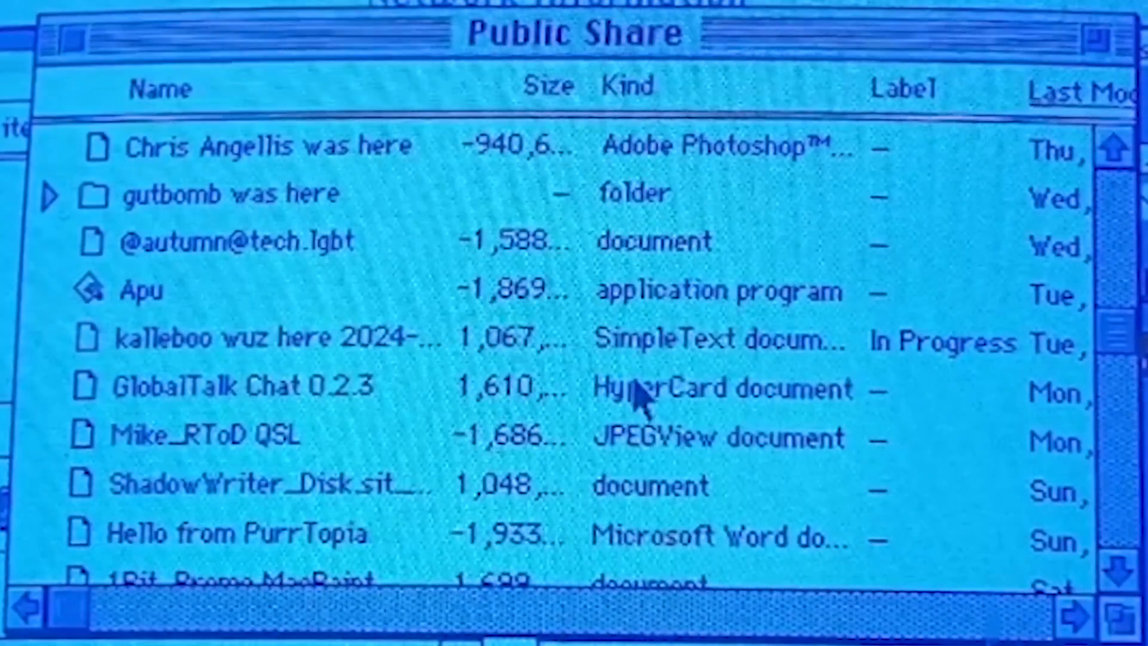
{"action": "mouse_move", "coordinate": [198, 396]}
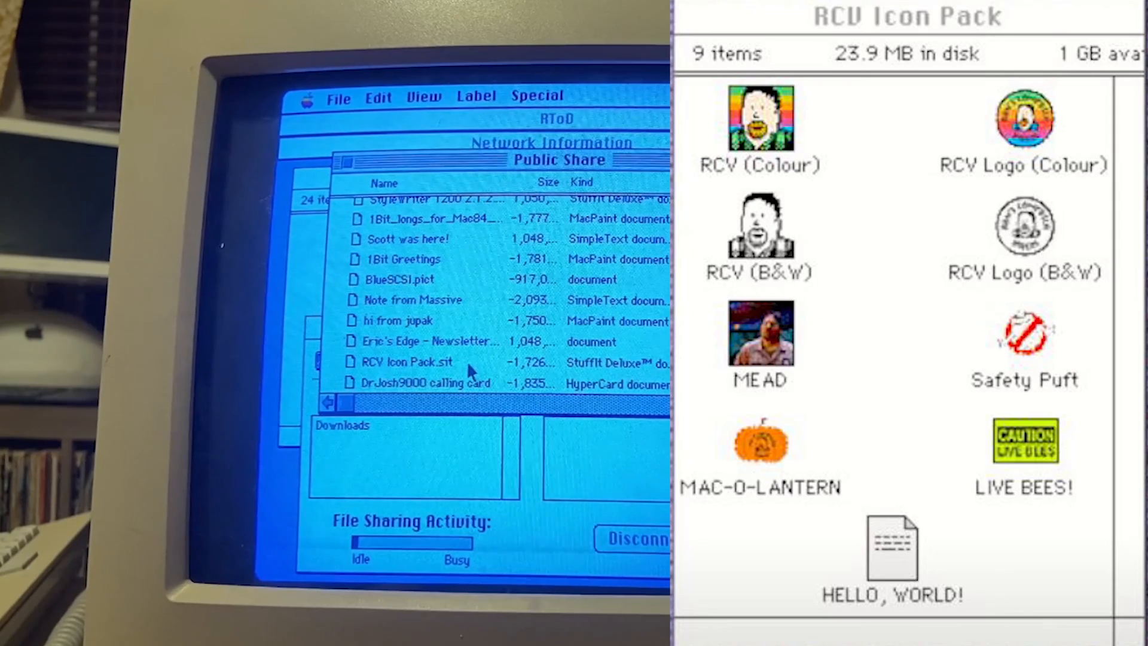
{"action": "mouse_move", "coordinate": [341, 158]}
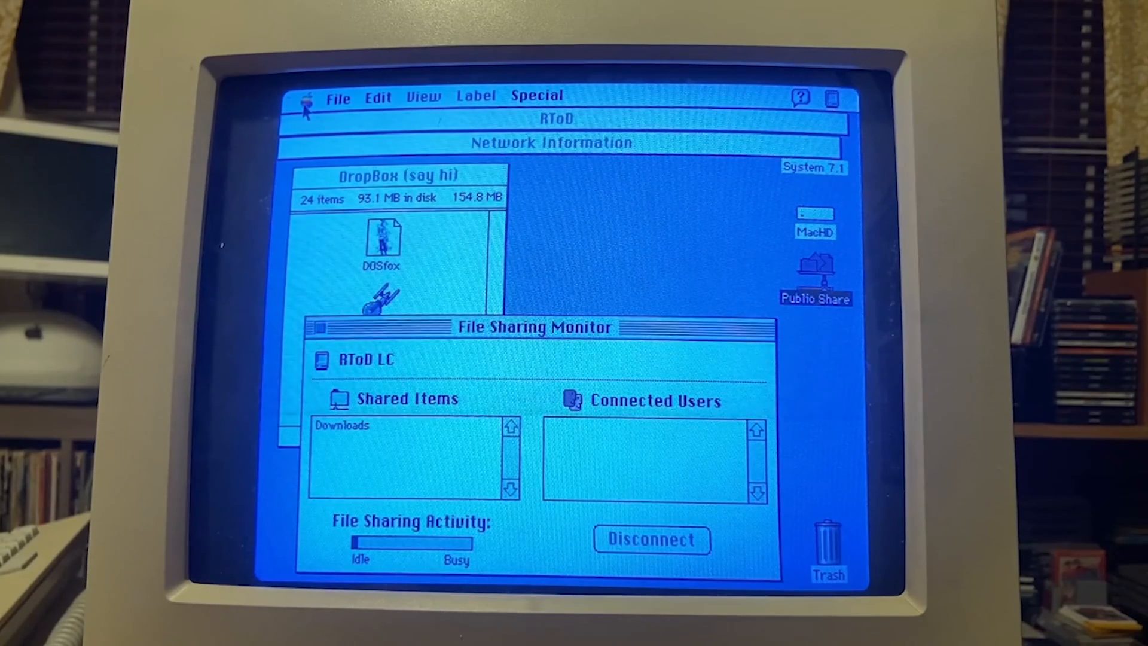
Reopen the Chooser and list the AppleShare servers in the ScrapHeap zone.
{"action": "left_click", "coordinate": [307, 100]}
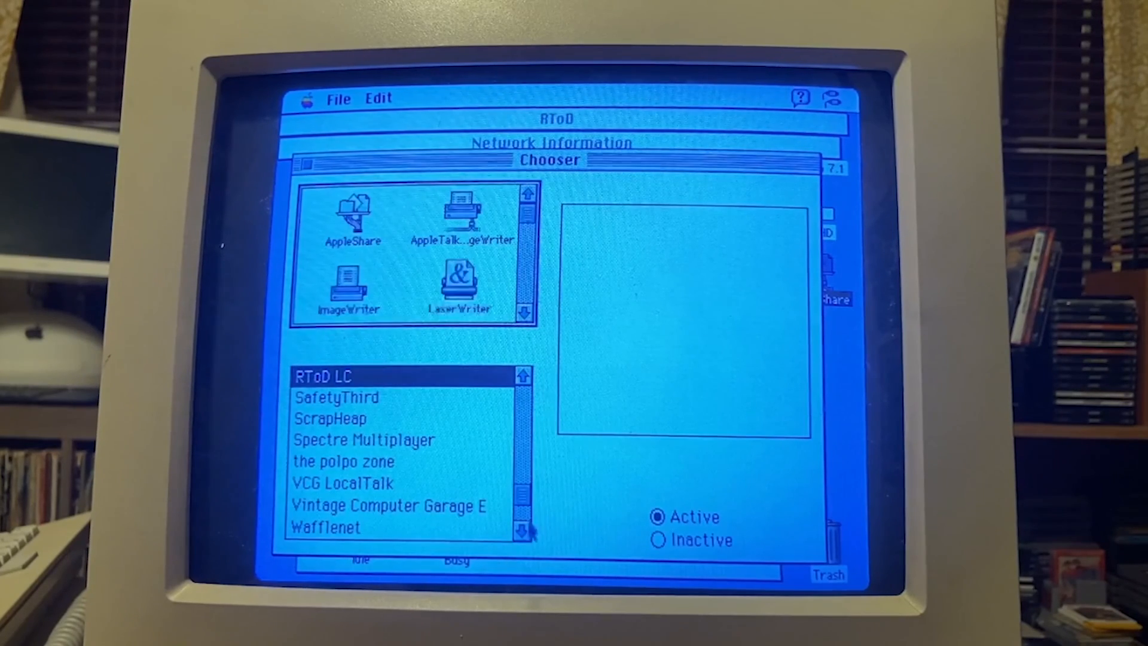
{"action": "left_click", "coordinate": [337, 397]}
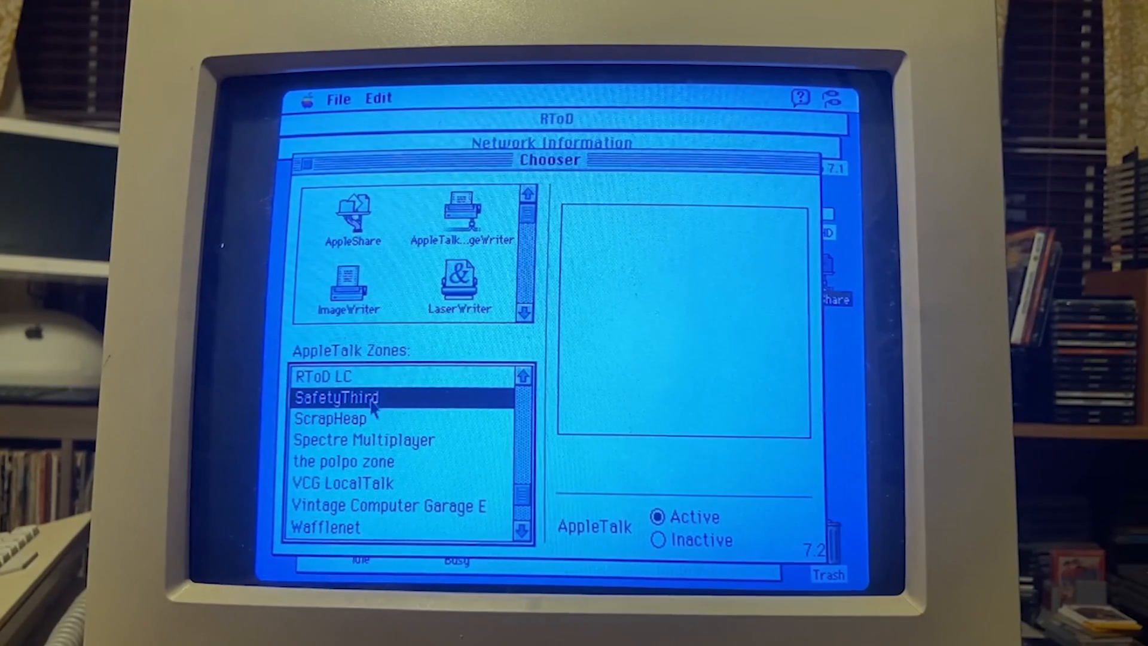
{"action": "left_click", "coordinate": [331, 419]}
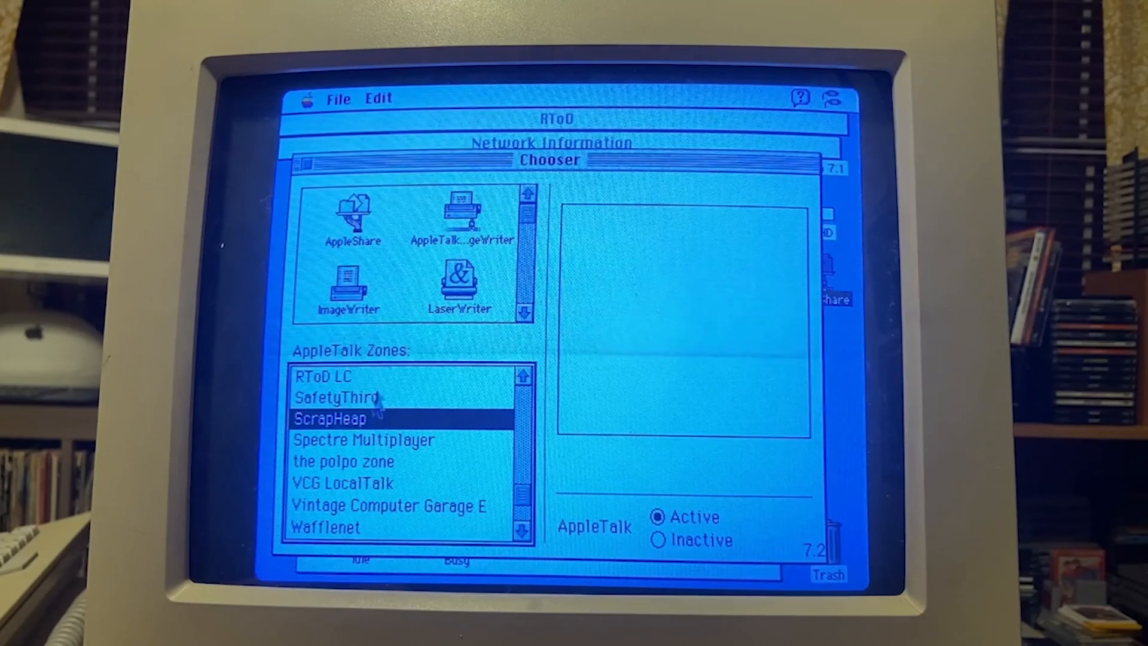
{"action": "left_click", "coordinate": [354, 213]}
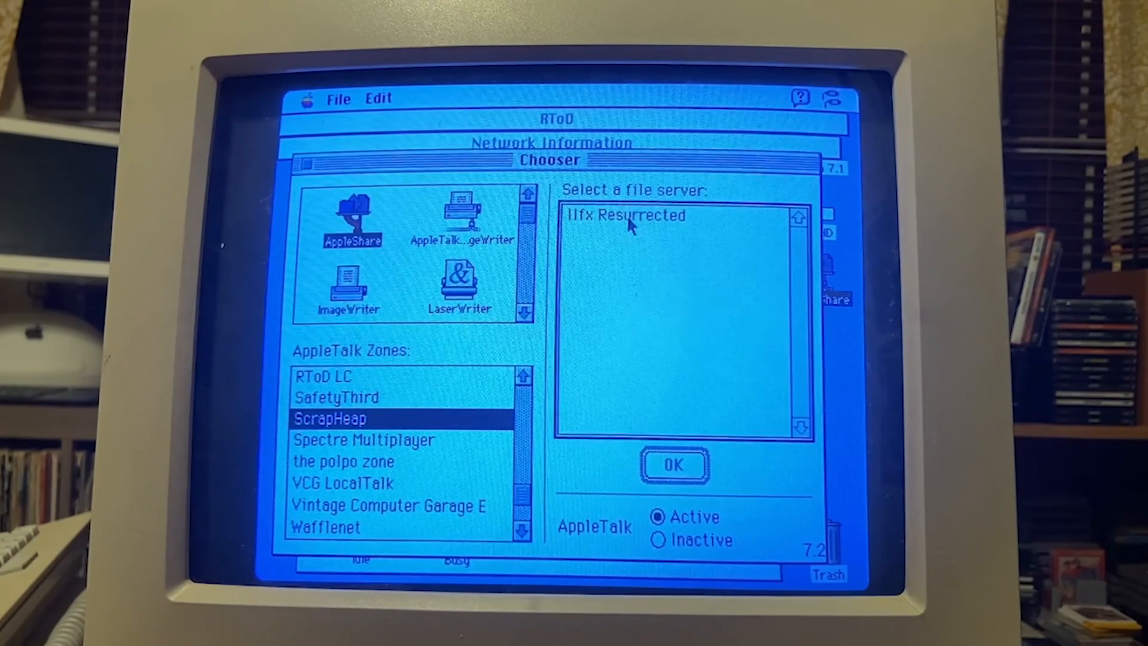
Connect to the IIfx Resurrected server as a guest.
{"action": "left_click", "coordinate": [626, 215]}
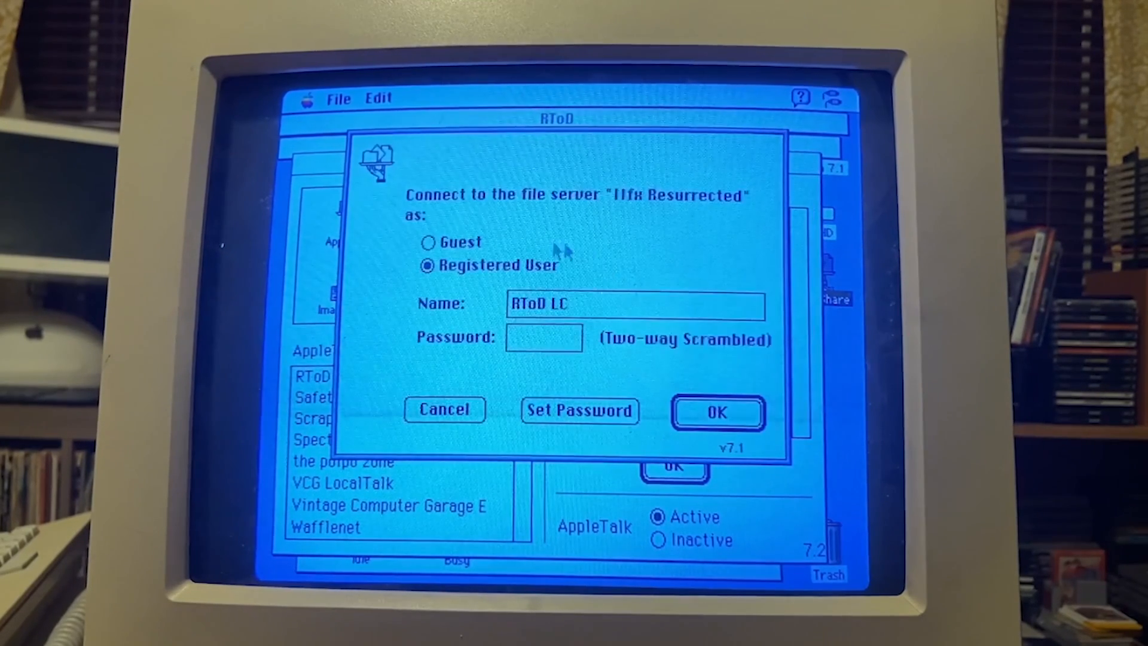
{"action": "left_click", "coordinate": [428, 243]}
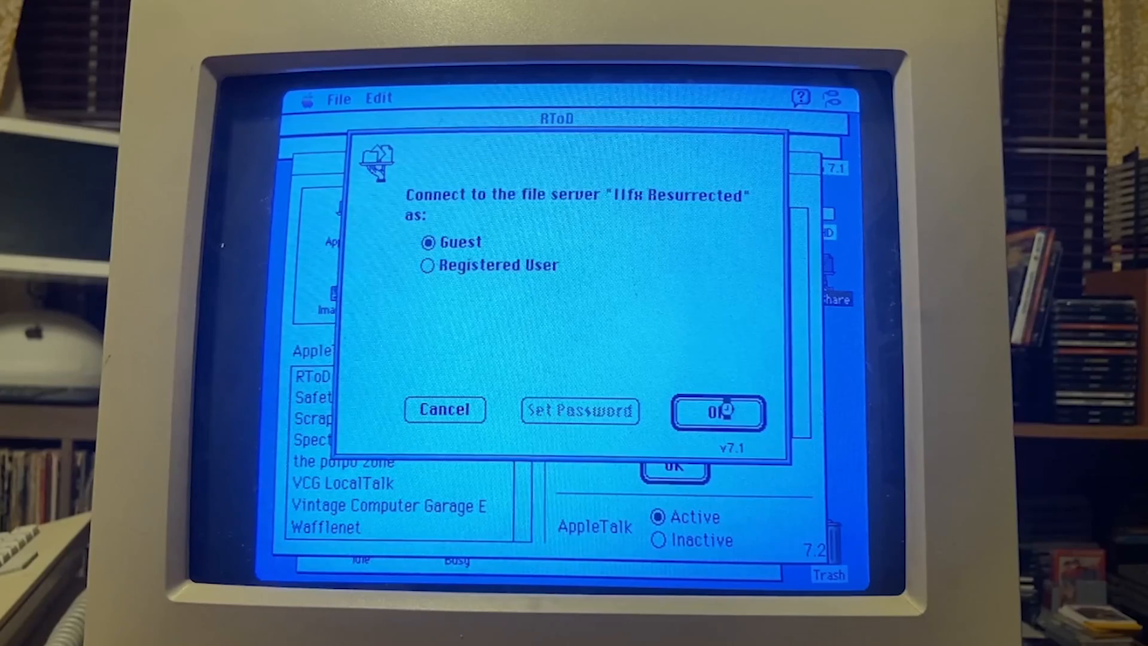
{"action": "left_click", "coordinate": [719, 410]}
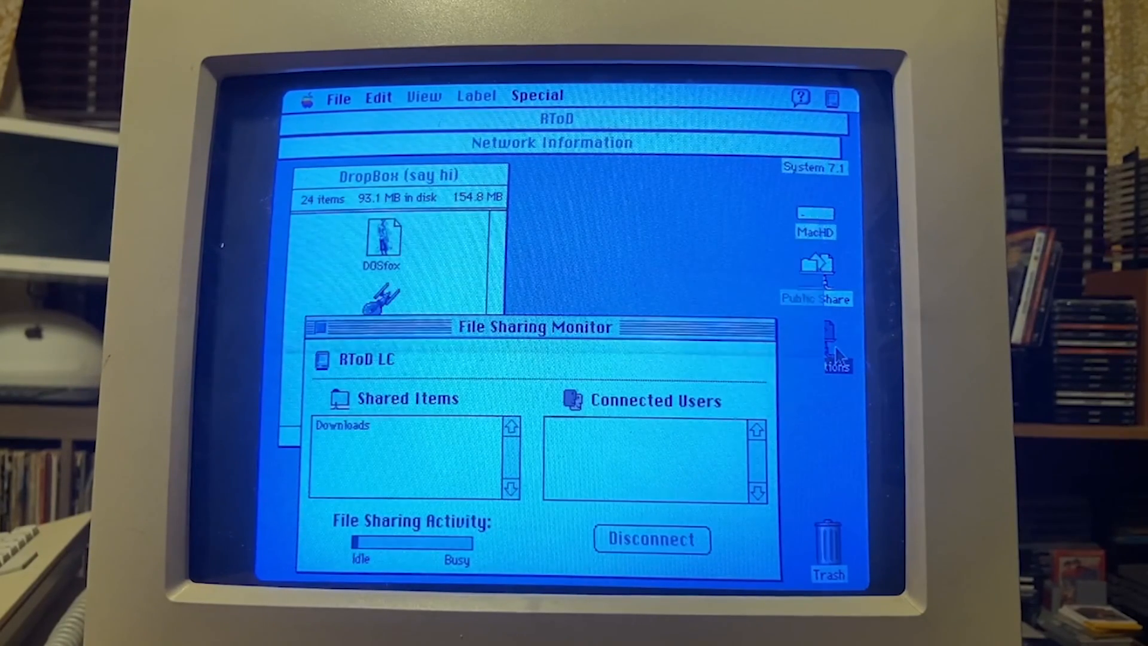
Open the mounted Applications volume and expand its Games folder.
{"action": "left_click", "coordinate": [816, 345]}
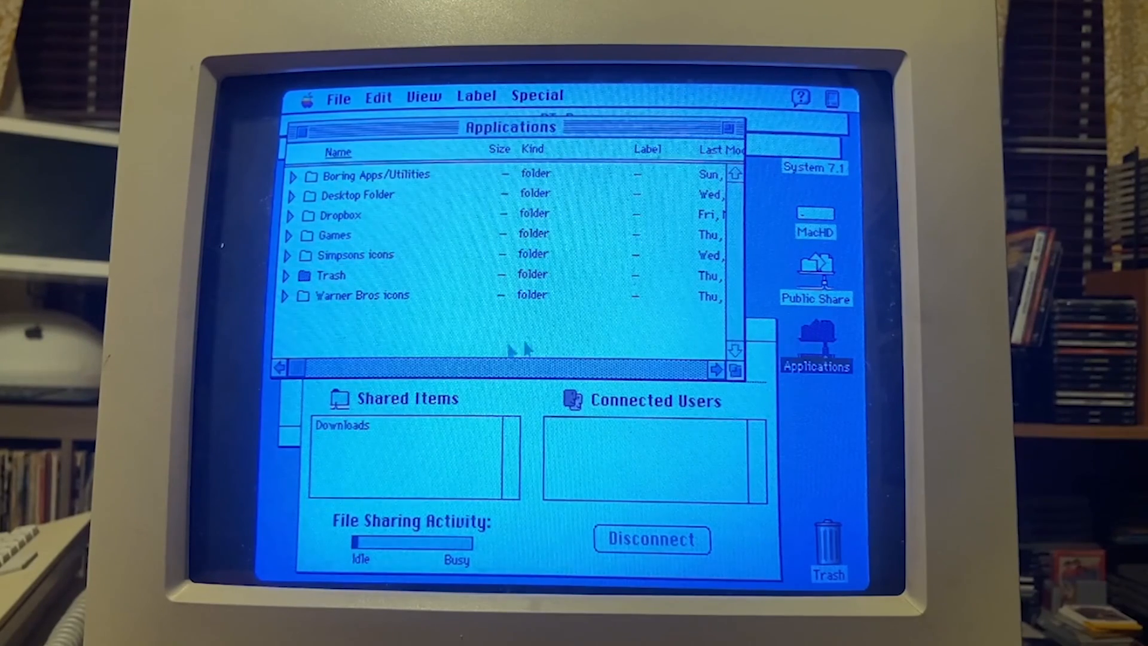
{"action": "mouse_move", "coordinate": [461, 356]}
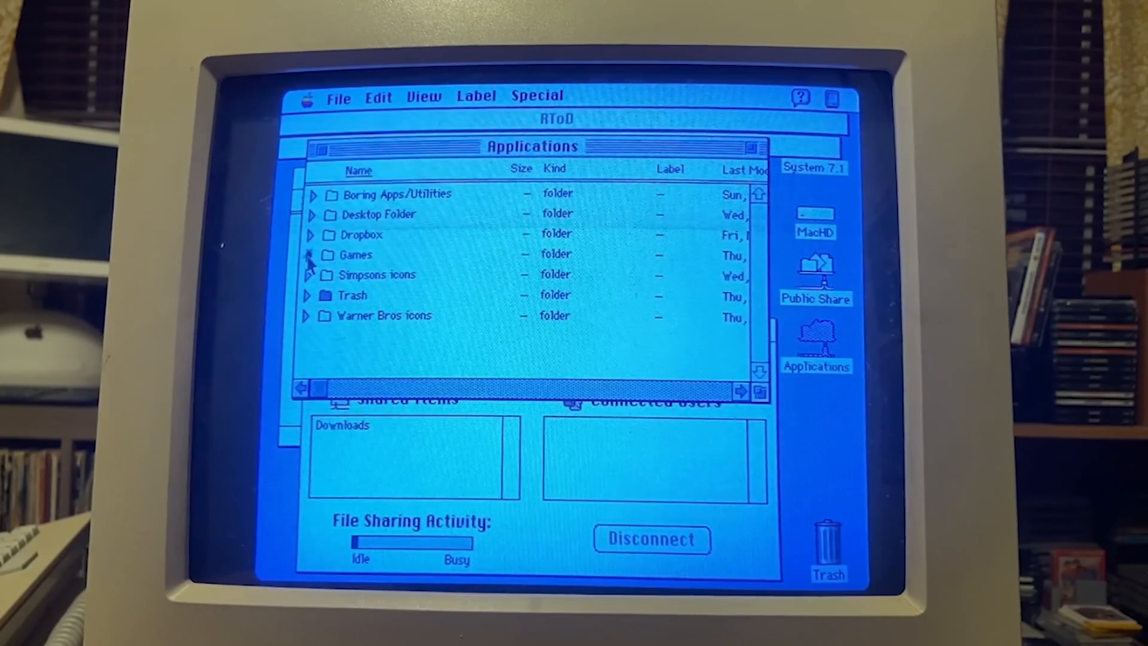
{"action": "left_click", "coordinate": [309, 255]}
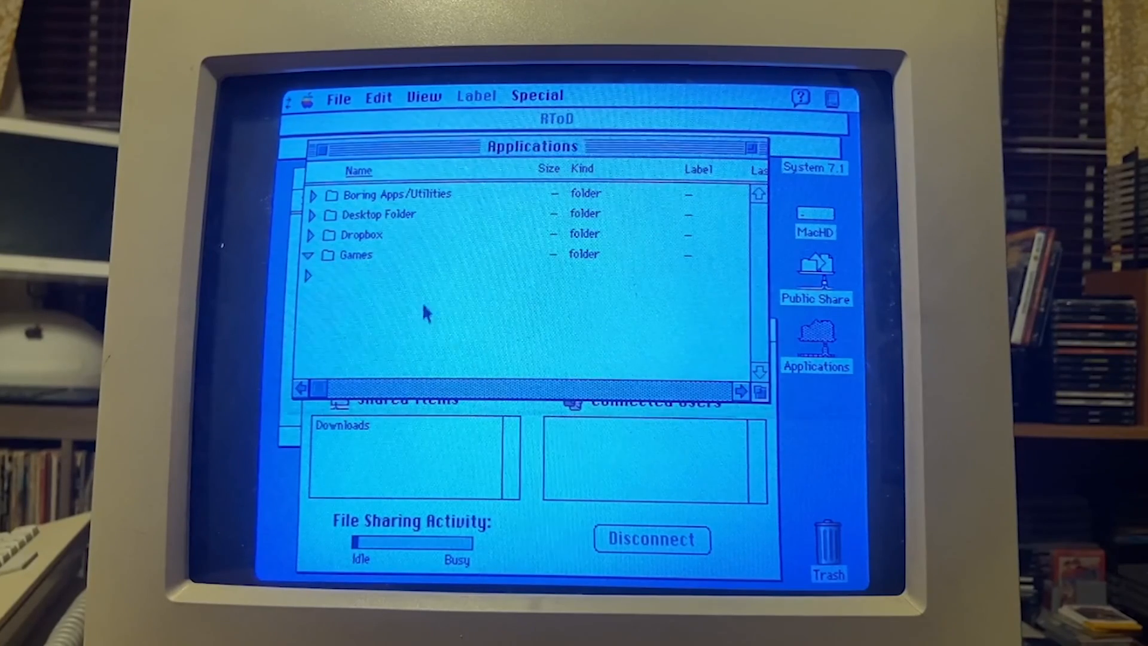
{"action": "left_click", "coordinate": [308, 254]}
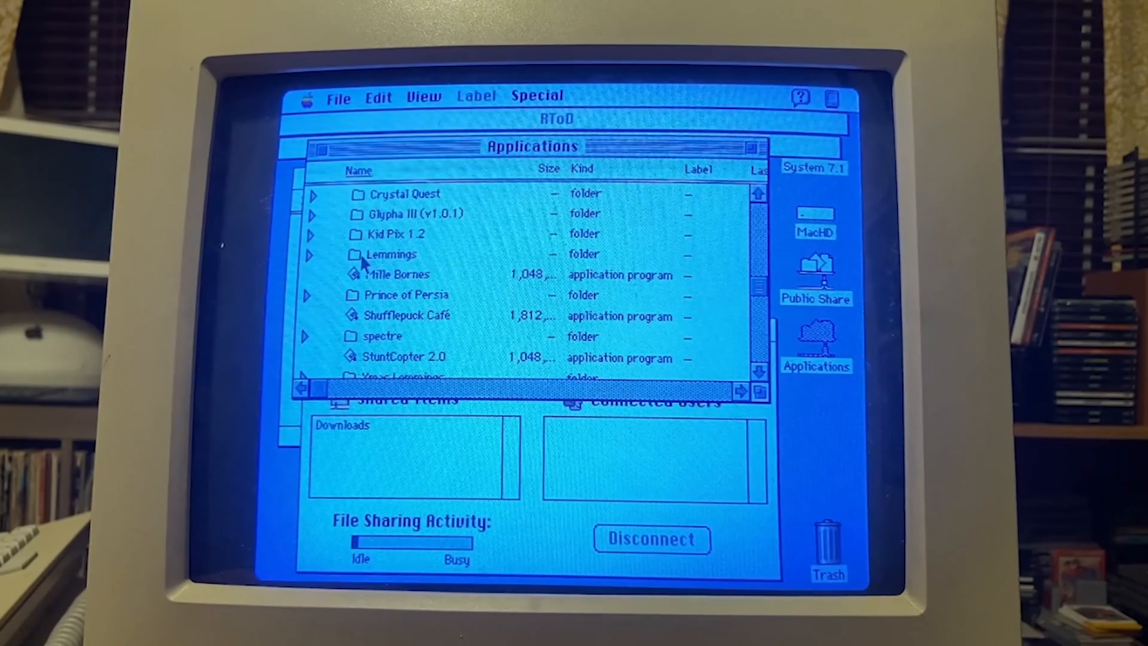
{"action": "mouse_move", "coordinate": [373, 260]}
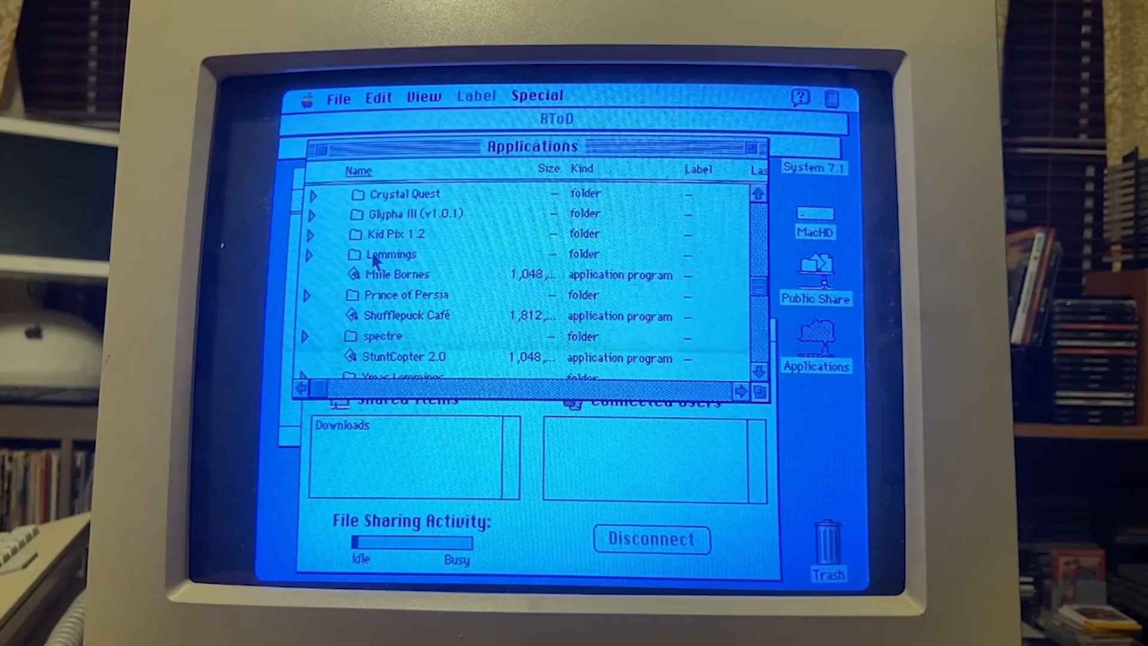
Open the local System 7.1 disk window showing Apps, Documents and Downloads.
{"action": "left_click", "coordinate": [339, 96]}
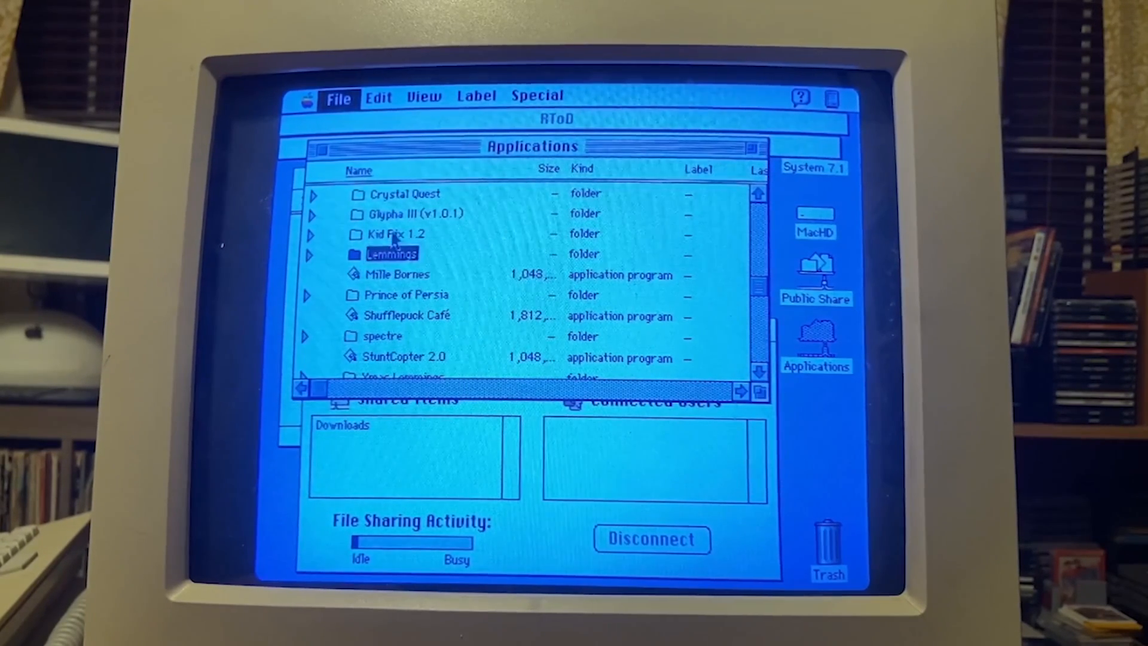
{"action": "left_click", "coordinate": [338, 95]}
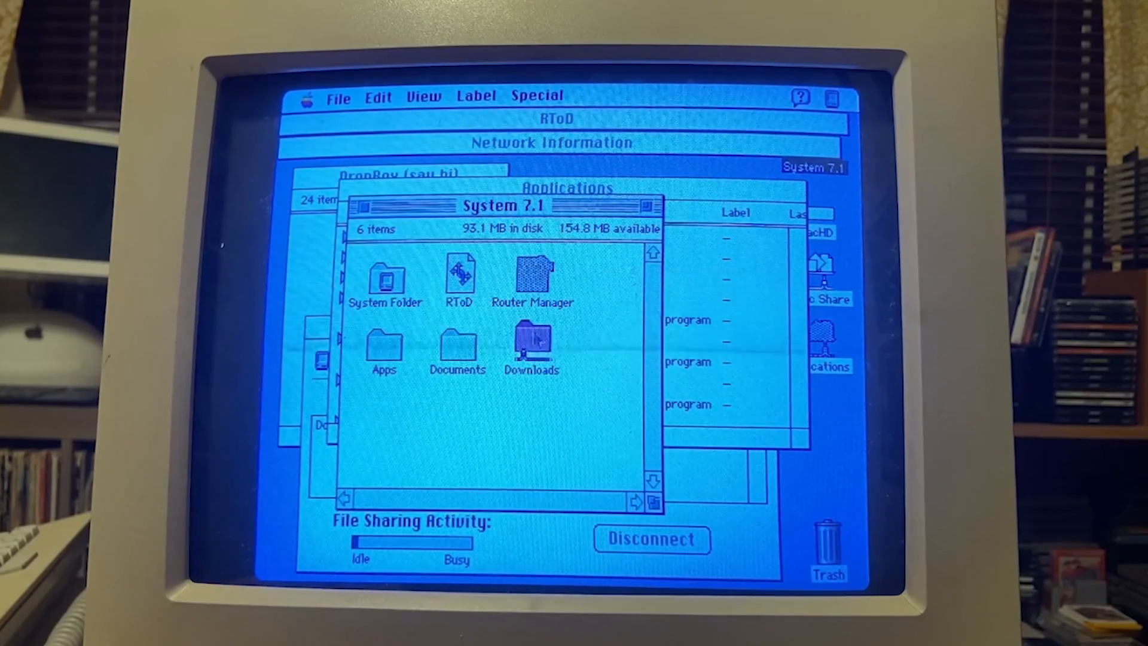
Open the local Downloads folder with DropBox (say hi) and Programs inside.
{"action": "left_click", "coordinate": [532, 345]}
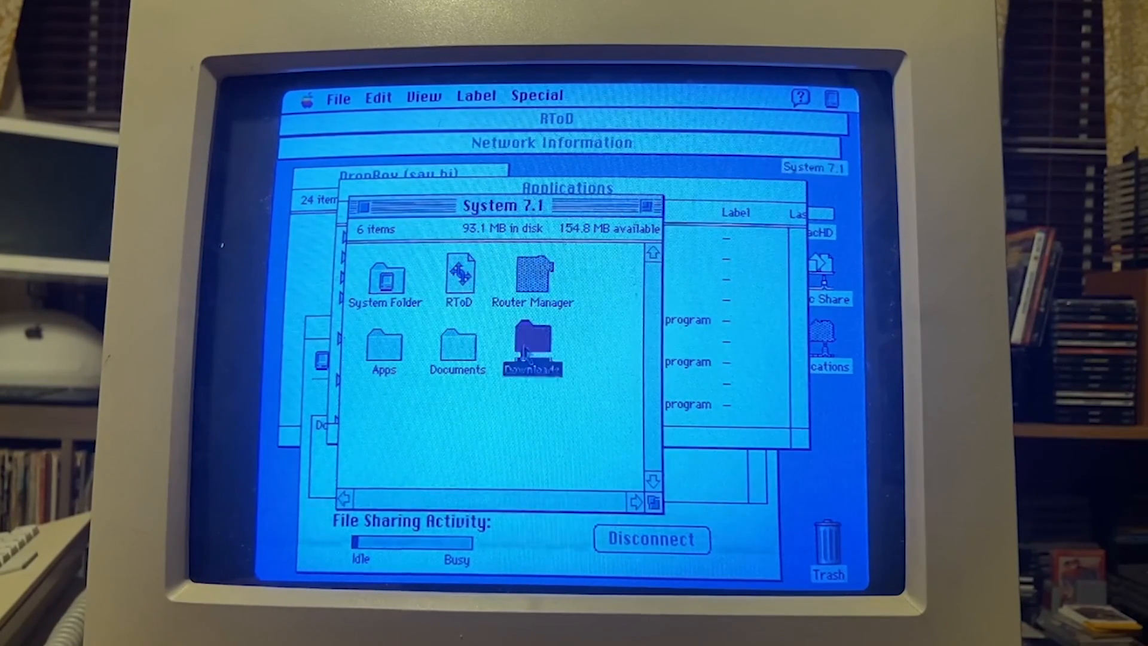
{"action": "double_click", "coordinate": [533, 344]}
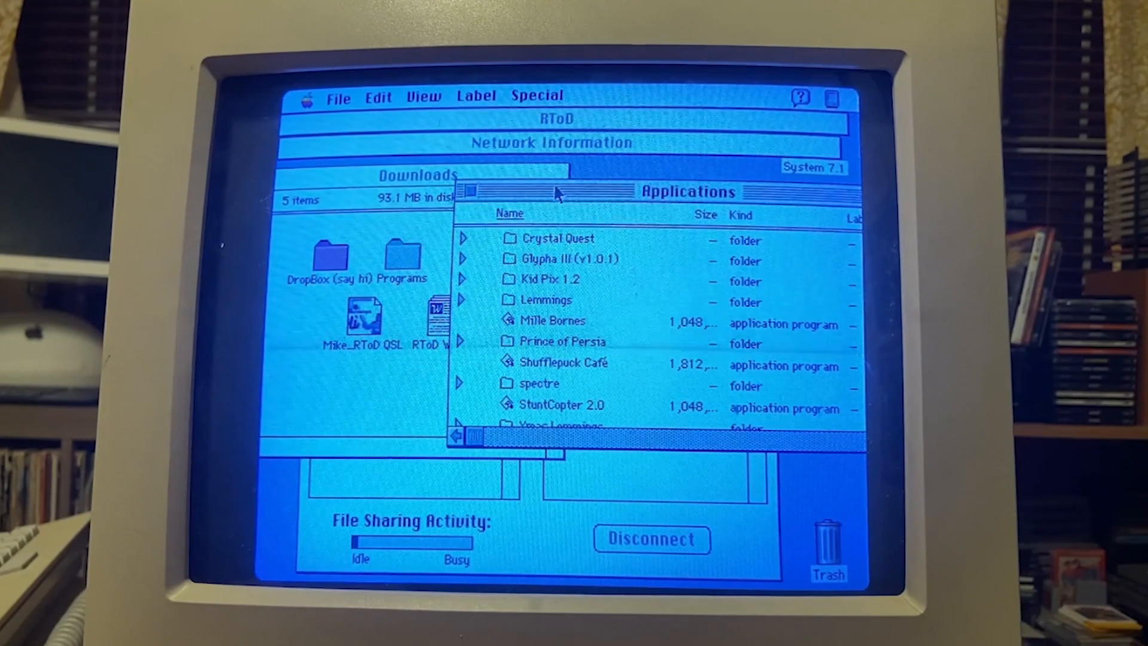
{"action": "left_click", "coordinate": [545, 299]}
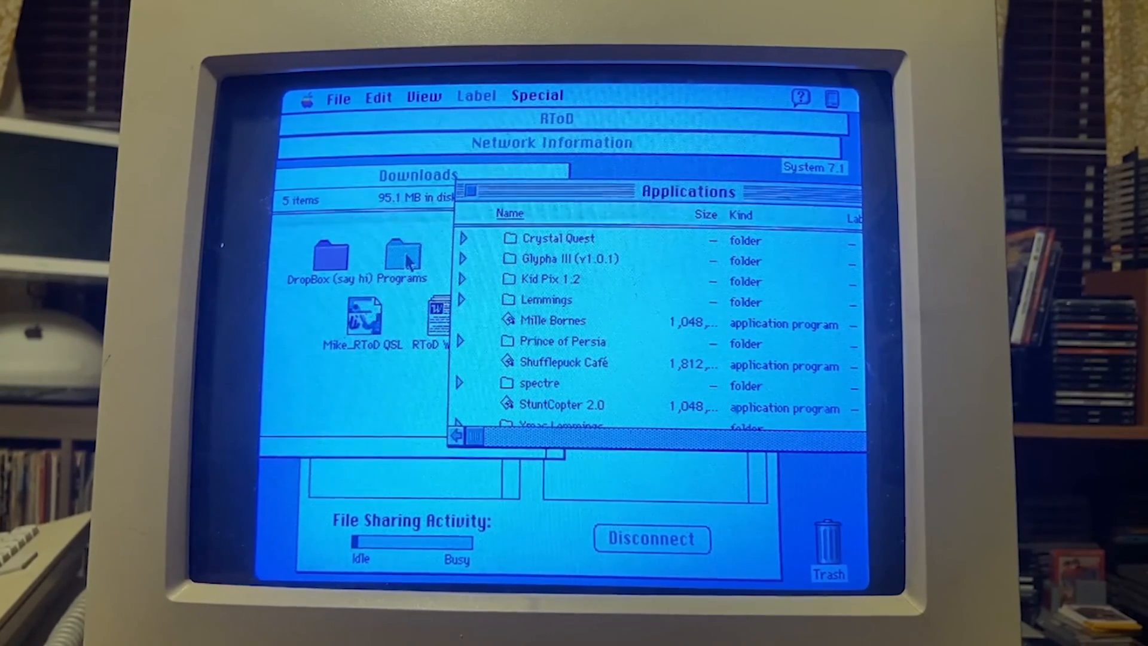
Roll up the Downloads window and move the Applications server window to the centre.
{"action": "left_click", "coordinate": [402, 259]}
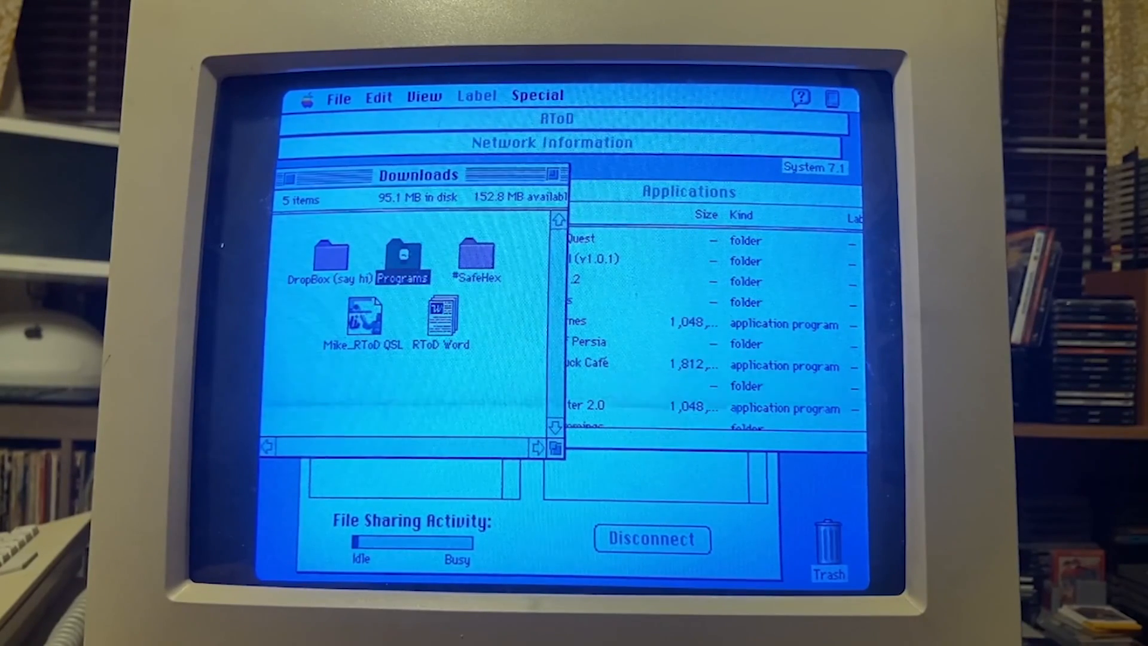
{"action": "double_click", "coordinate": [402, 259]}
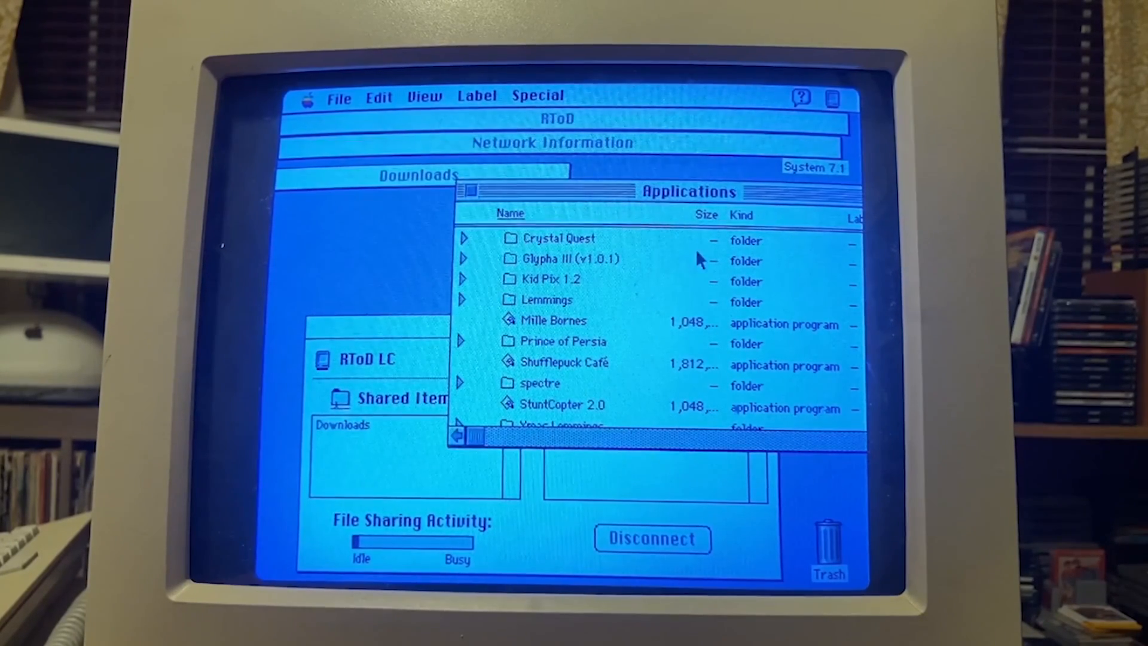
{"action": "left_click_drag", "start_coordinate": [686, 192], "coordinate": [592, 204]}
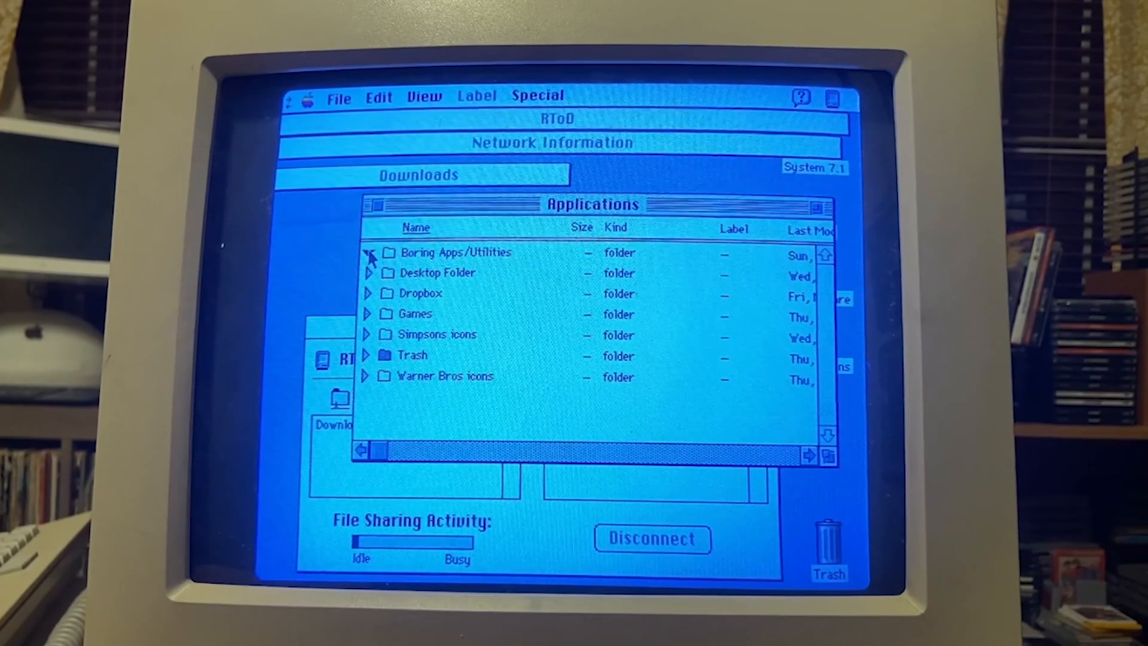
Expand Boring Apps/Utilities to browse SuperPaint.sit, SwitchRes 2.5.3 and other utilities.
{"action": "left_click", "coordinate": [367, 252]}
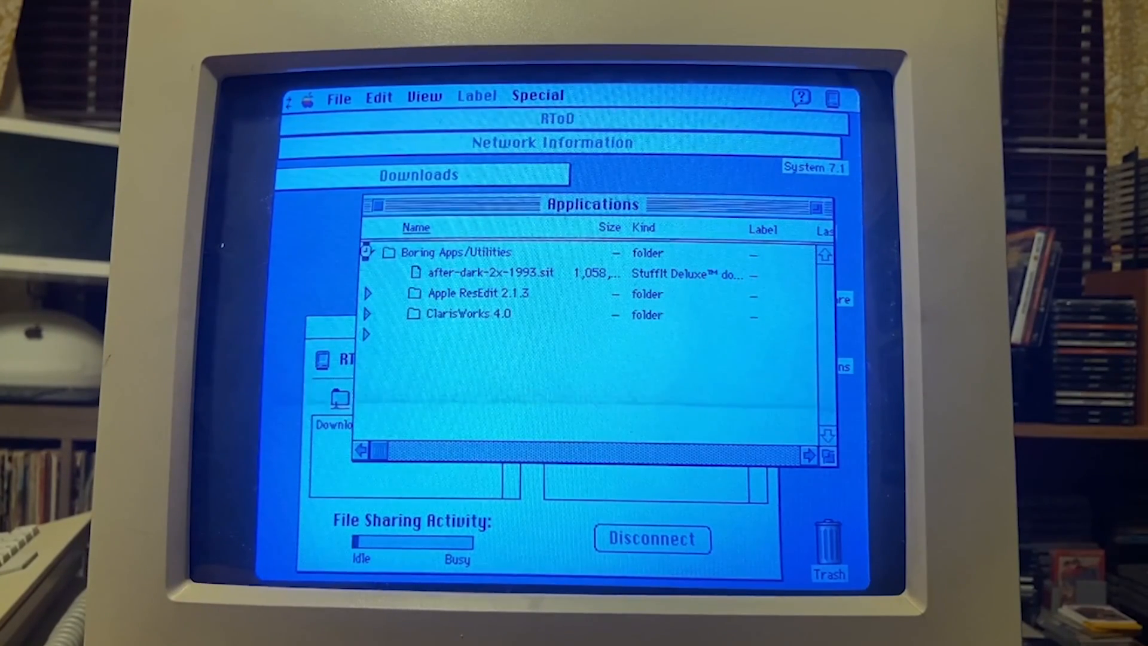
{"action": "left_click", "coordinate": [367, 253]}
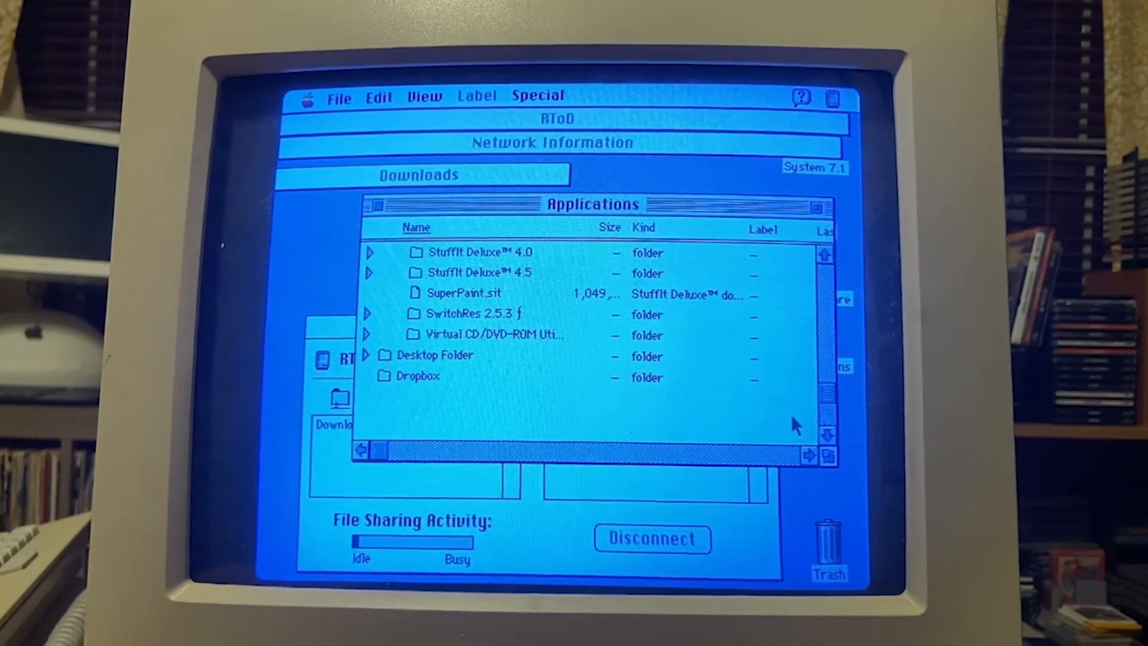
{"action": "left_click", "coordinate": [363, 375]}
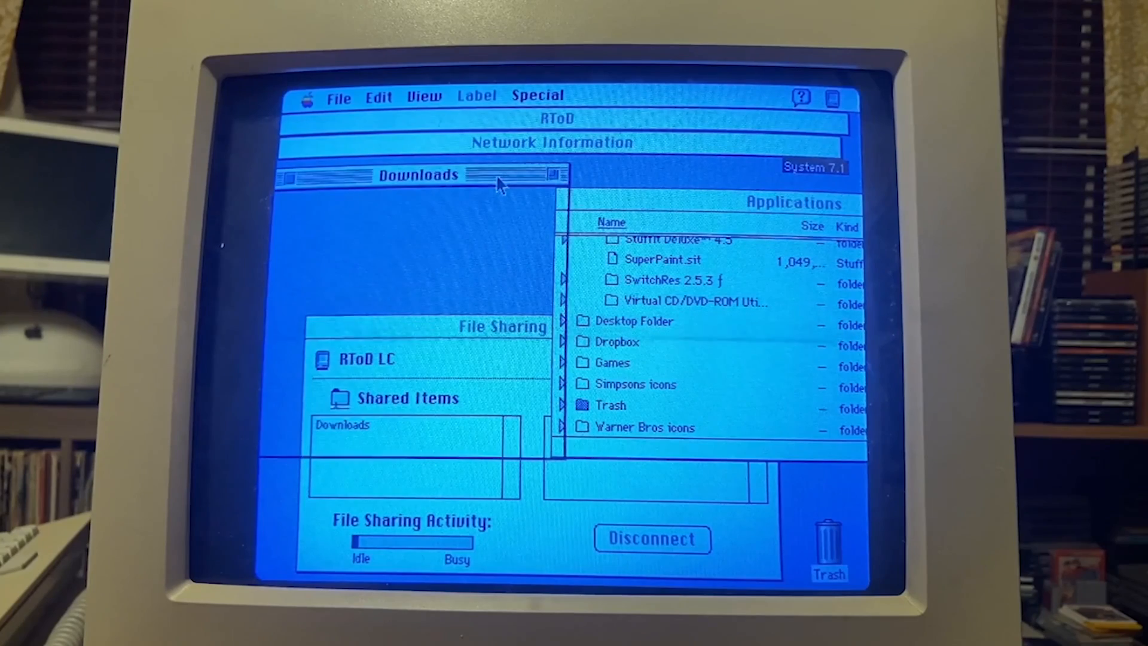
Unroll the Downloads window and open the RToD Word greeting document.
{"action": "left_click", "coordinate": [417, 174]}
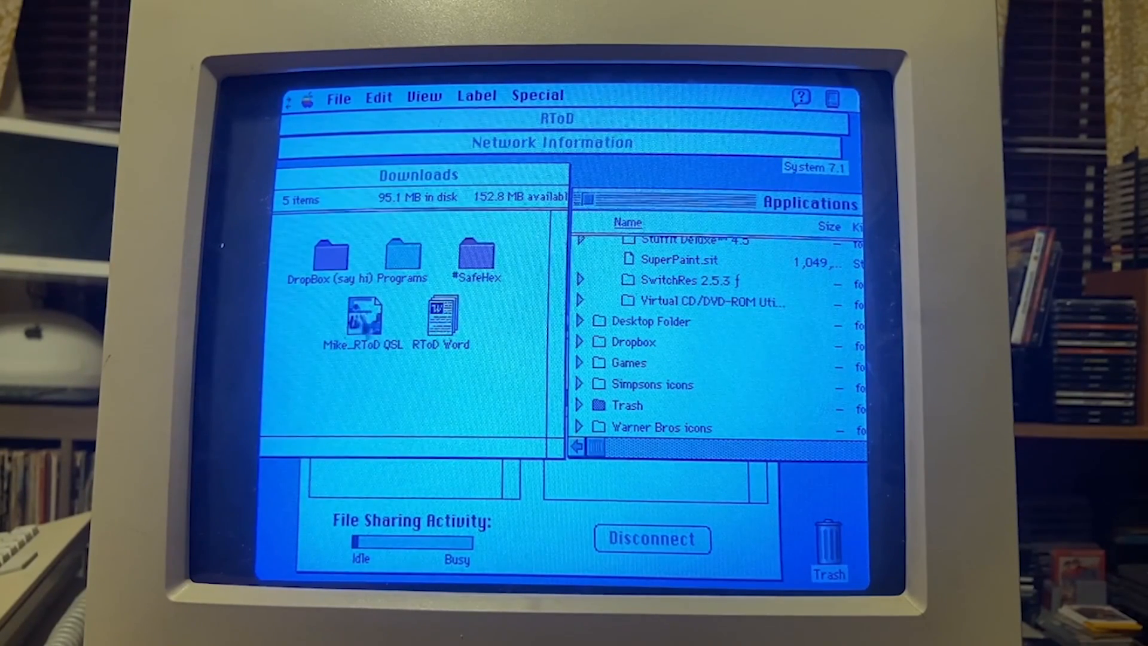
{"action": "left_click", "coordinate": [441, 320]}
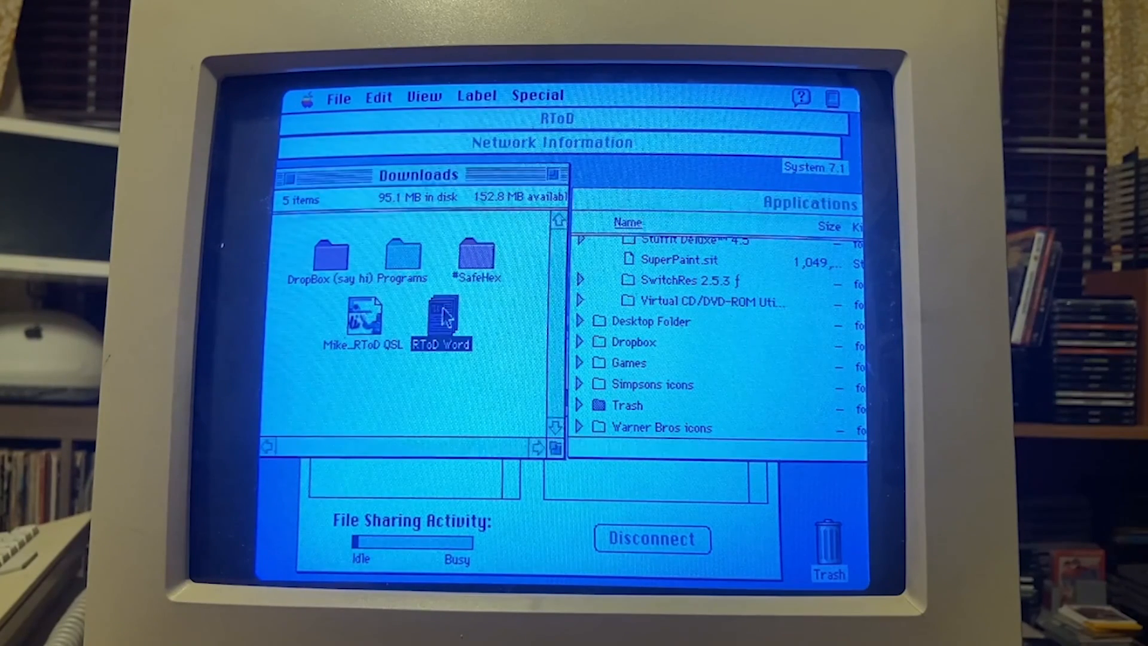
{"action": "double_click", "coordinate": [441, 313]}
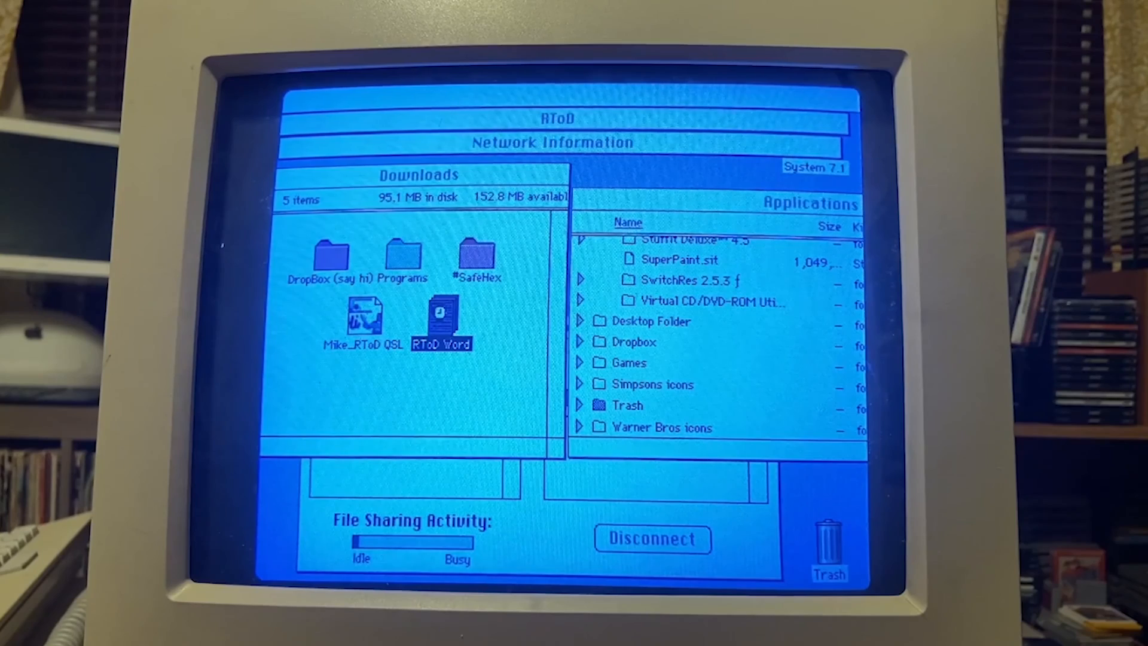
{"action": "double_click", "coordinate": [441, 322]}
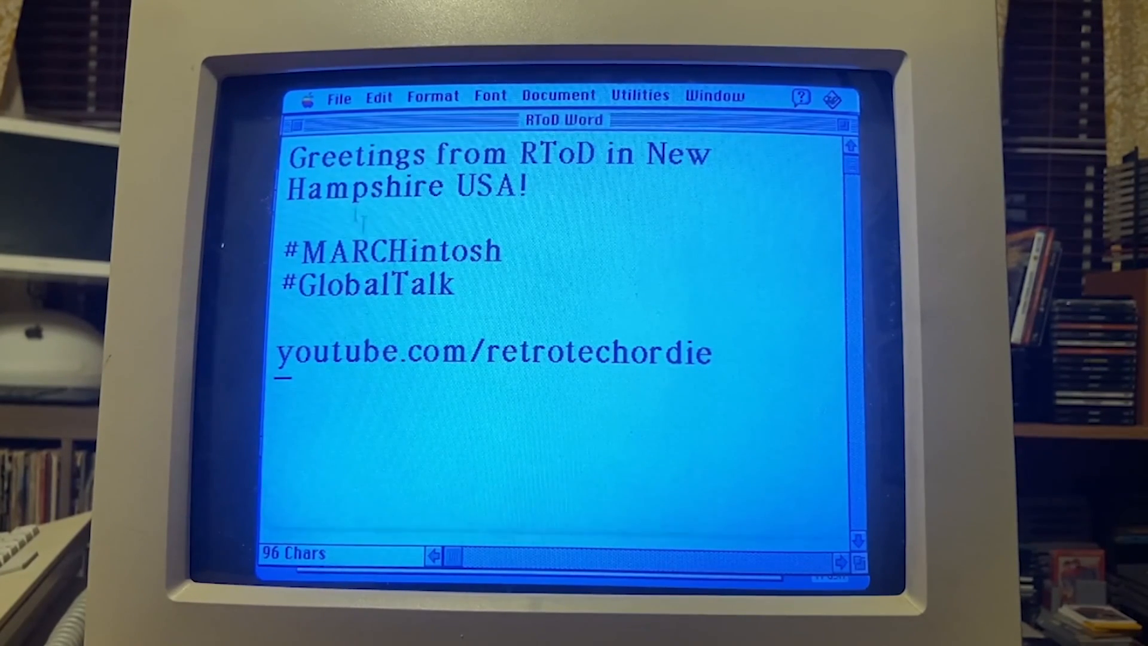
Close the RToD Word document, leaving the Downloads folder in Finder.
{"action": "left_click", "coordinate": [338, 95]}
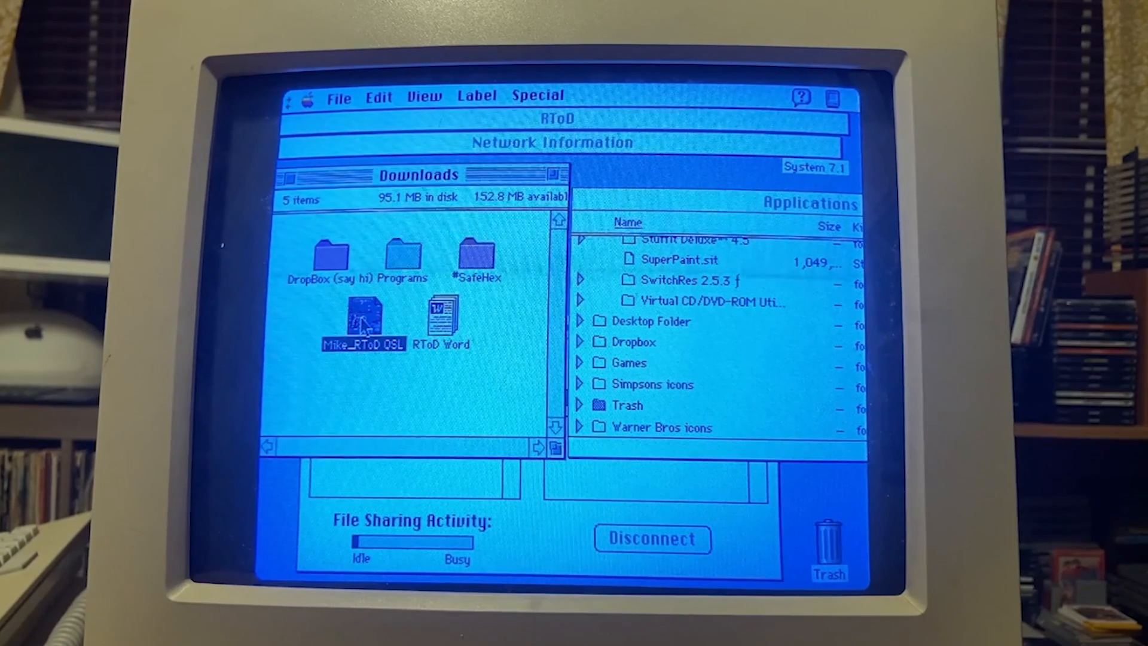
{"action": "left_click", "coordinate": [634, 342]}
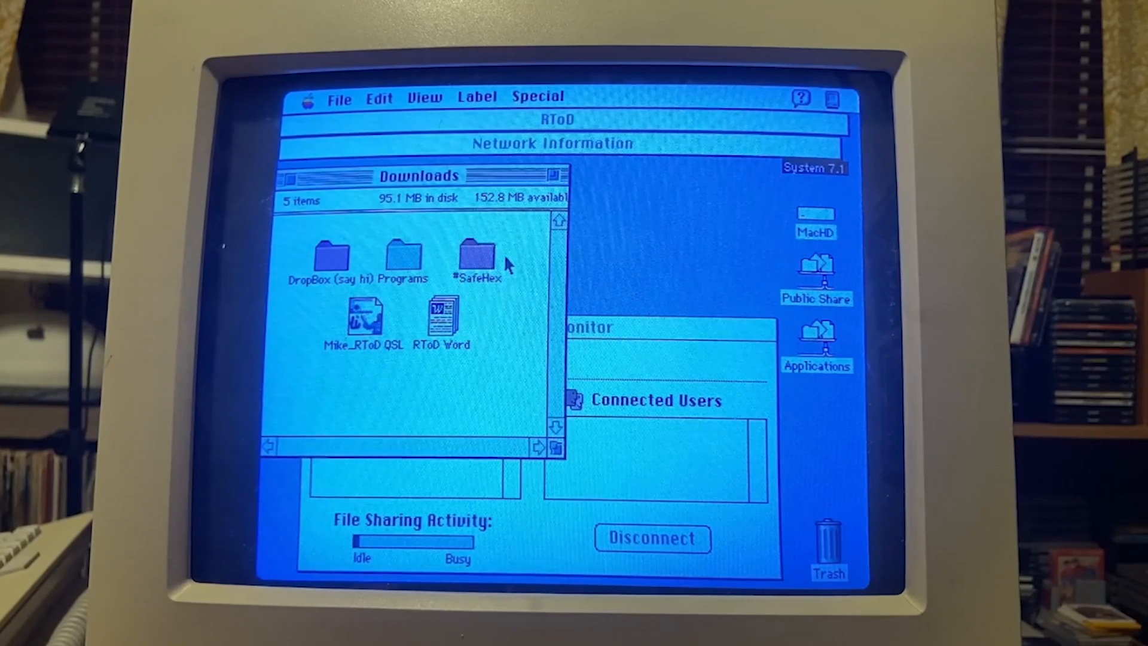
{"action": "left_click", "coordinate": [475, 260]}
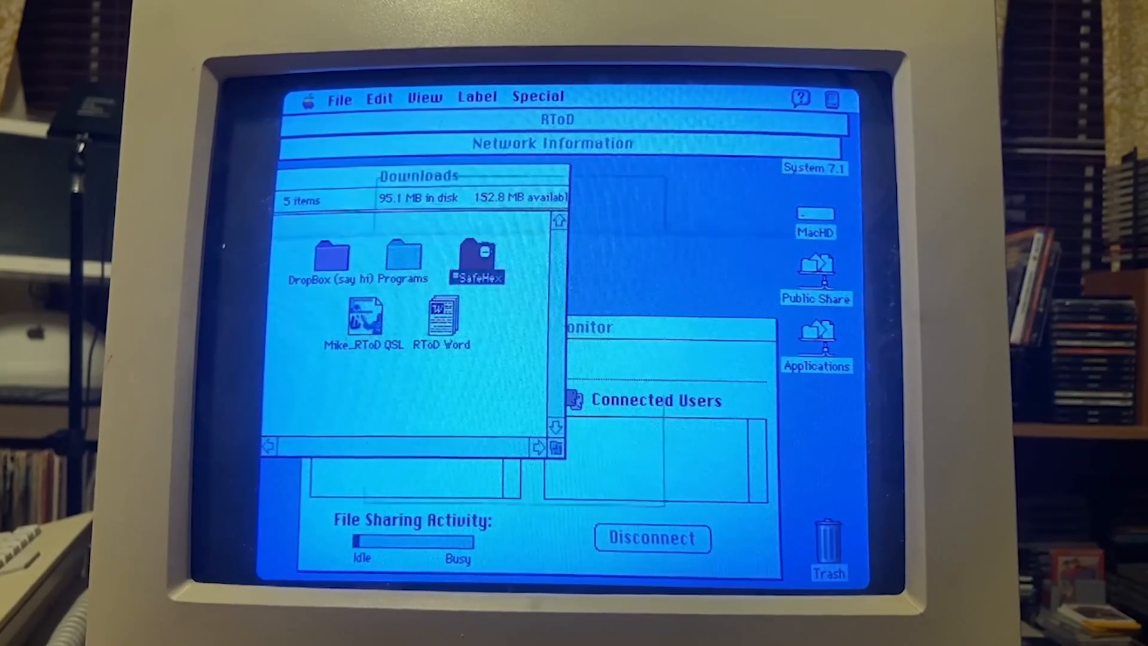
{"action": "double_click", "coordinate": [475, 258]}
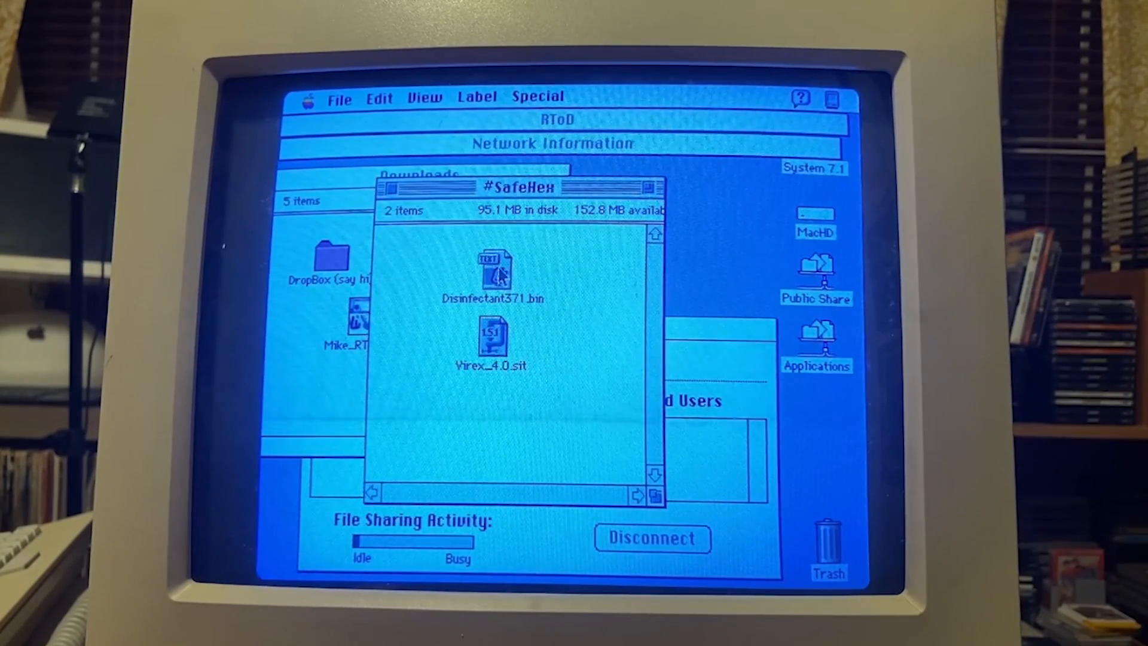
{"action": "left_click", "coordinate": [492, 338]}
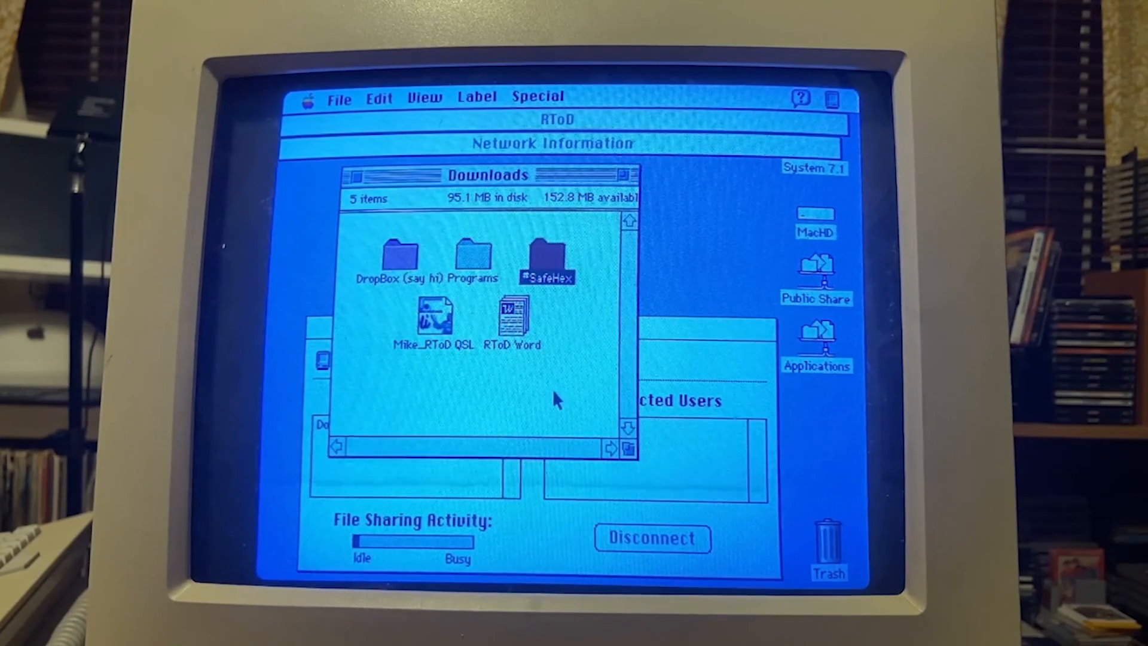
{"action": "mouse_move", "coordinate": [551, 393]}
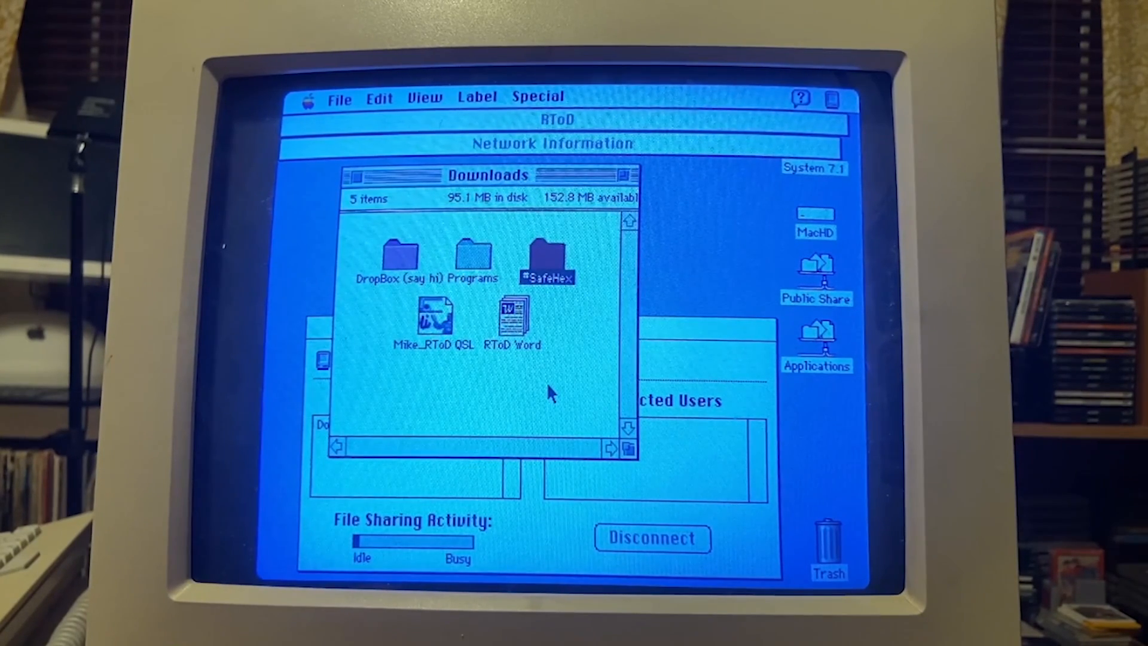
{"action": "mouse_move", "coordinate": [515, 396]}
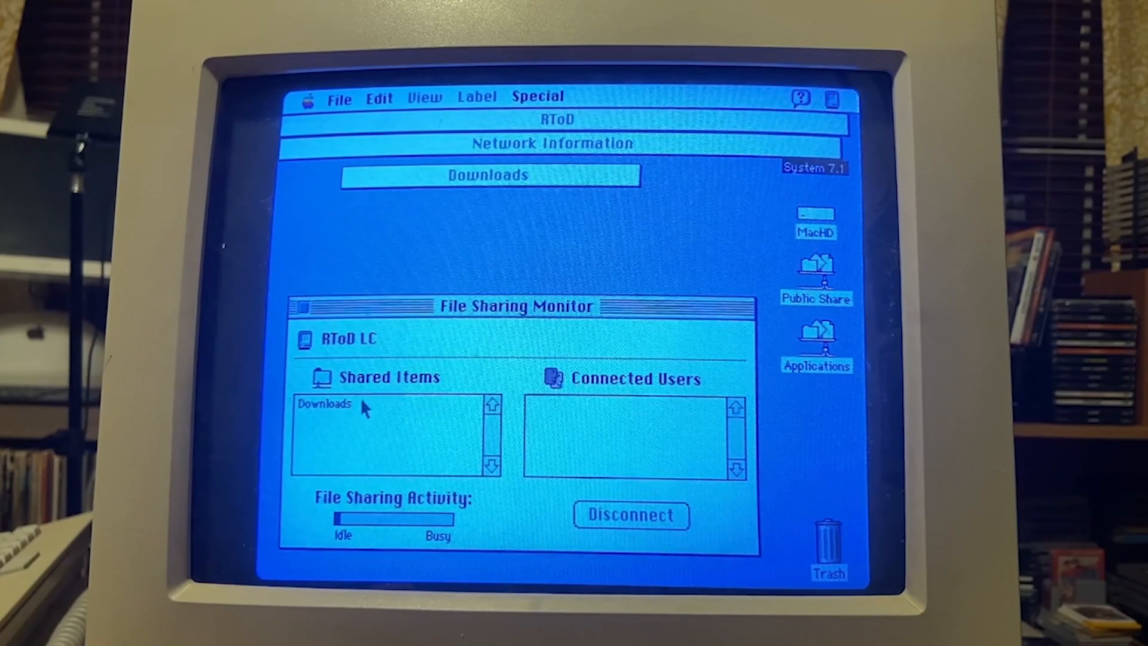
{"action": "mouse_move", "coordinate": [351, 410]}
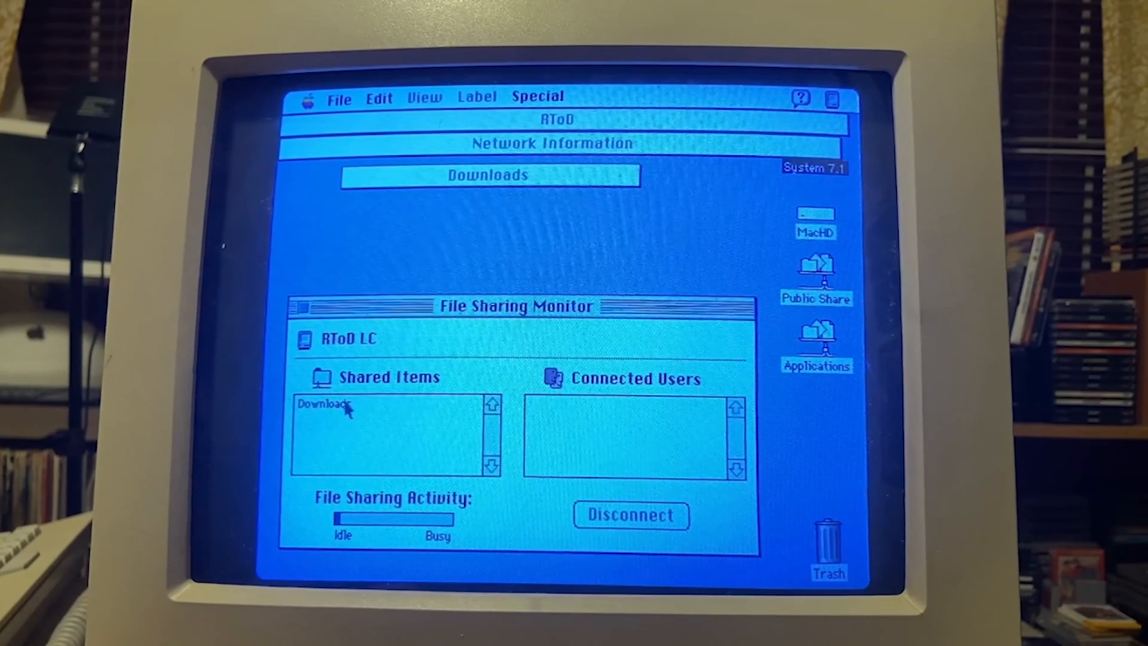
{"action": "mouse_move", "coordinate": [535, 414]}
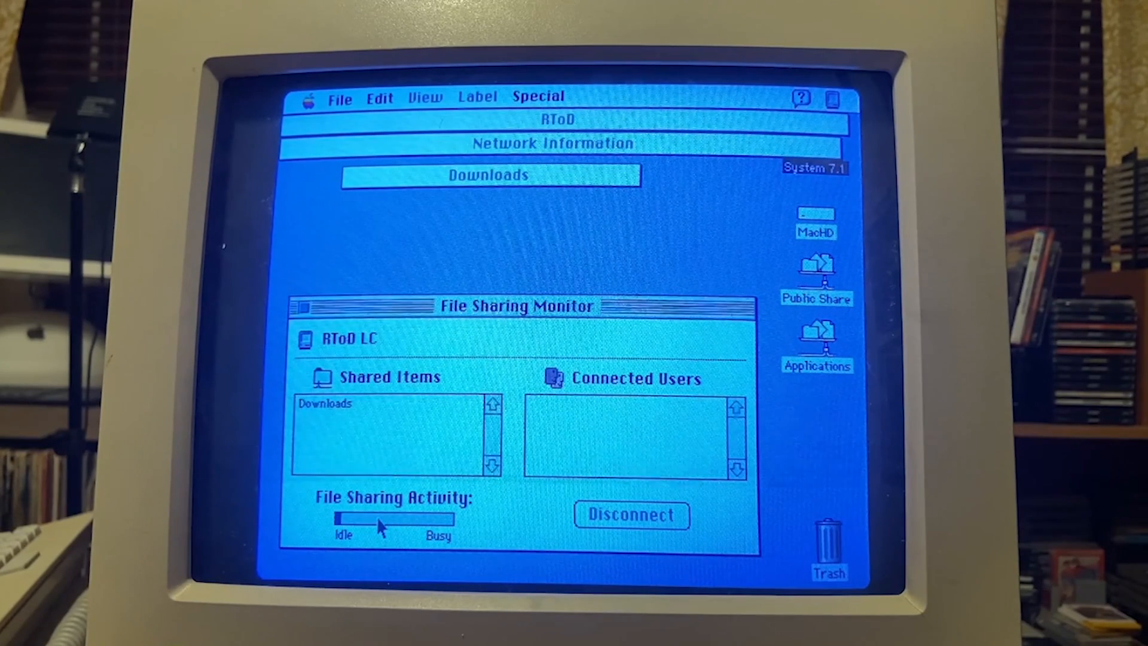
Switch to Apple Internet Router and bring up its Router Statistics window.
{"action": "left_click", "coordinate": [538, 96]}
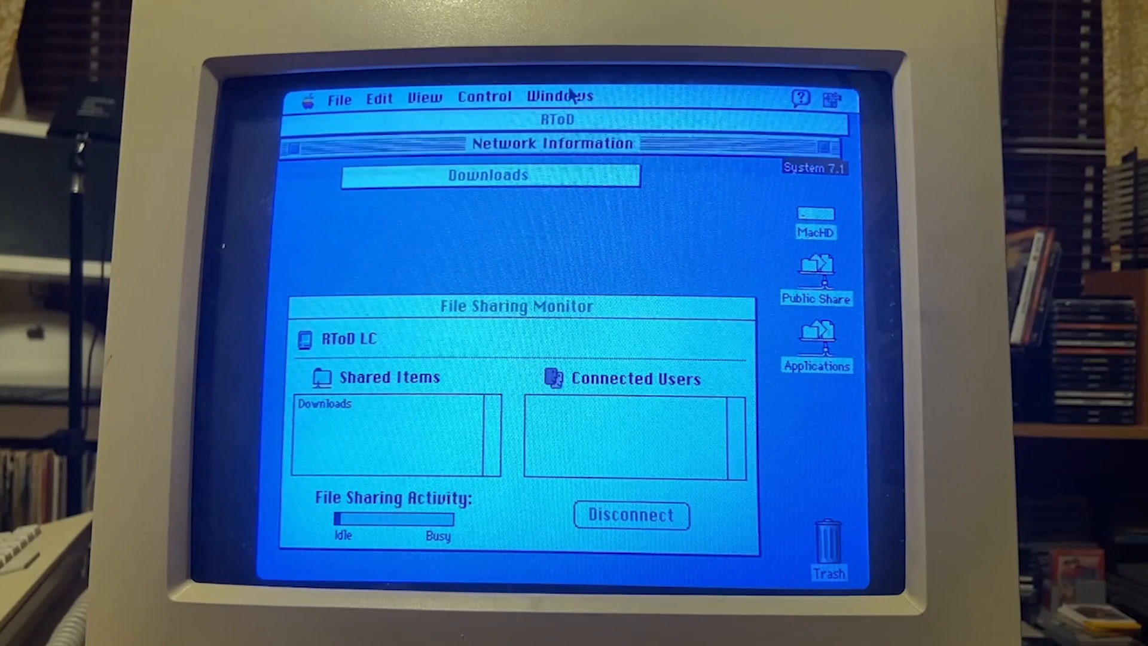
{"action": "left_click", "coordinate": [558, 96]}
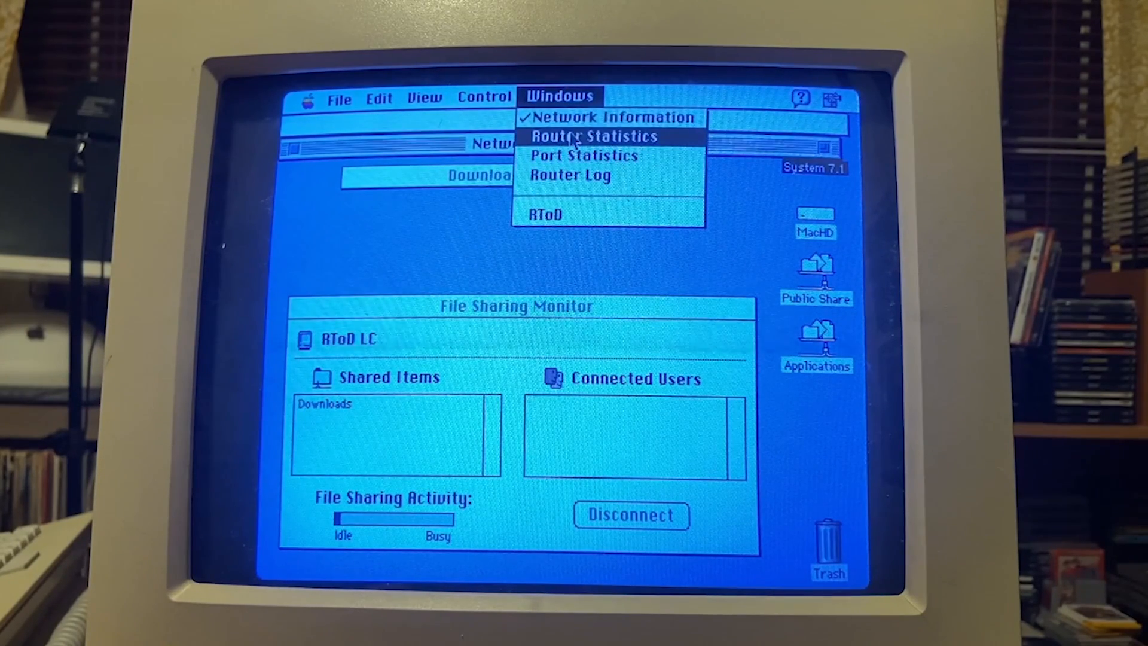
{"action": "left_click", "coordinate": [590, 136]}
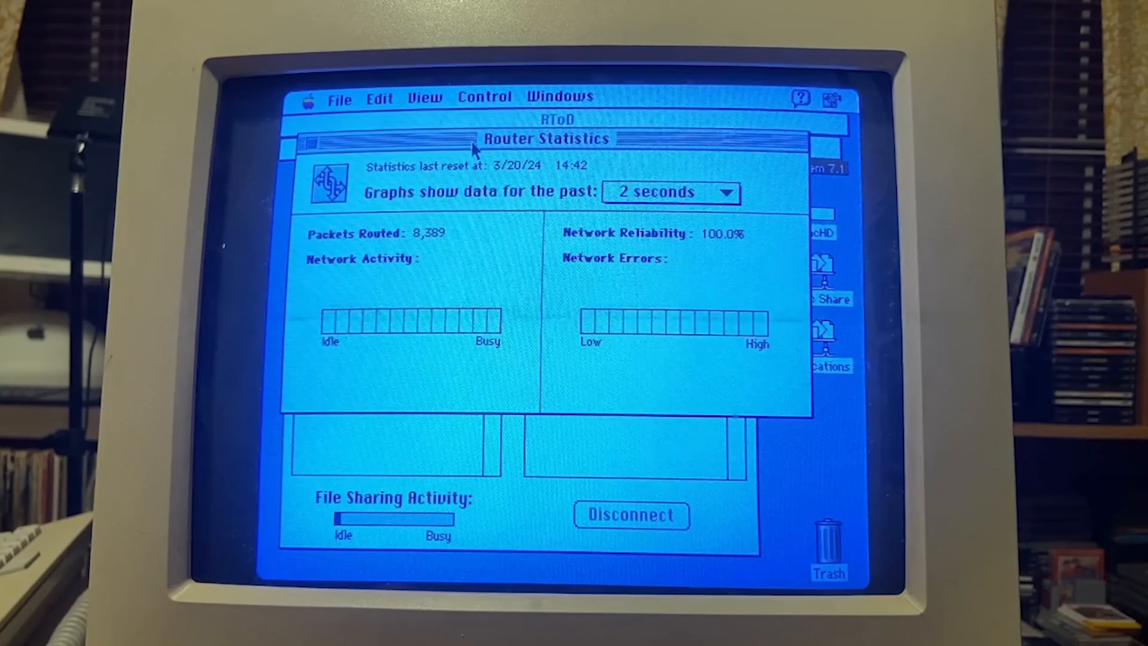
{"action": "mouse_move", "coordinate": [517, 183]}
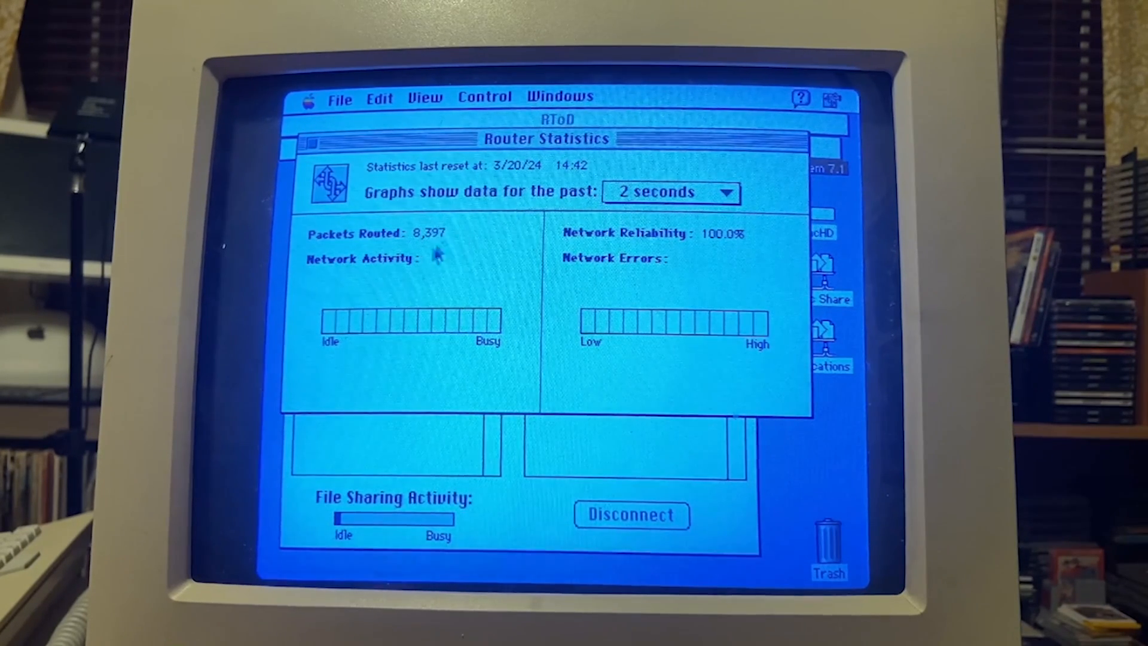
{"action": "mouse_move", "coordinate": [428, 253]}
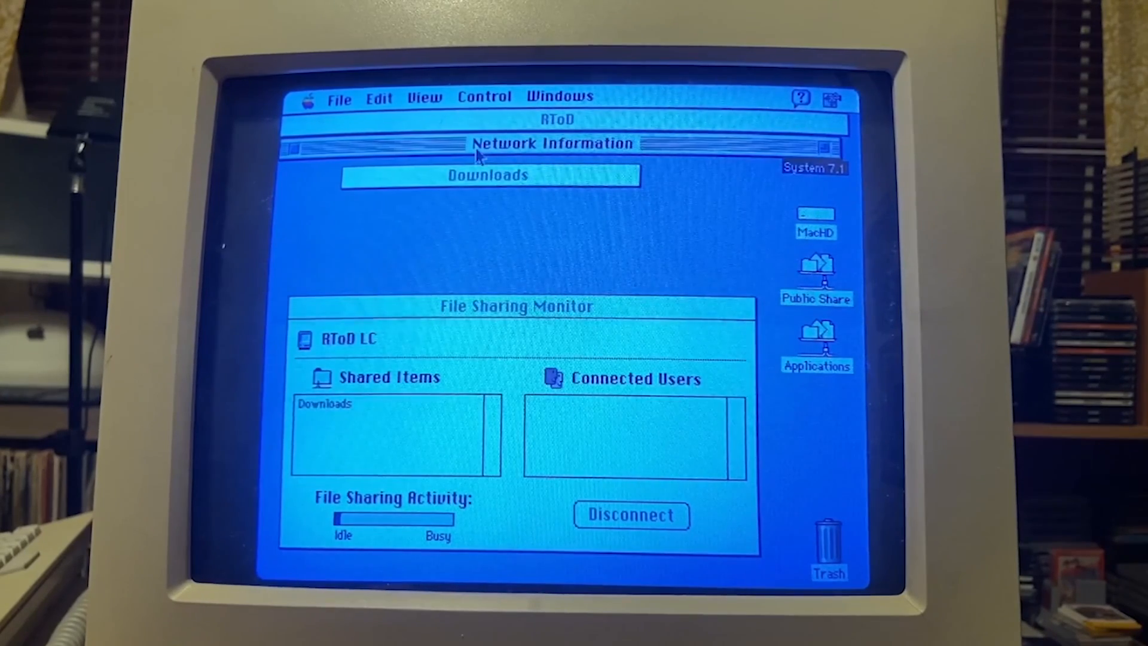
Bring the rolled-up Downloads folder window forward, activating the Finder.
{"action": "left_click", "coordinate": [553, 144]}
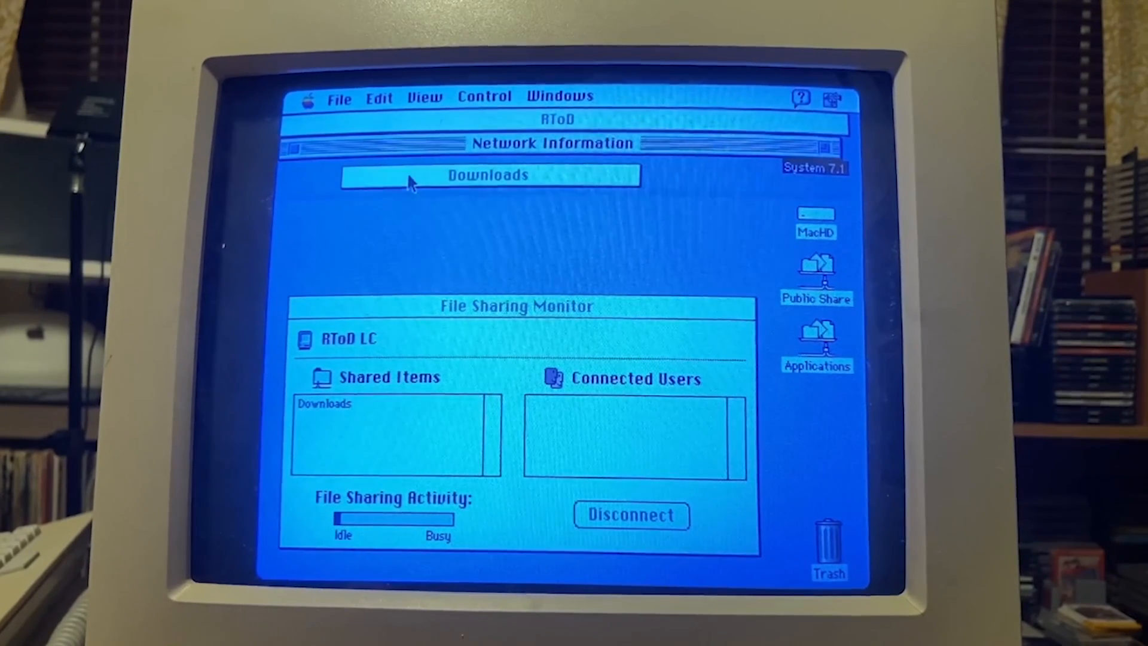
{"action": "left_click", "coordinate": [487, 175]}
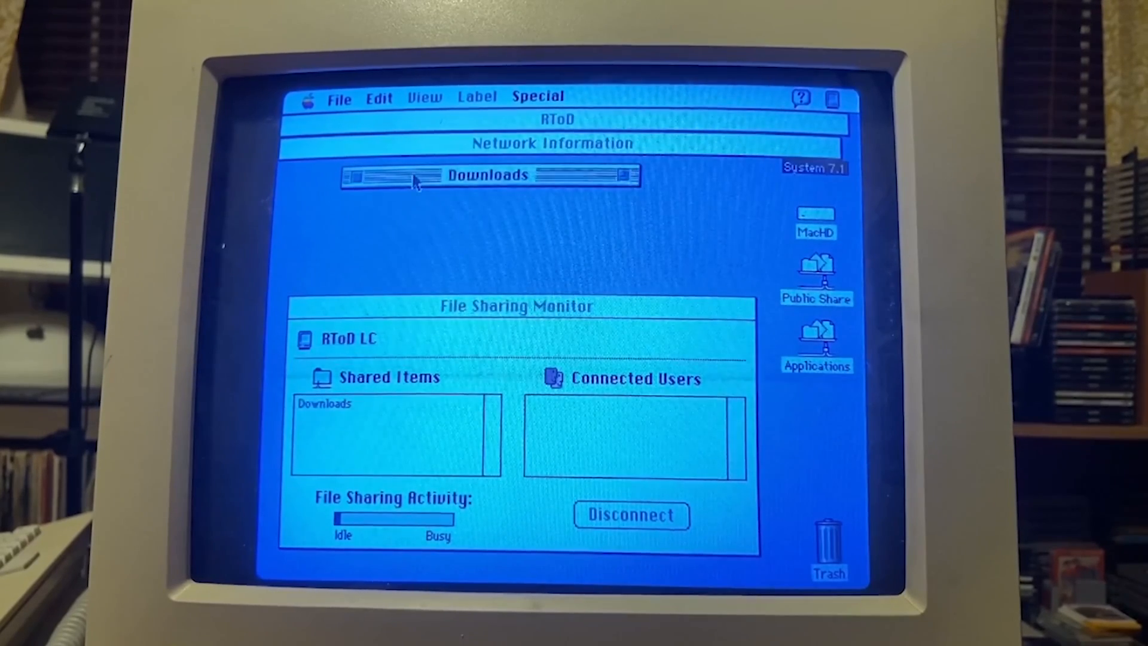
Unroll Downloads, open DropBox (say hi) and scroll through its 24 visitor drop-offs.
{"action": "double_click", "coordinate": [488, 175]}
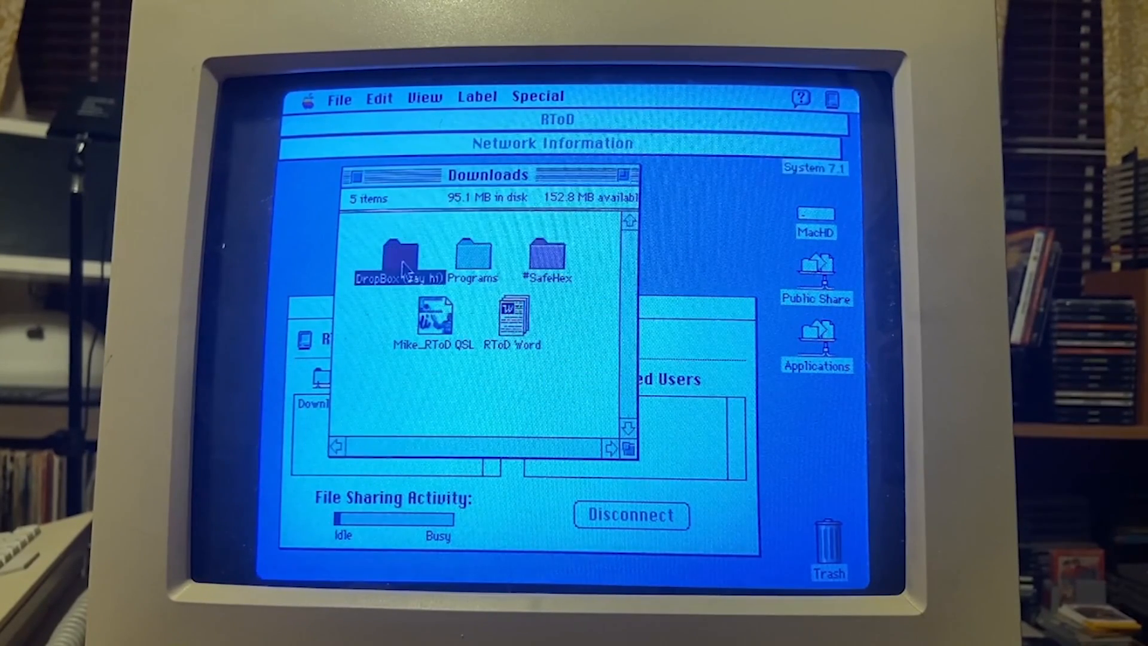
{"action": "double_click", "coordinate": [397, 252]}
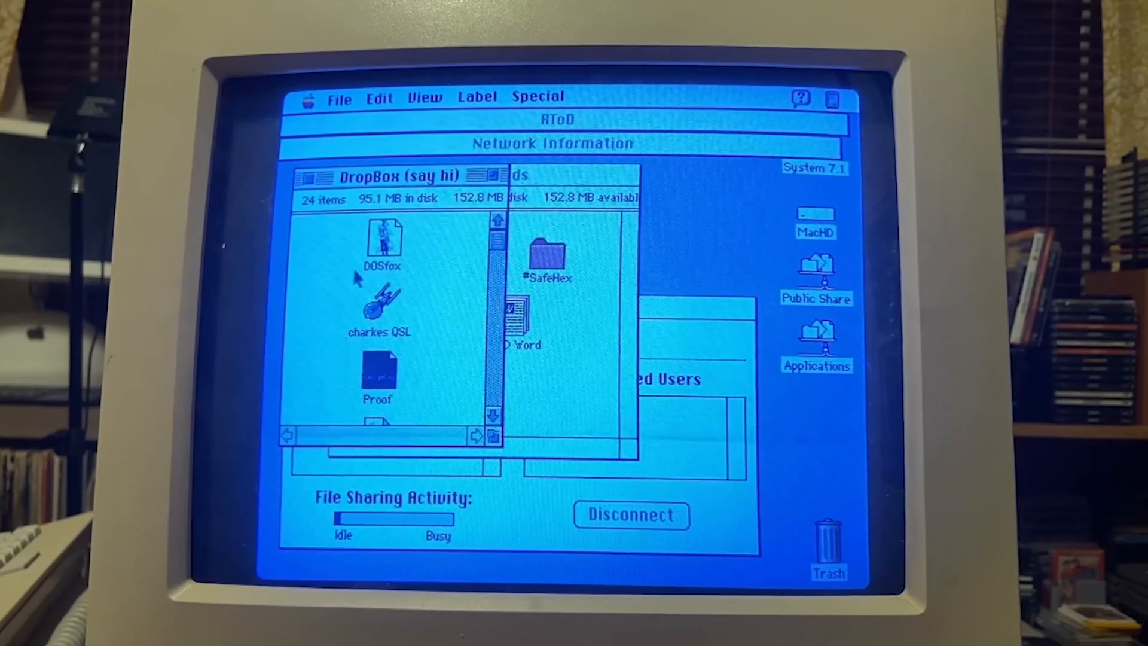
{"action": "left_click", "coordinate": [495, 438]}
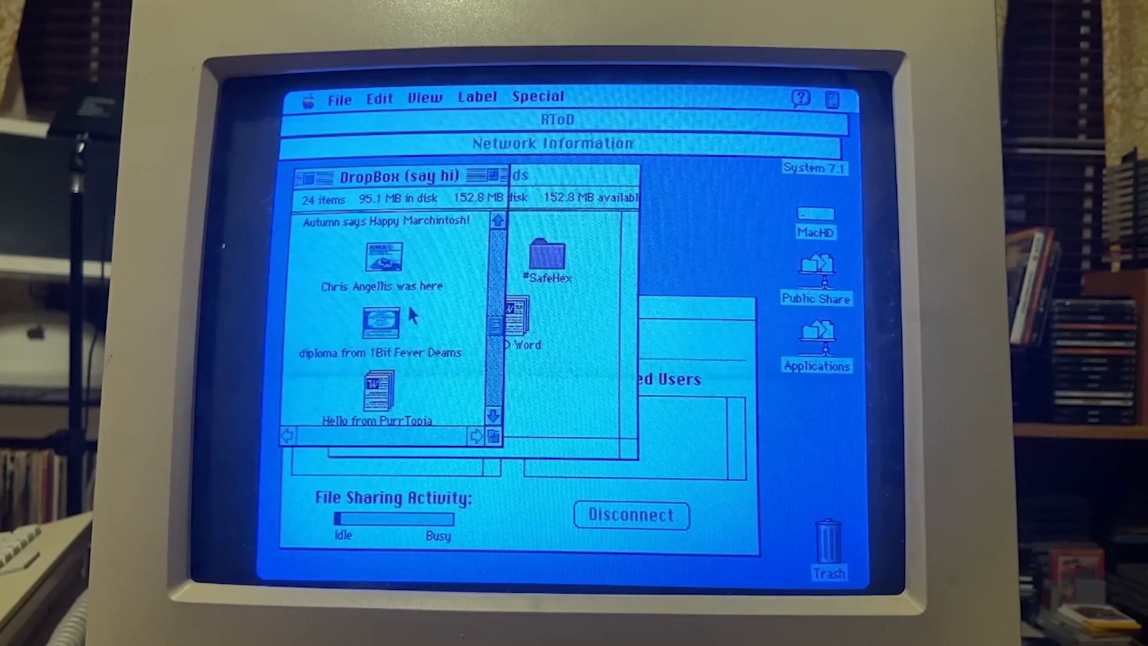
{"action": "left_click", "coordinate": [495, 435]}
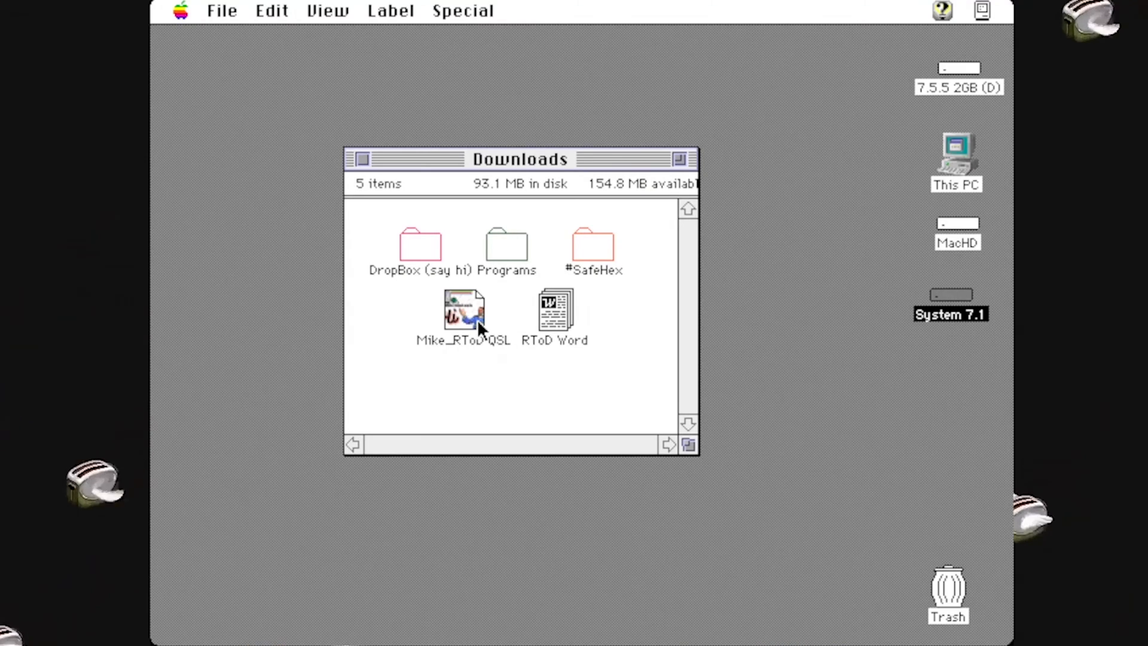
Check Get Info for the Mike_RToD QSL card, a 16K JPEGView document, and close it.
{"action": "double_click", "coordinate": [464, 308]}
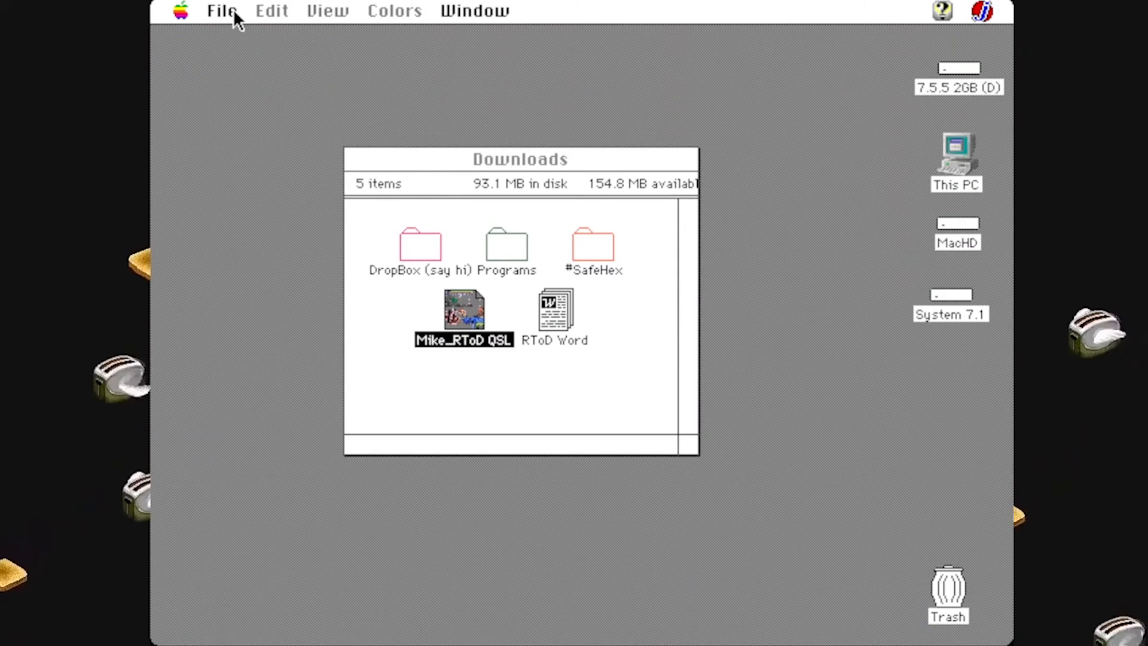
{"action": "mouse_move", "coordinate": [454, 279]}
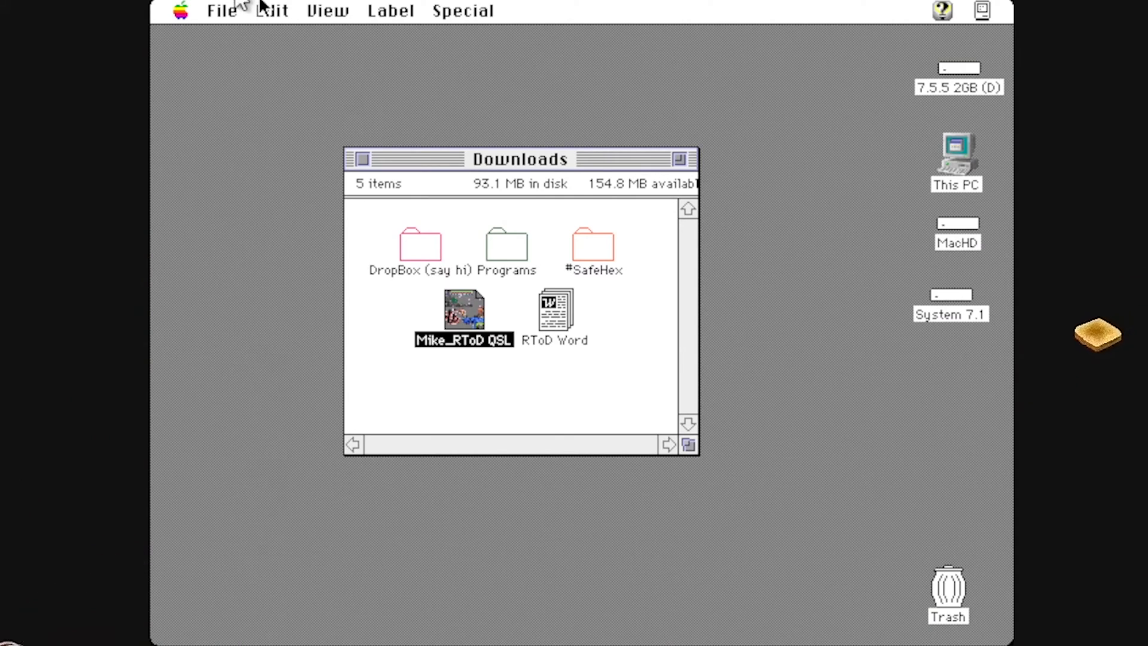
{"action": "left_click", "coordinate": [220, 11]}
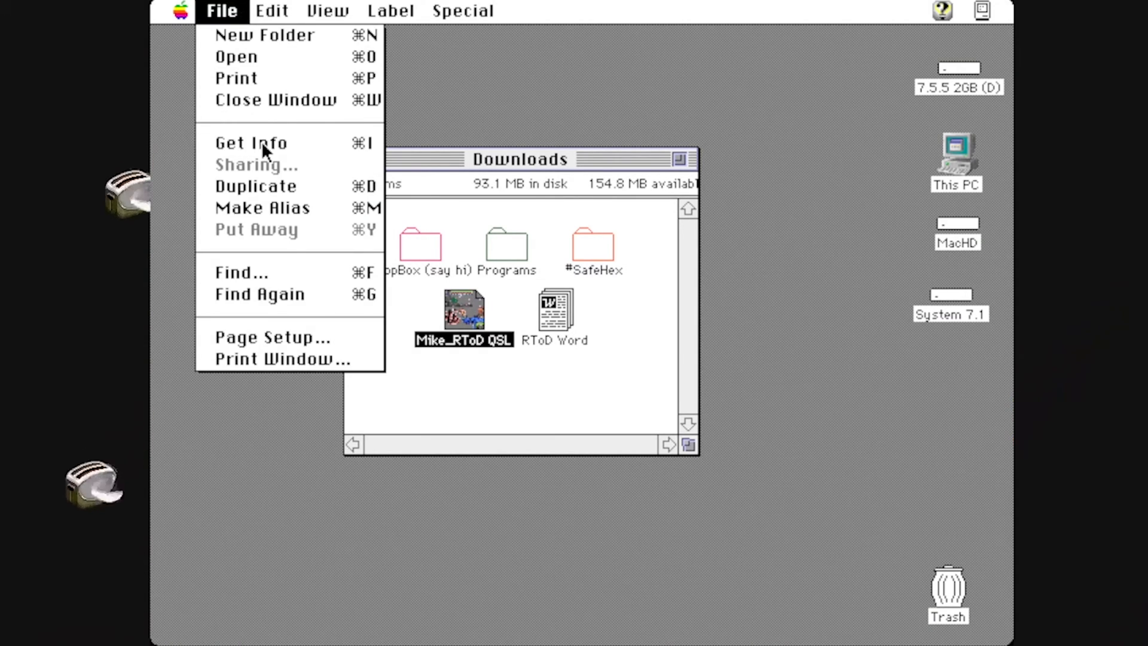
{"action": "left_click", "coordinate": [251, 142]}
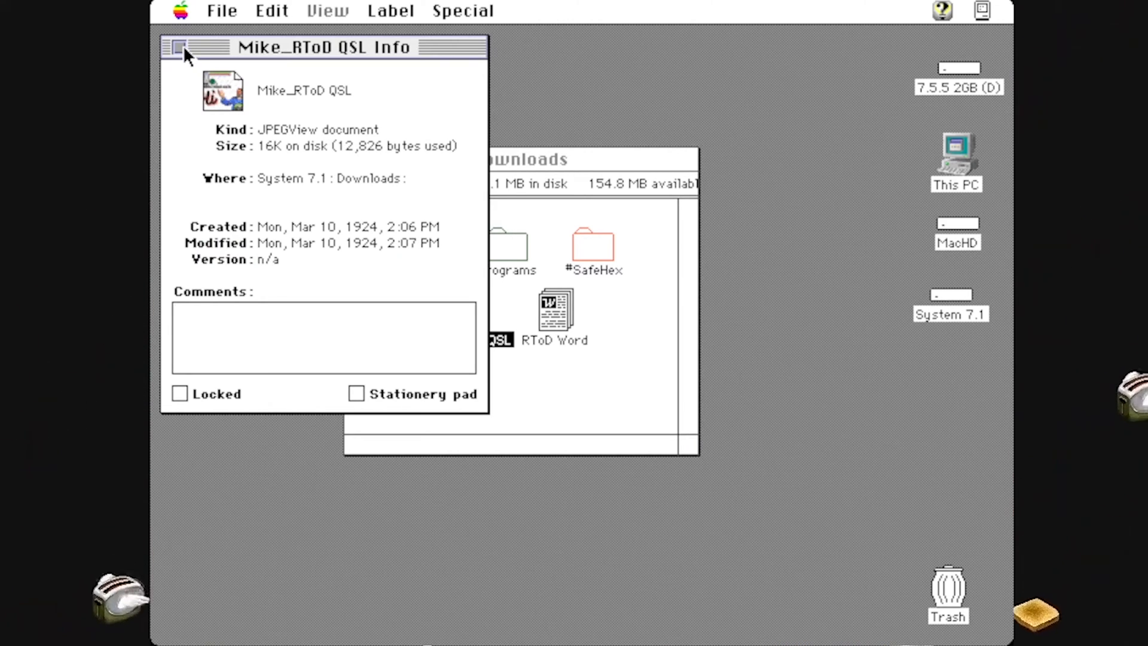
{"action": "left_click", "coordinate": [178, 47]}
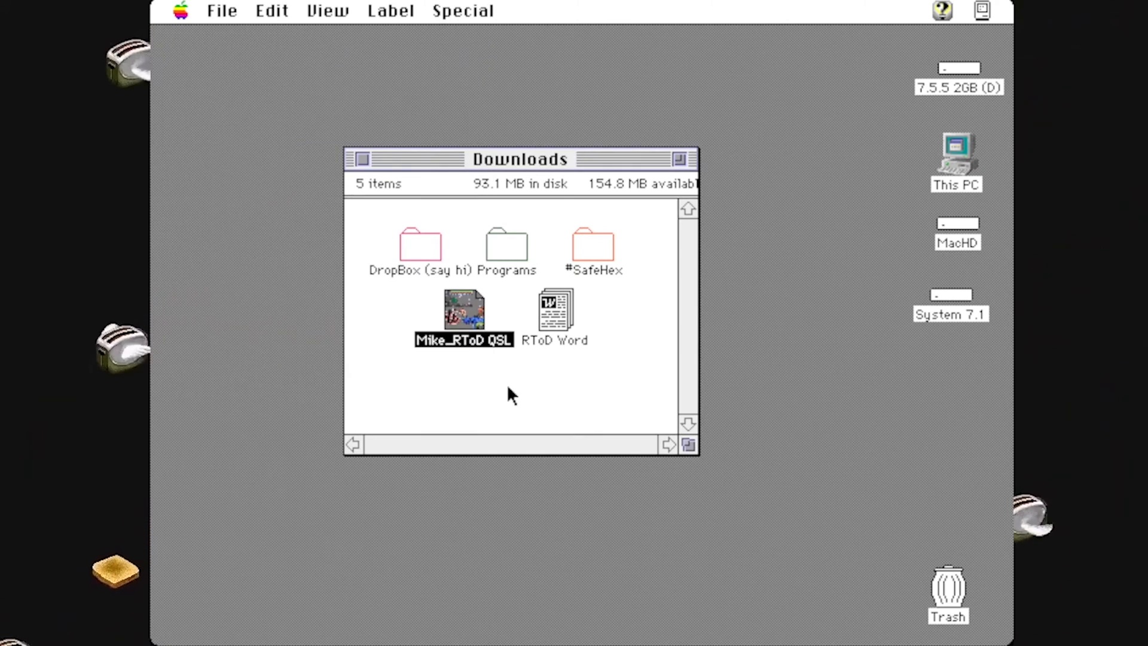
View the #MARCHintosh greeting image in JPEGView, then close it back to Downloads.
{"action": "double_click", "coordinate": [463, 309]}
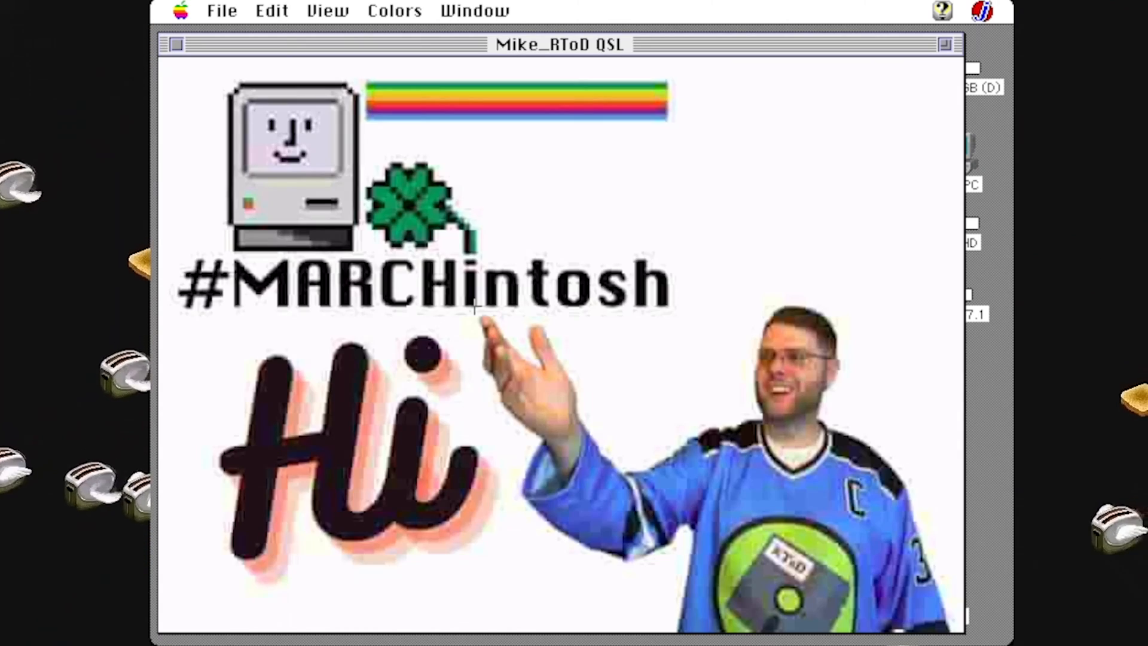
{"action": "mouse_move", "coordinate": [728, 186]}
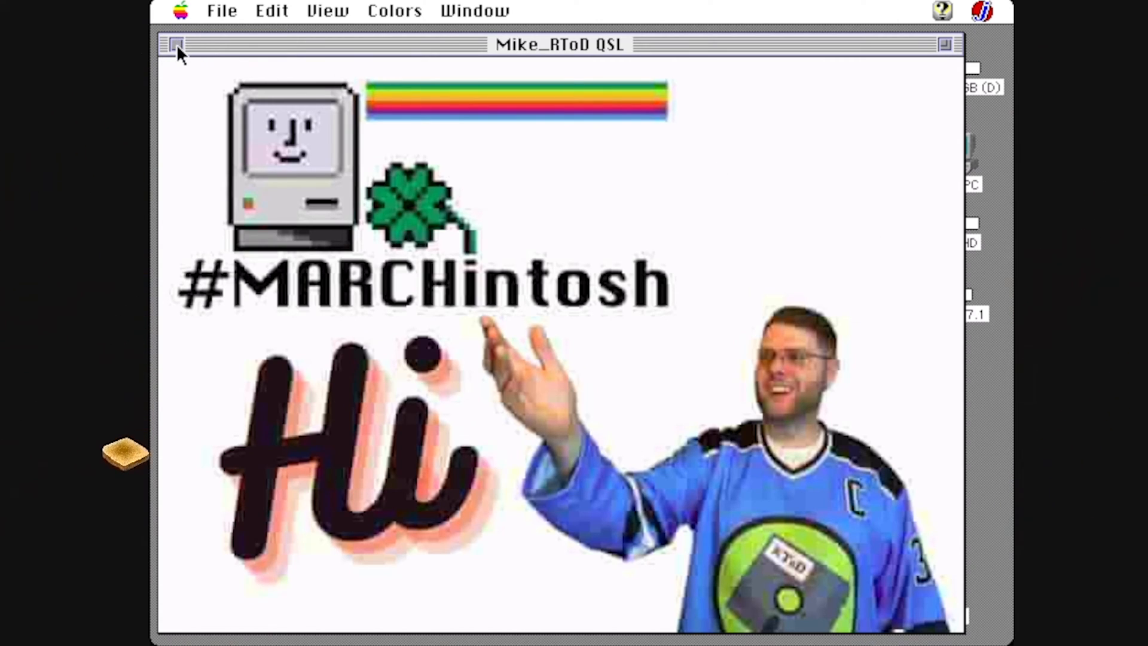
{"action": "left_click", "coordinate": [173, 44]}
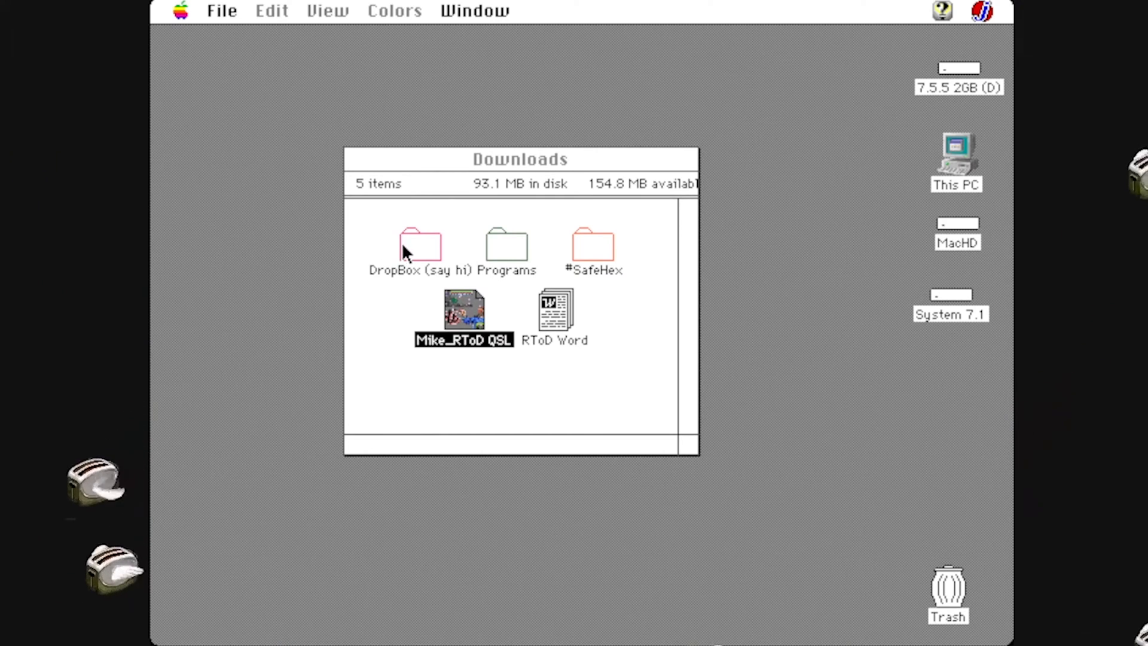
From DropBox (say hi), launch the charkes QSL starship drop-off and confirm its home folder.
{"action": "double_click", "coordinate": [420, 245]}
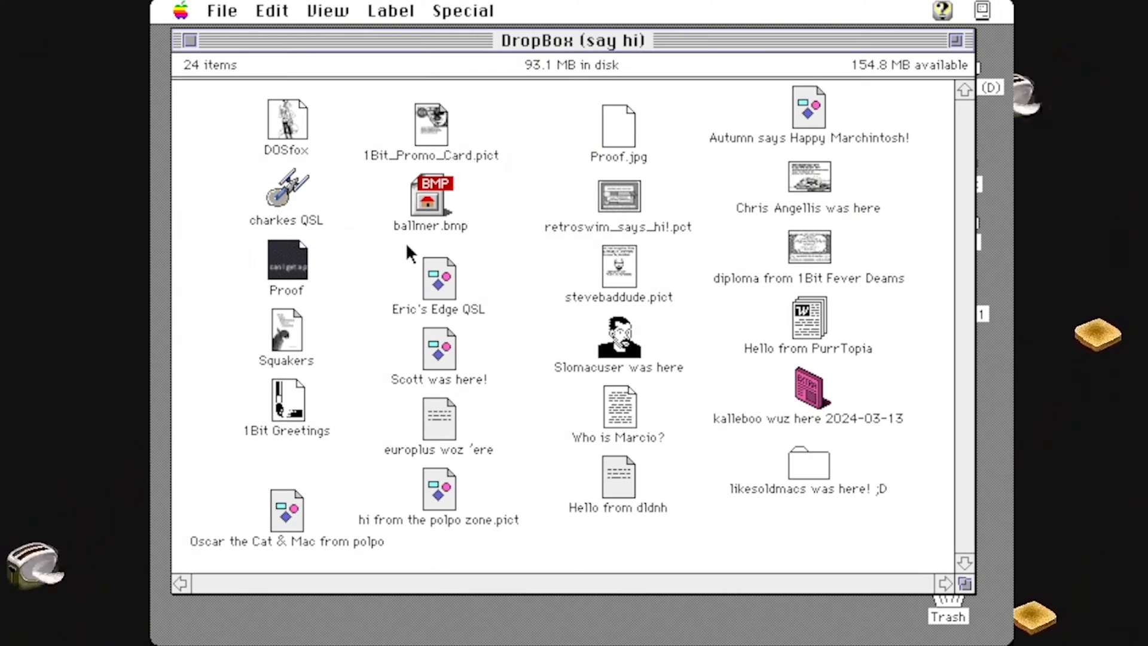
{"action": "mouse_move", "coordinate": [315, 121]}
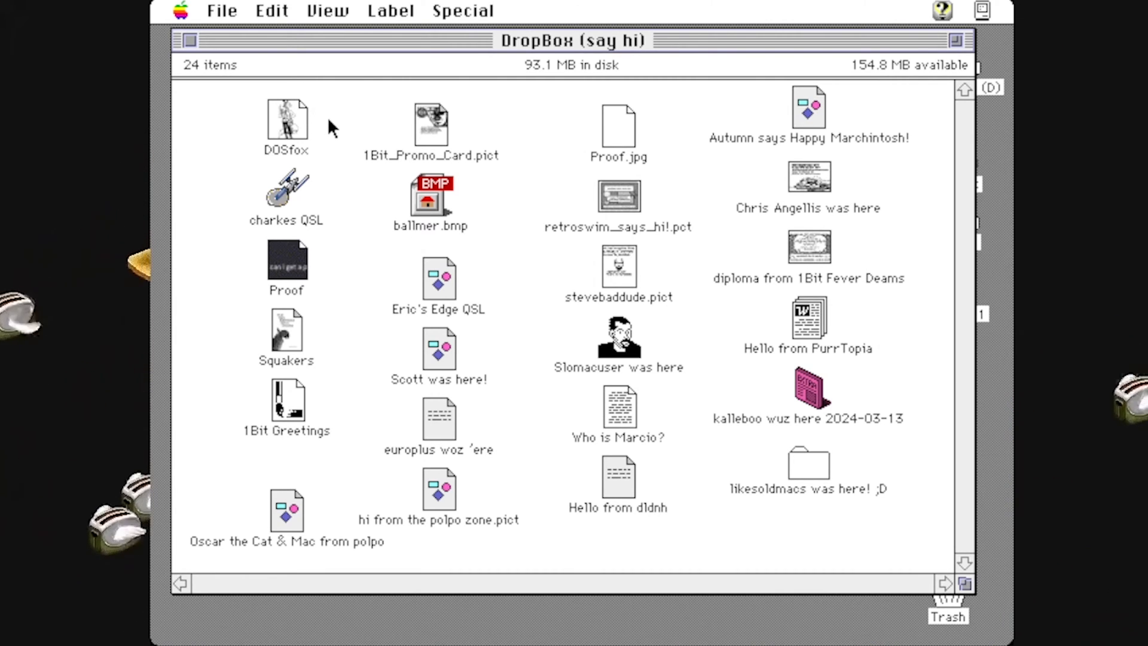
{"action": "double_click", "coordinate": [286, 119]}
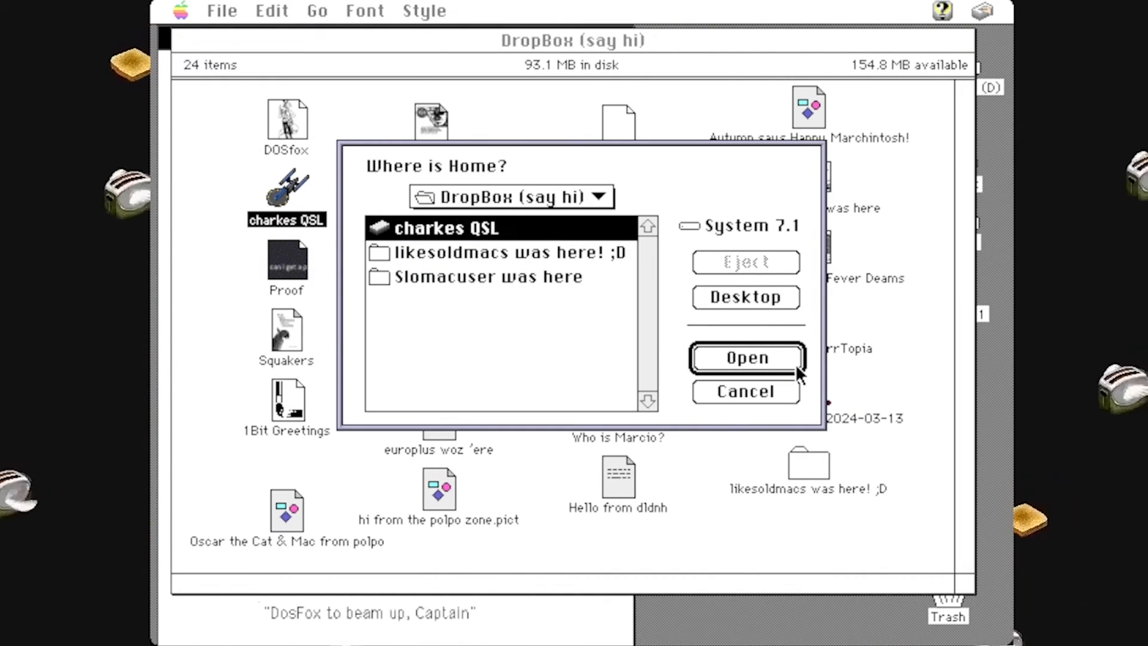
{"action": "left_click", "coordinate": [746, 358]}
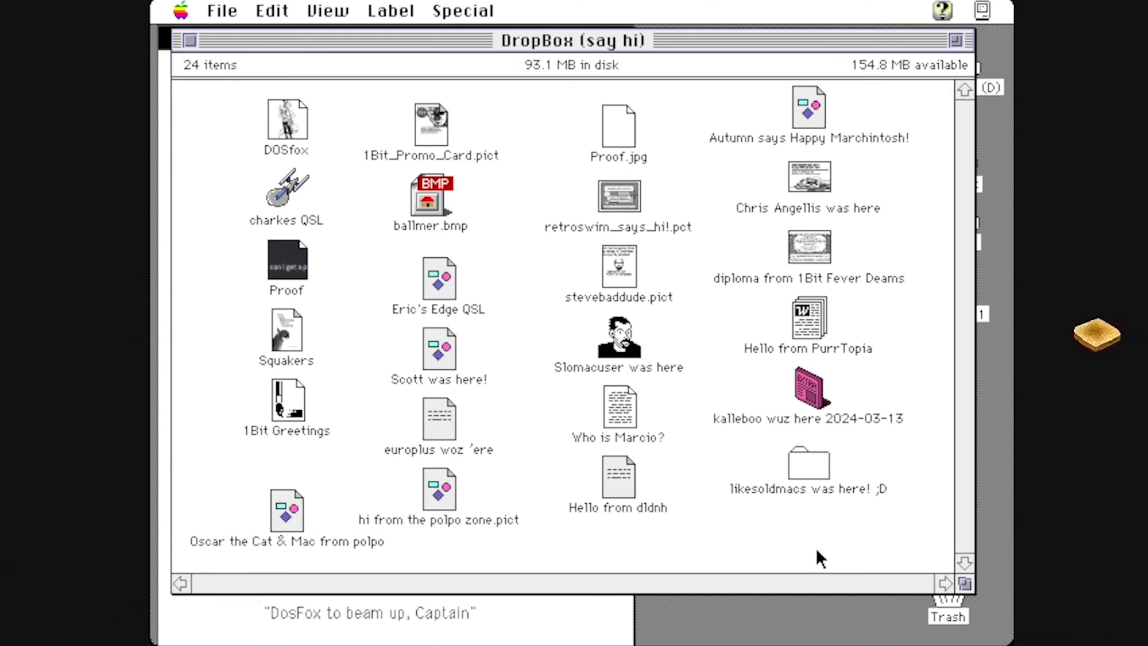
Open the Squakers document, agreeing to use SimpleText.
{"action": "left_click", "coordinate": [286, 334]}
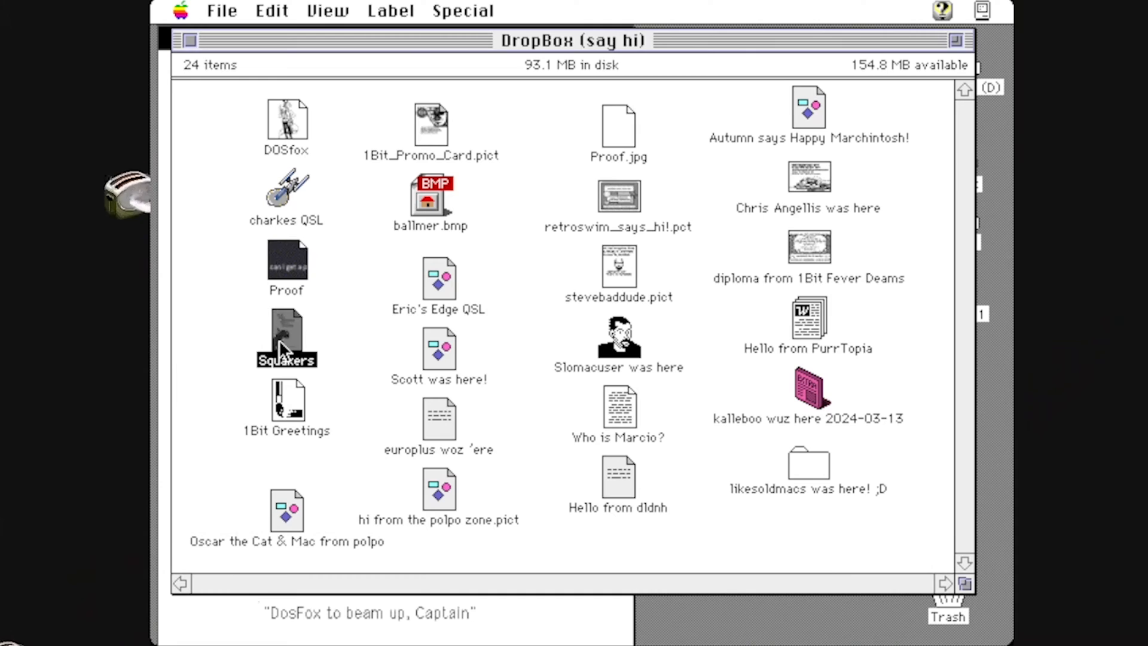
{"action": "double_click", "coordinate": [286, 337]}
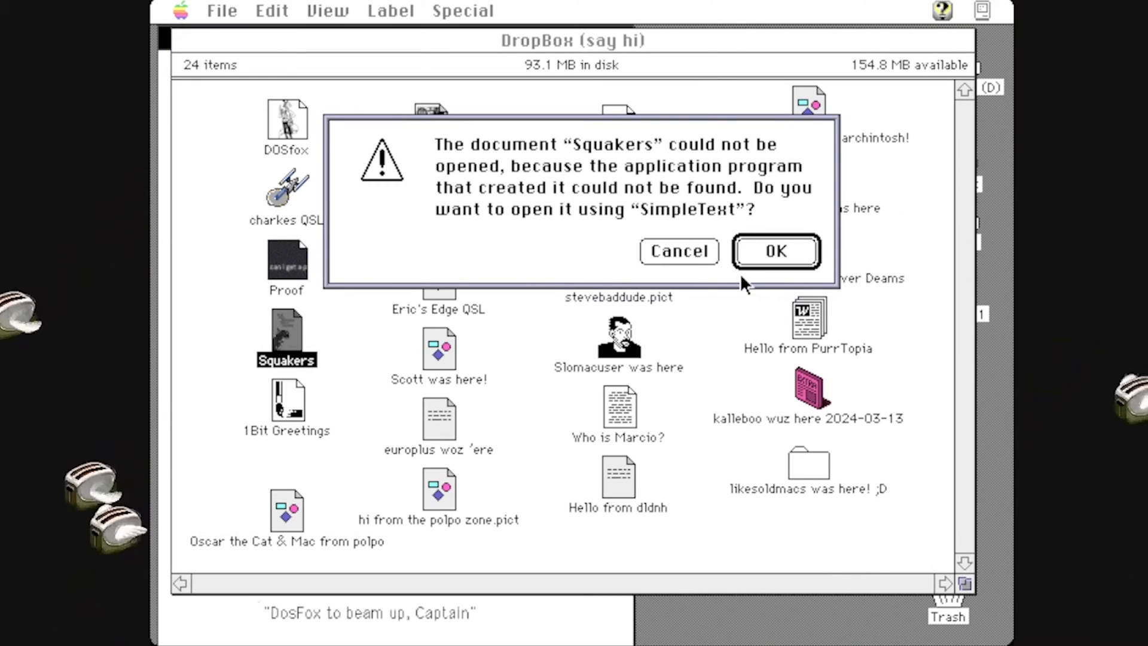
{"action": "left_click", "coordinate": [775, 250]}
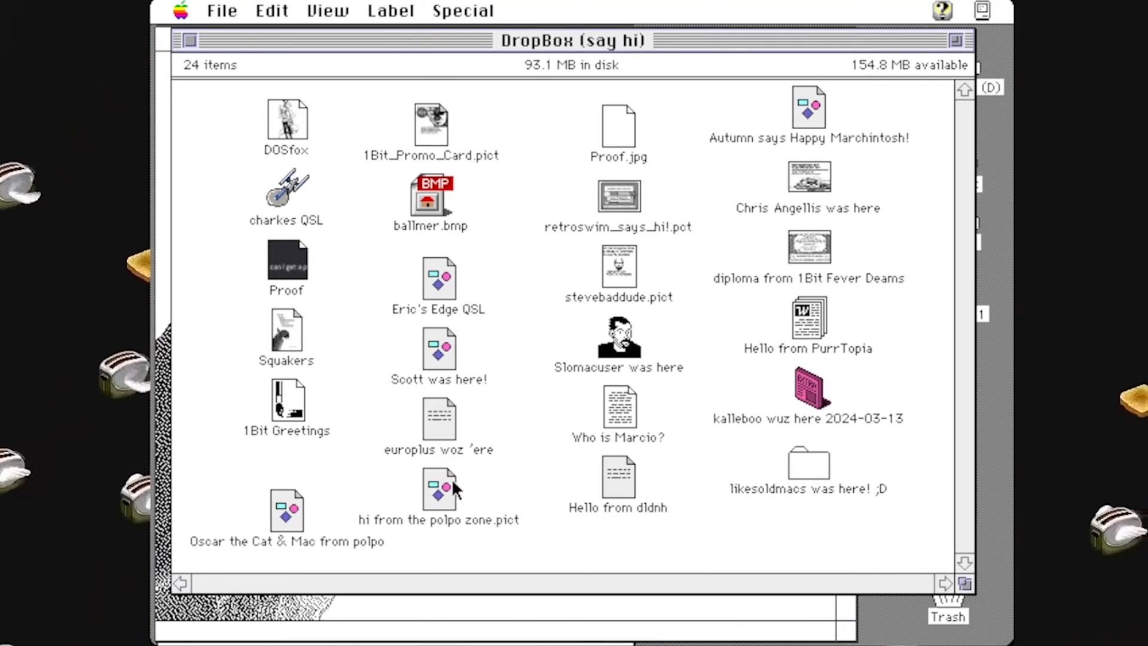
Open the polpo pict, 1Bit Greetings and the locked kalleboo document despite its warning.
{"action": "double_click", "coordinate": [286, 402]}
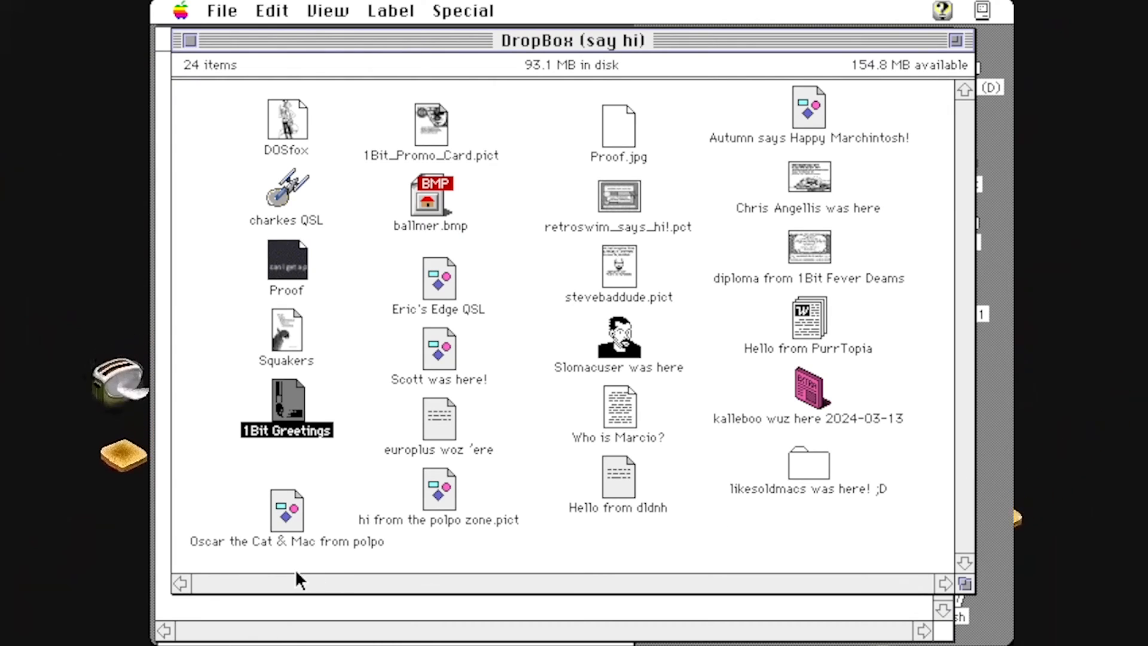
{"action": "double_click", "coordinate": [286, 510]}
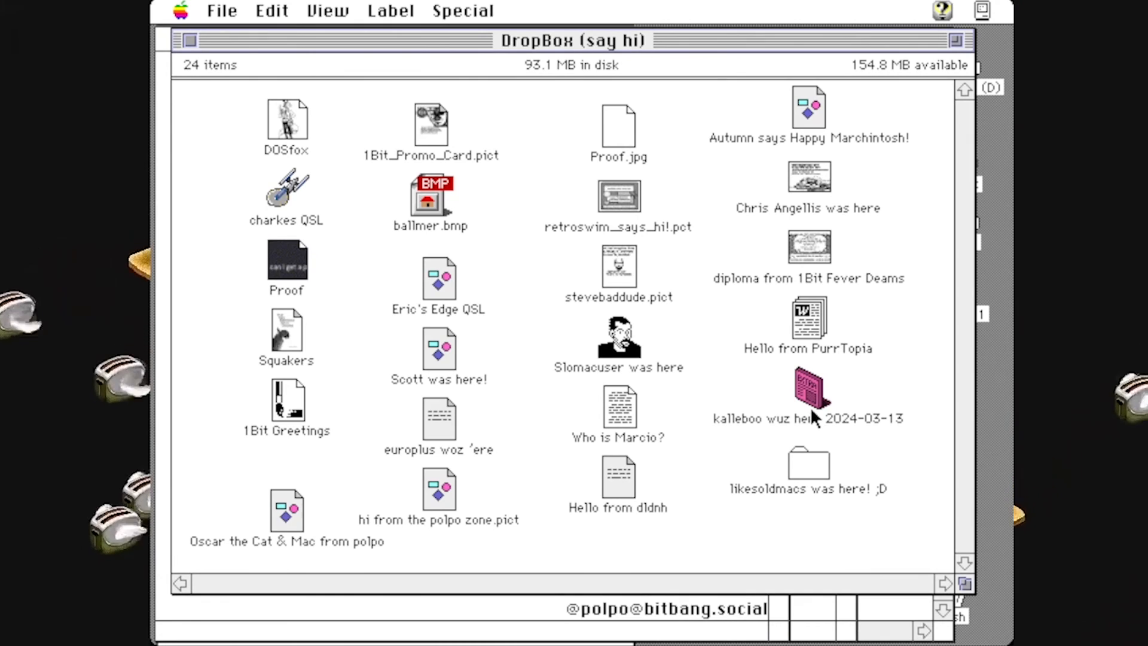
{"action": "double_click", "coordinate": [809, 396]}
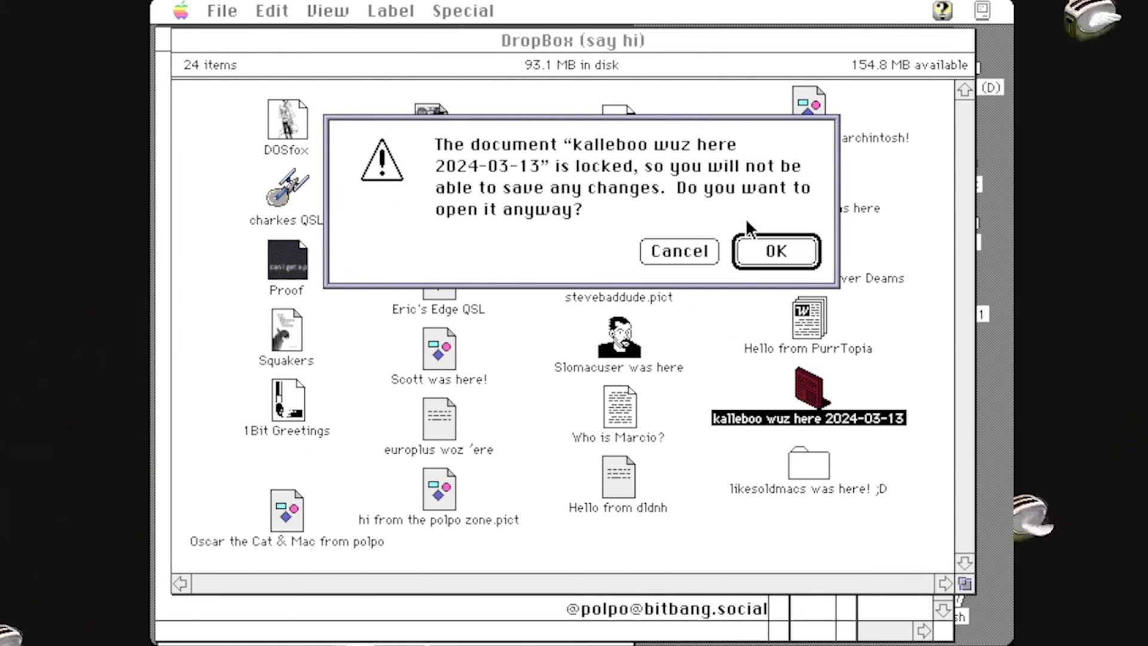
{"action": "left_click", "coordinate": [775, 250]}
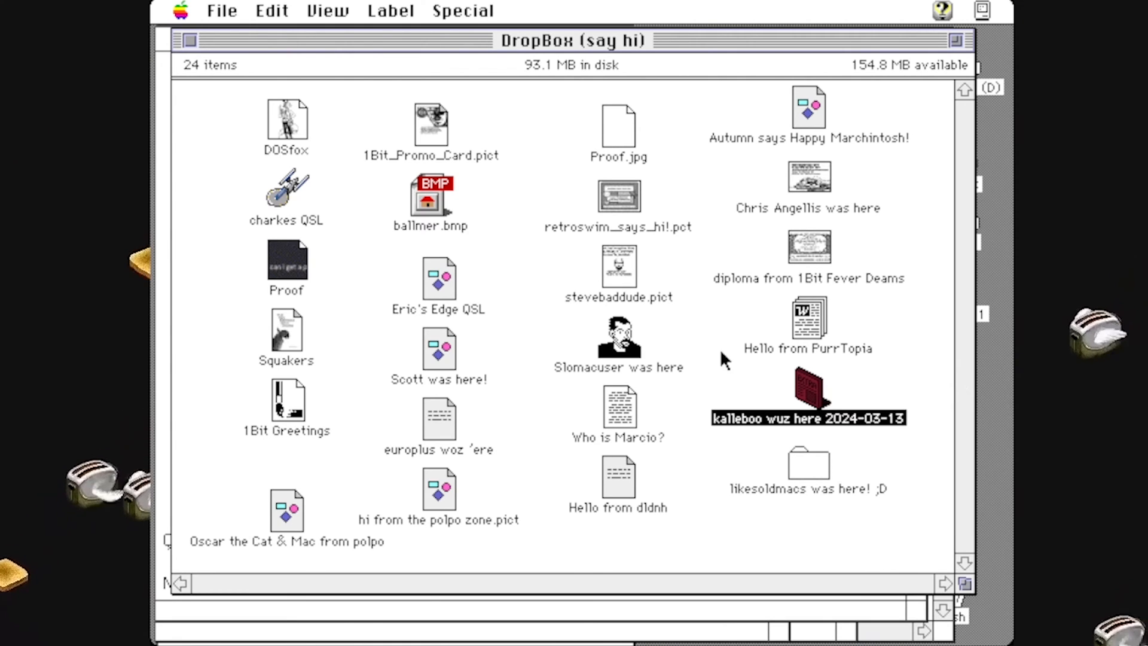
Open the likesoldmacs subfolder and the Slomacuser was here cartoon-face drop-off.
{"action": "left_click", "coordinate": [809, 462]}
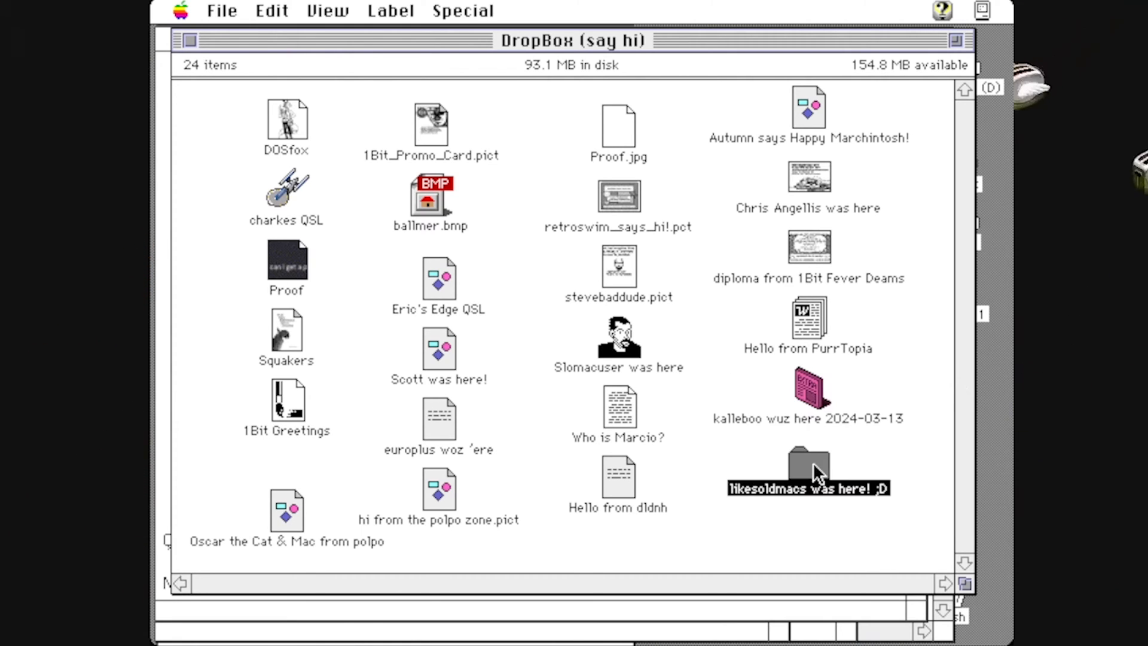
{"action": "double_click", "coordinate": [808, 469]}
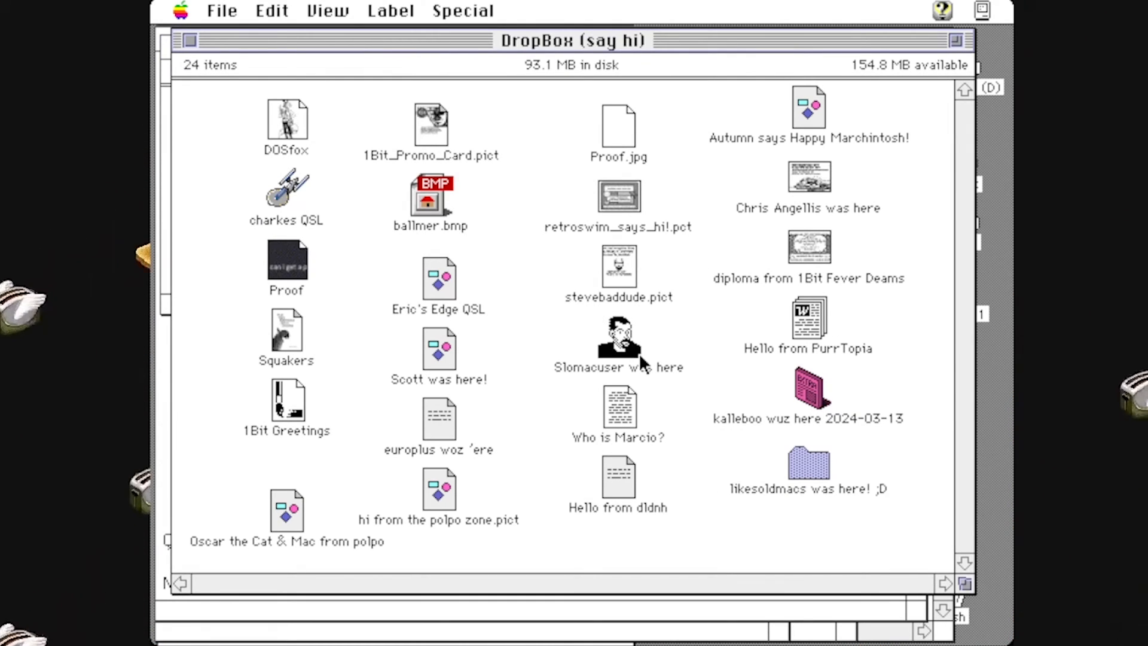
{"action": "double_click", "coordinate": [618, 339]}
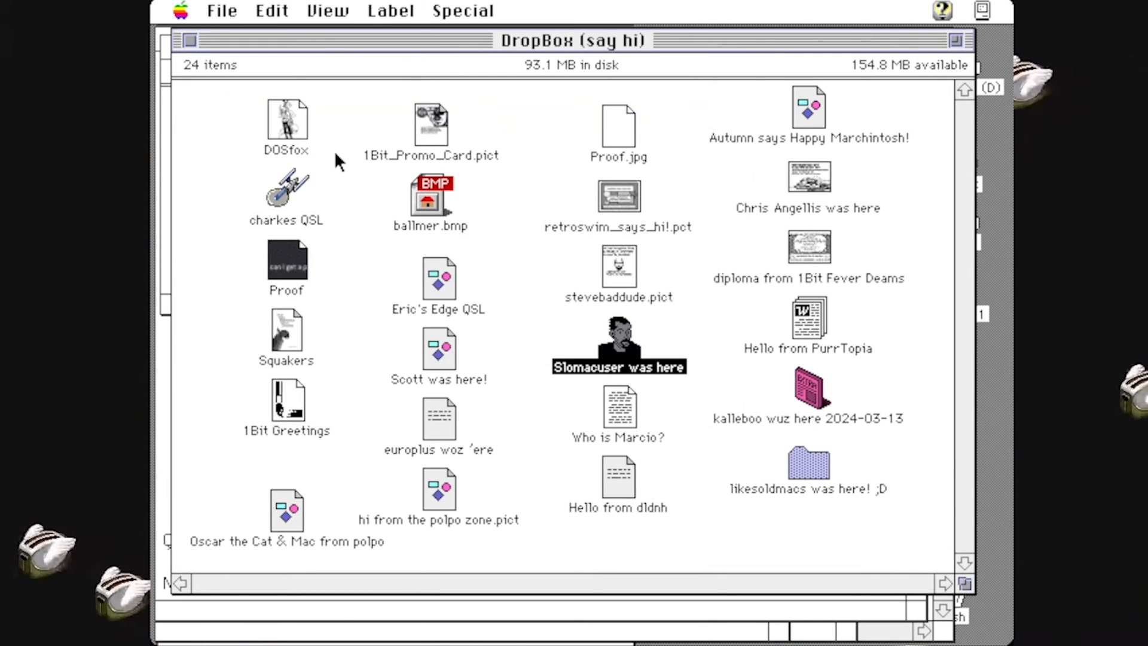
View the stevebaddude.pict 1Bit Fever Dreams portrait in the paint program.
{"action": "left_click", "coordinate": [618, 267]}
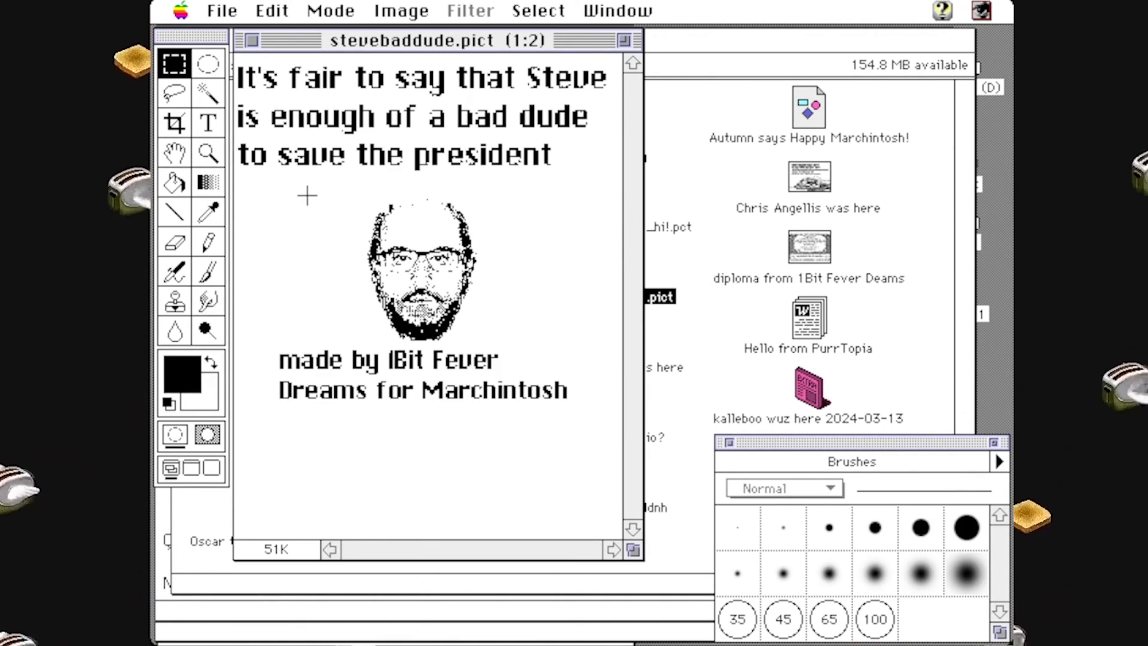
{"action": "mouse_move", "coordinate": [689, 201]}
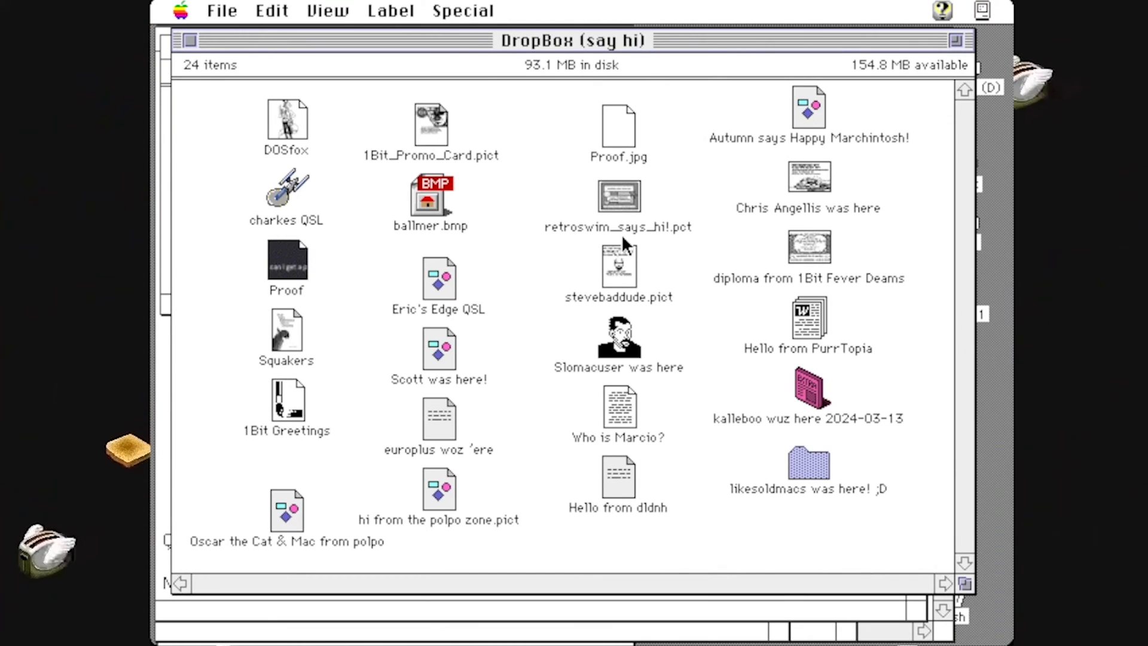
{"action": "double_click", "coordinate": [439, 279]}
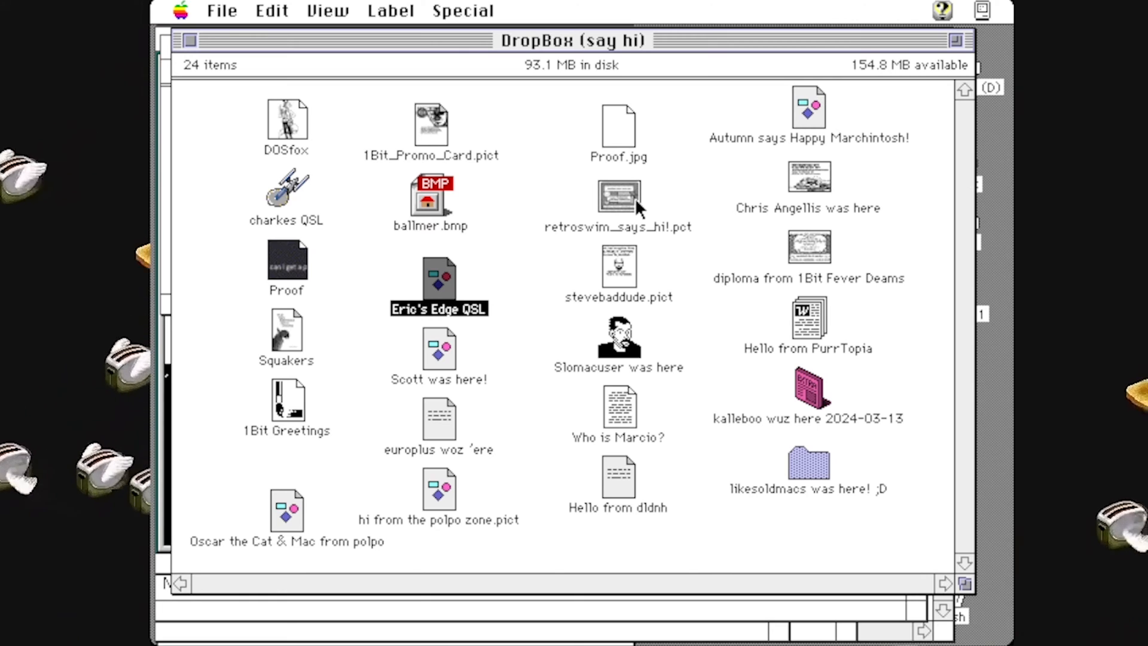
Open retroswim_says_hi!.pct in SimpleText, showing the Brisbane retro-nerd greeting.
{"action": "double_click", "coordinate": [617, 197]}
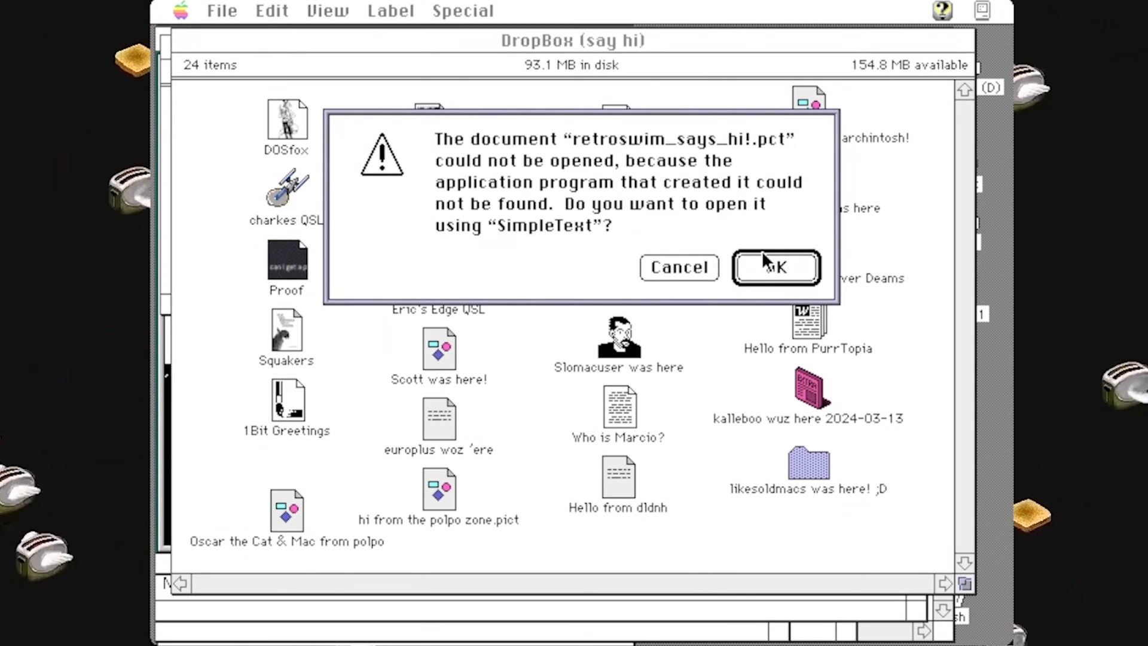
{"action": "left_click", "coordinate": [775, 267]}
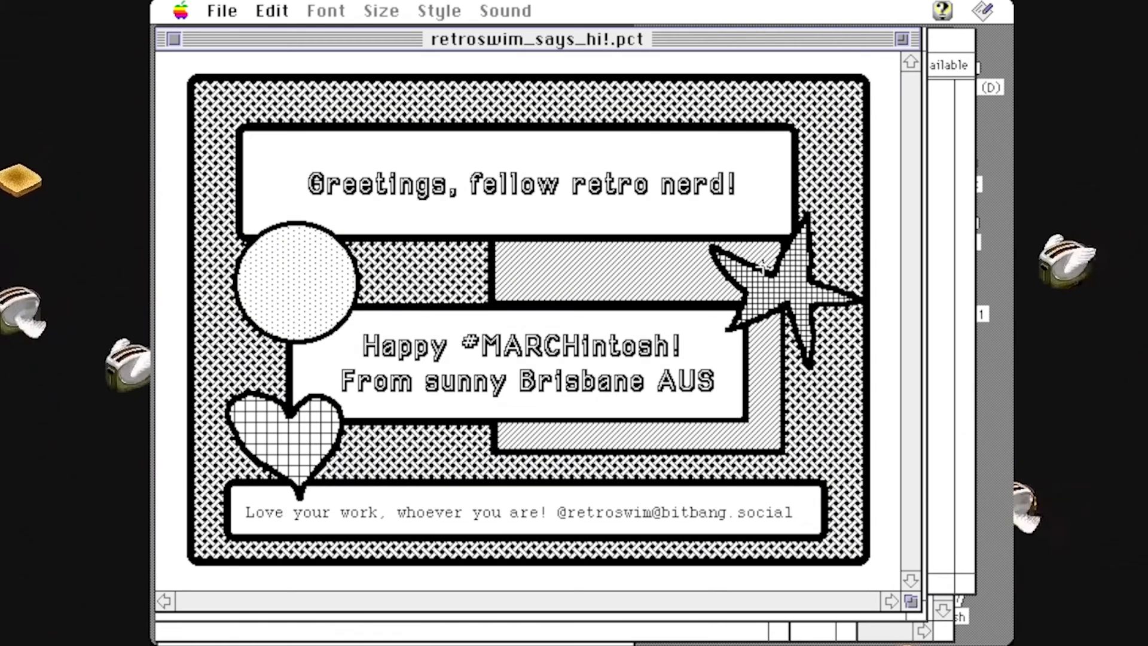